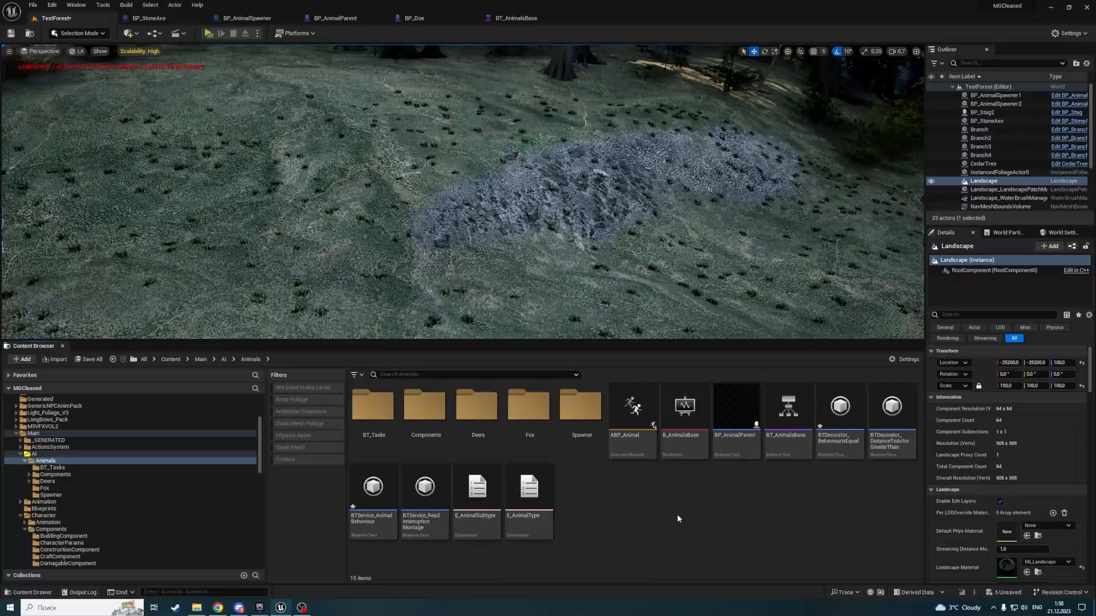
- Review BP_AnimalParent's variables, then browse into the Deers folder and back to Animals
click(335, 18)
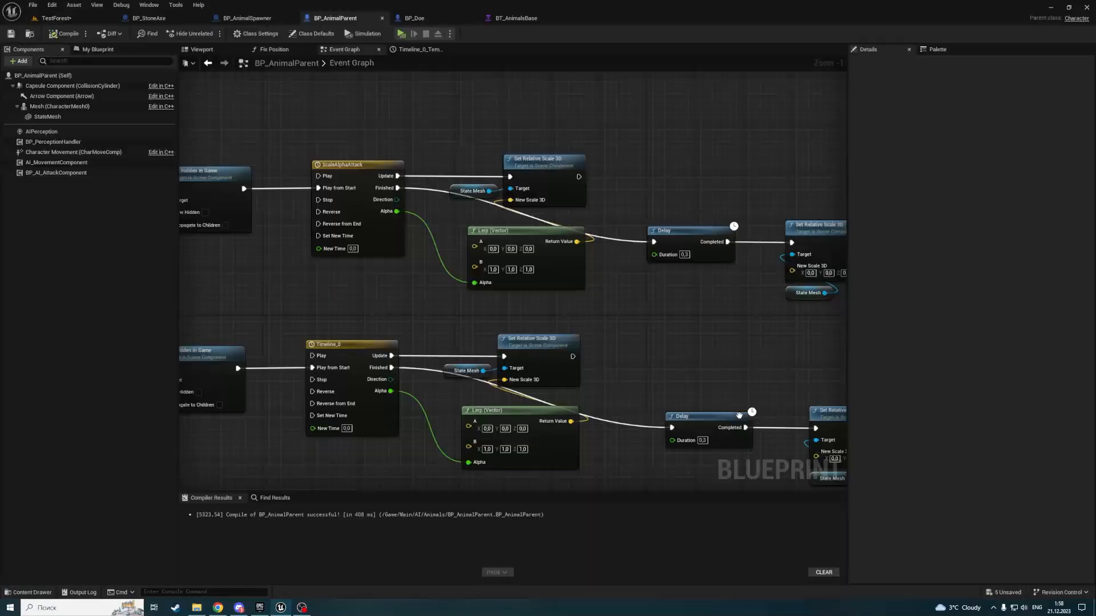
click(97, 49)
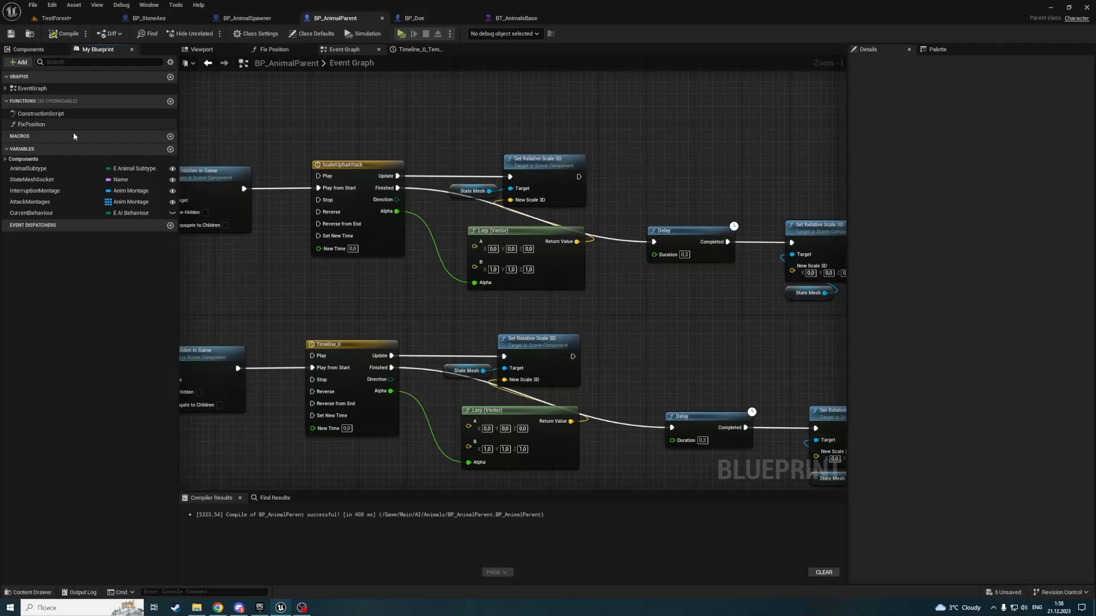
click(6, 159)
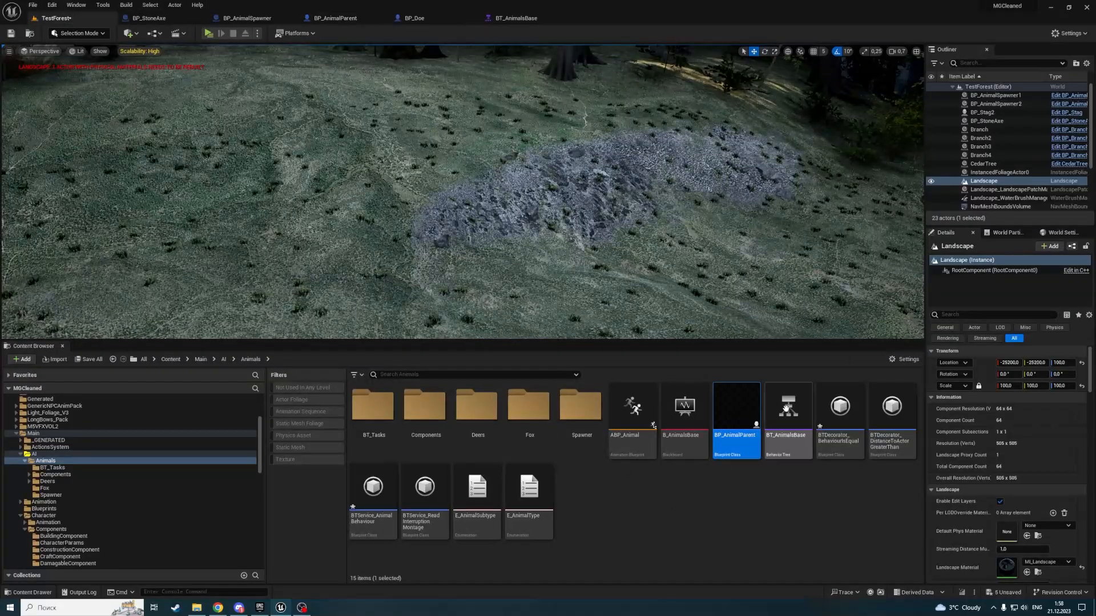
mouse_move(477, 405)
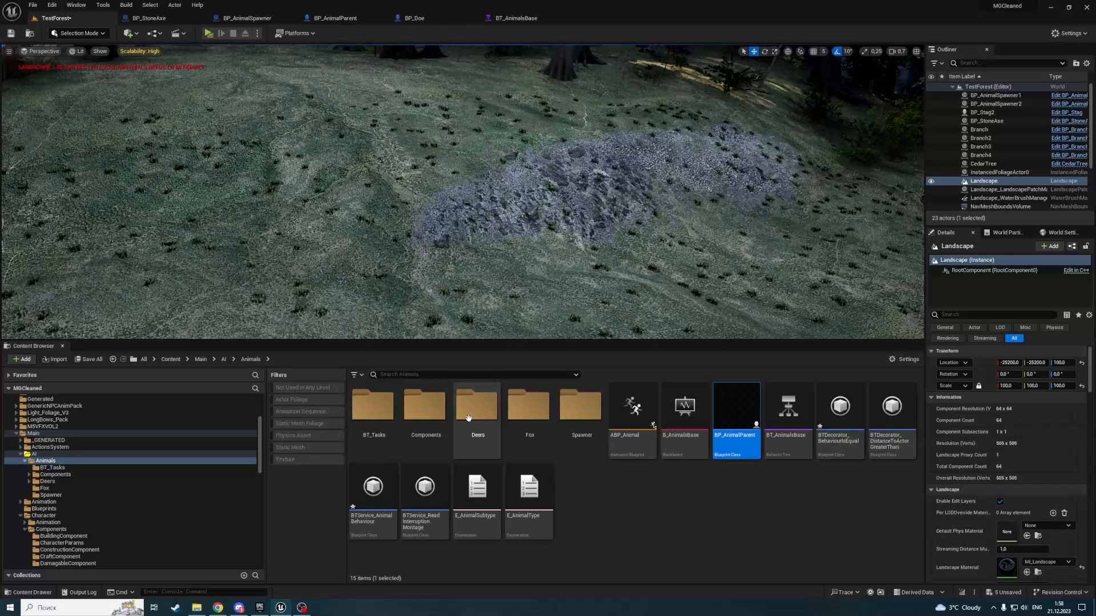
double_click(477, 407)
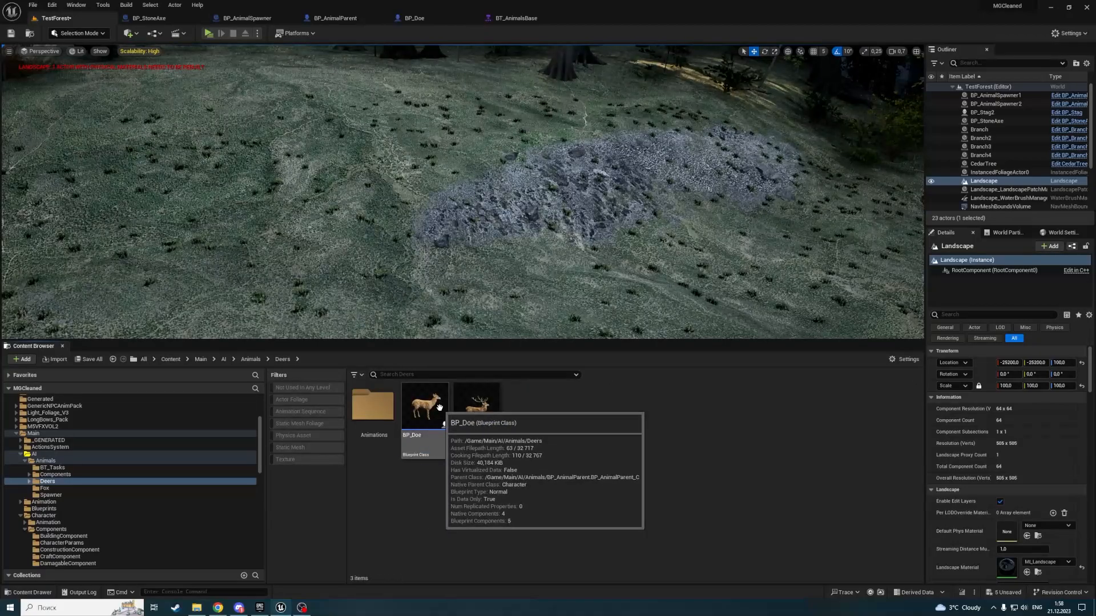
click(224, 359)
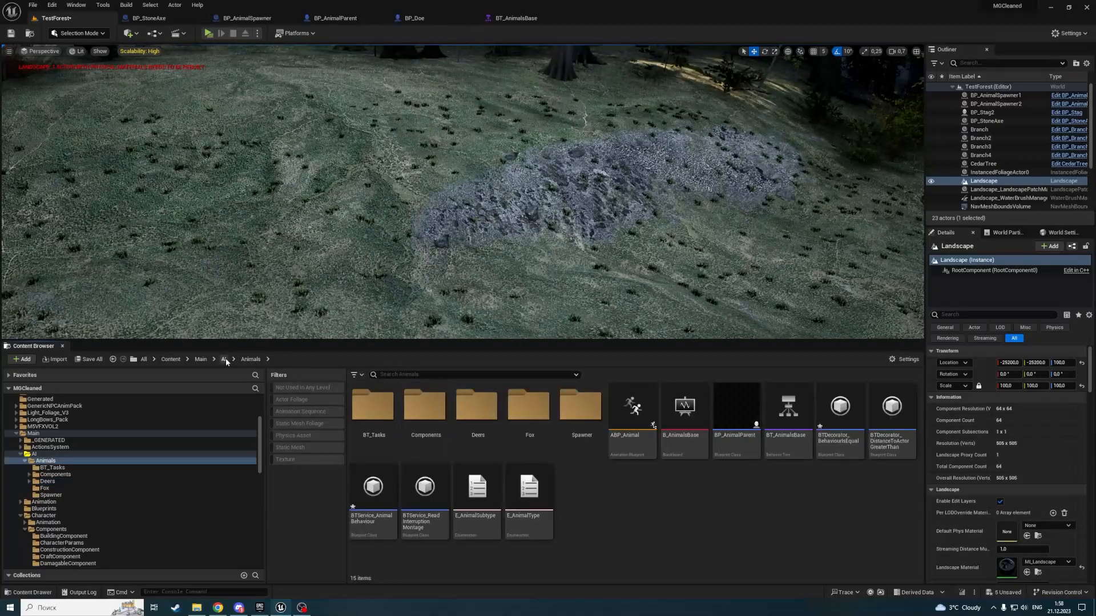
- Create a Blueprint Structure named S_AnimalConfig in Animals and open it for editing
click(335, 18)
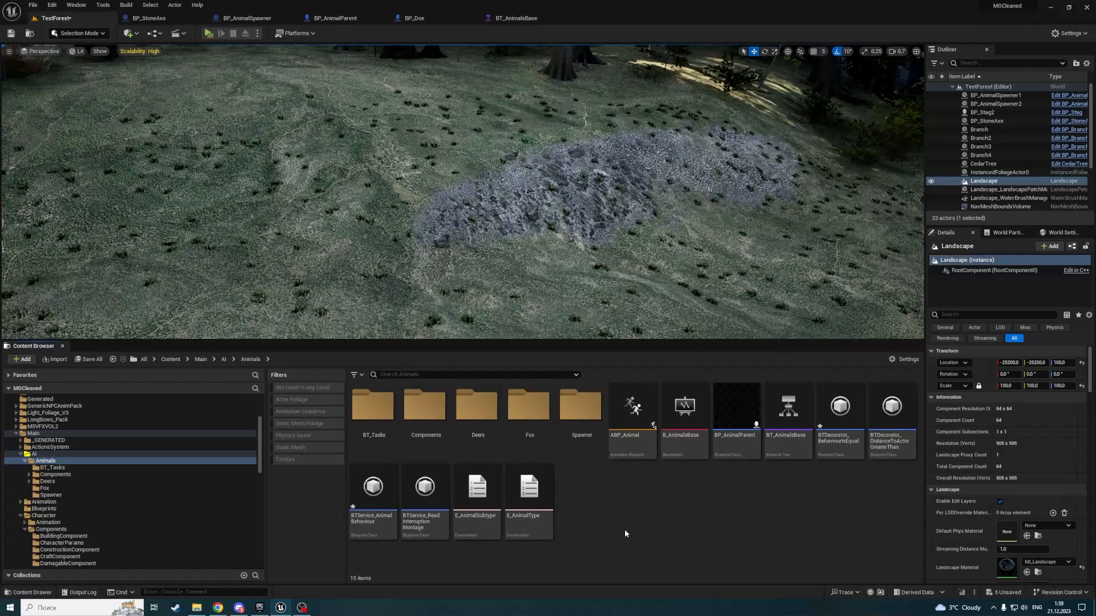
right_click(624, 533)
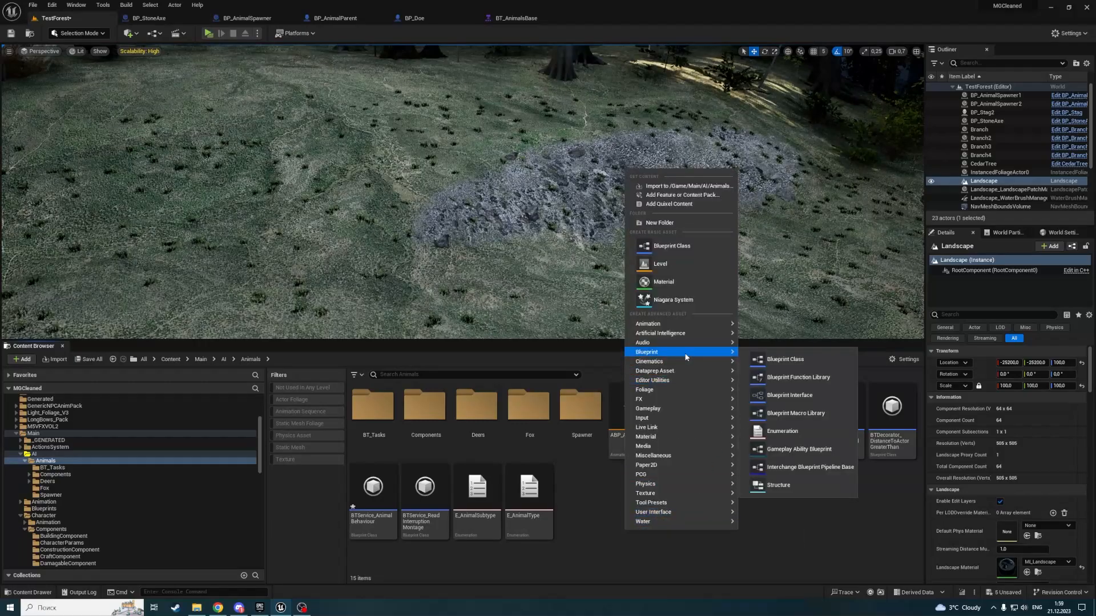
mouse_move(778, 485)
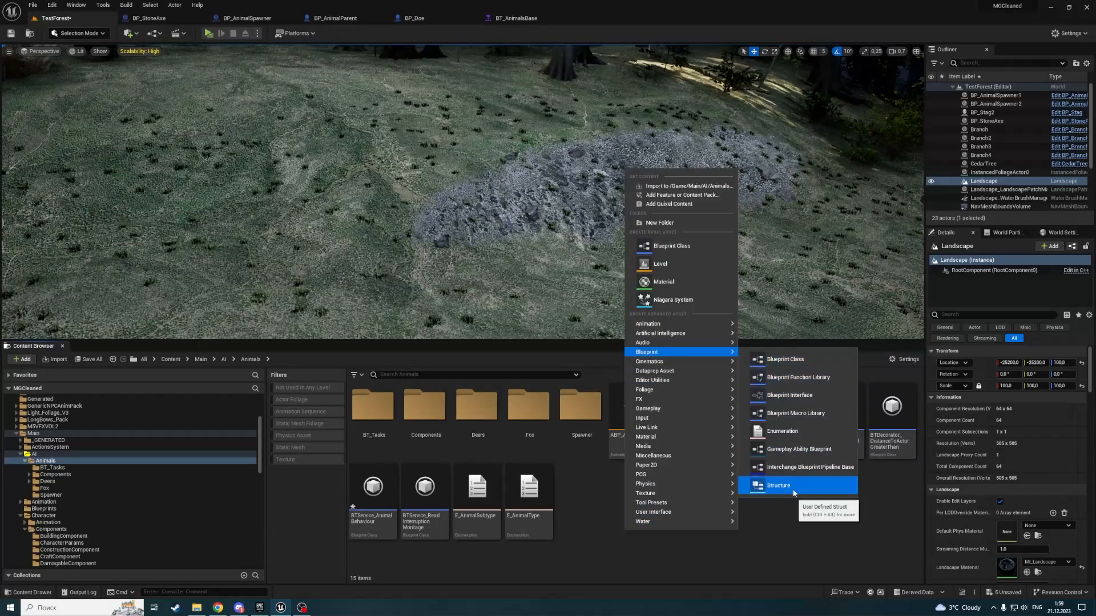
click(778, 485)
text(S_AnimalConfig)
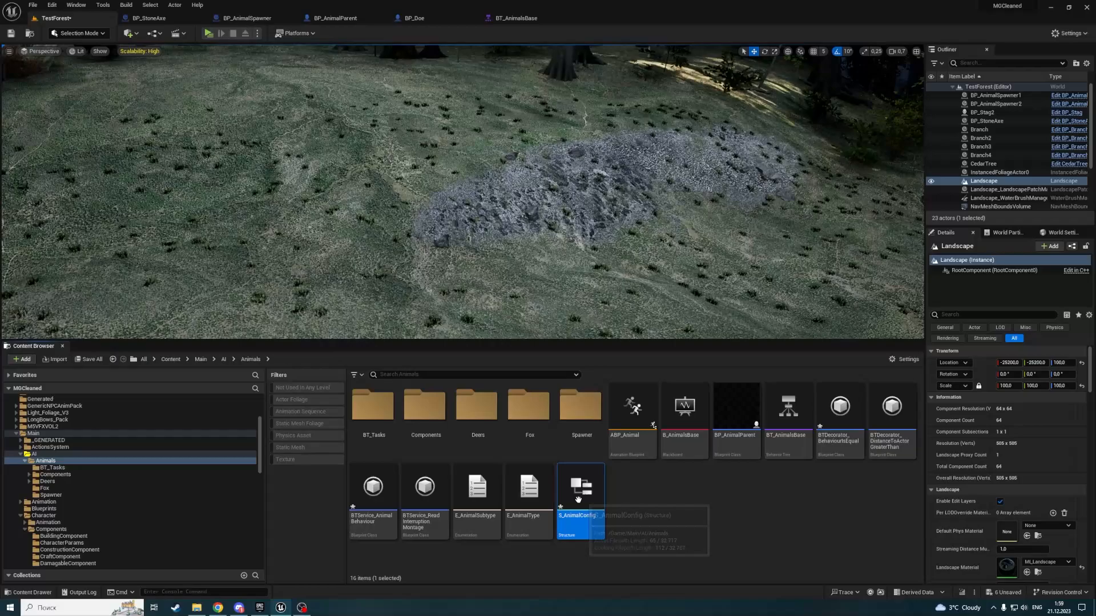
double_click(580, 489)
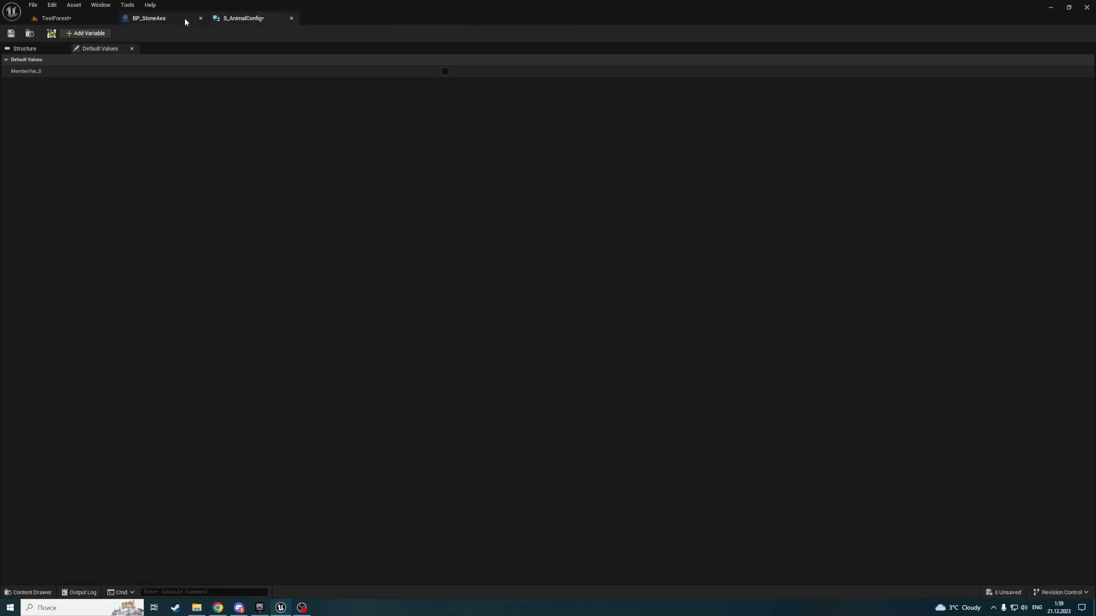
- Close BP_StoneAxe and open BP_AnimalParent showing its My Blueprint variable list
click(56, 17)
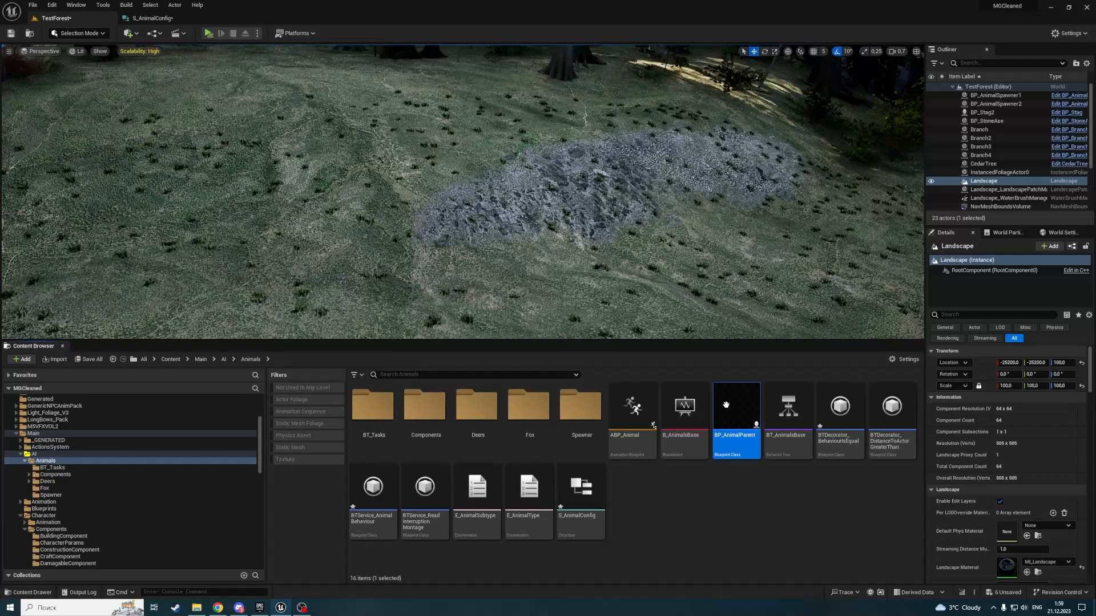
double_click(734, 407)
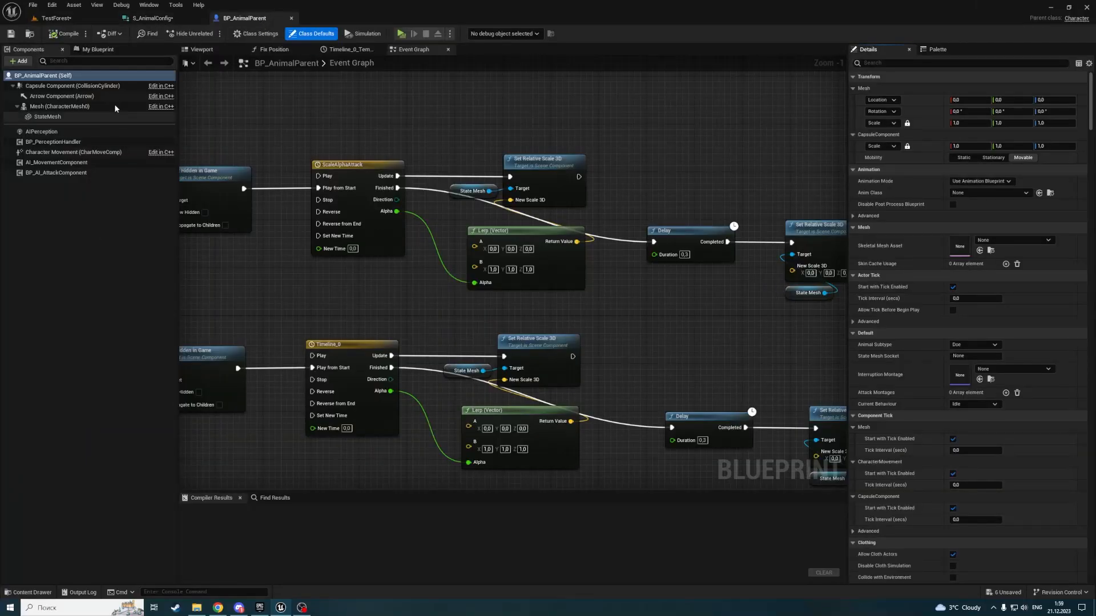
click(97, 49)
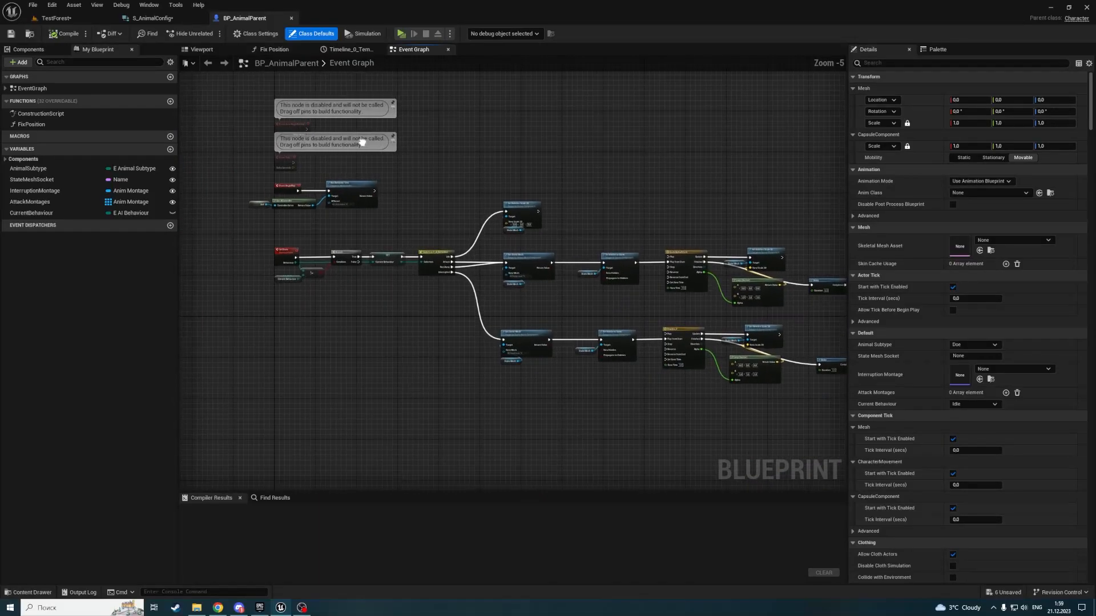
mouse_move(147, 5)
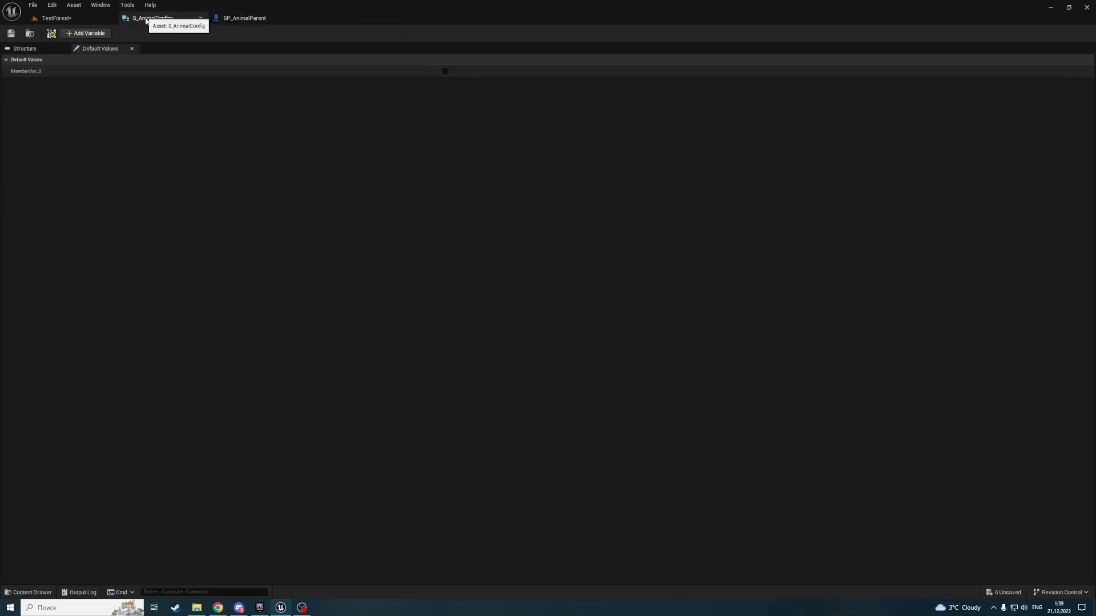
- Name the first member AnimalSubtype of type E Animal Subtype, and add member StateMeshSocket
click(24, 48)
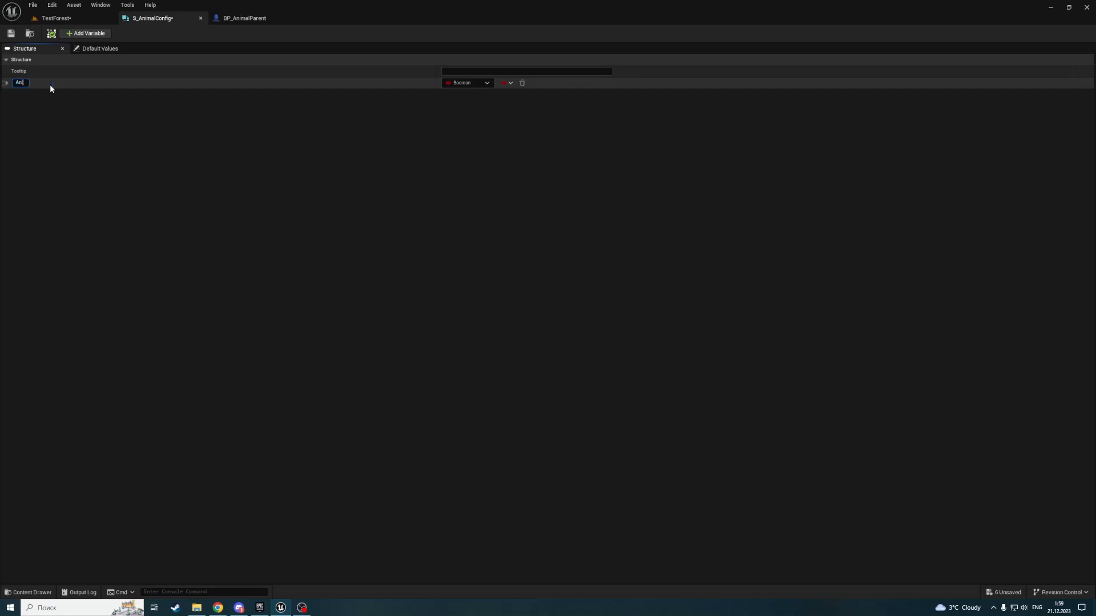
text(AnimalSubtype)
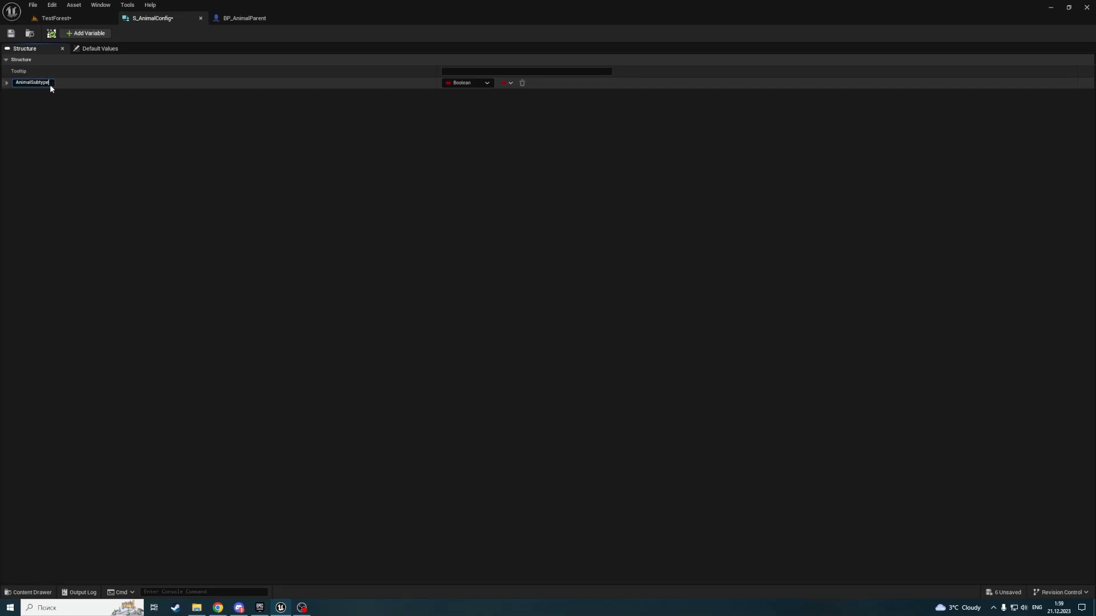
click(466, 83)
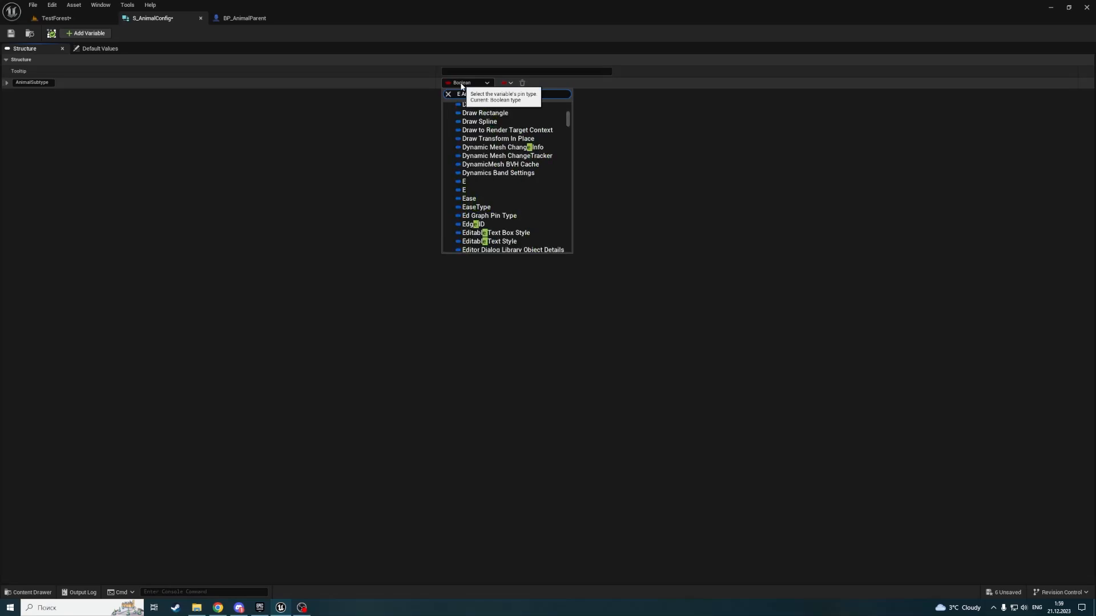
text(E Animal Su)
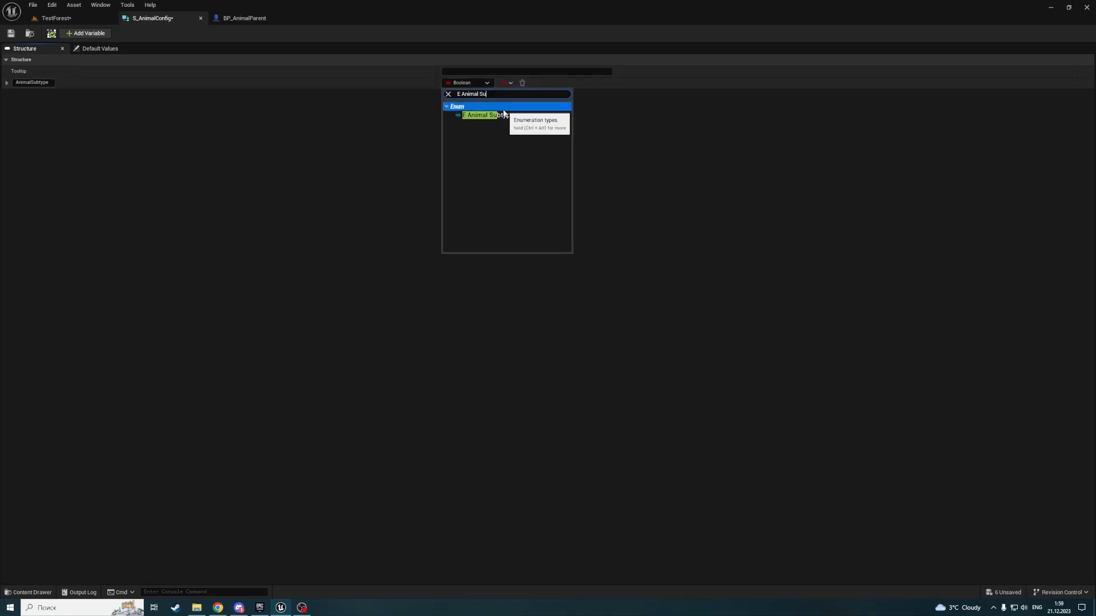
click(479, 115)
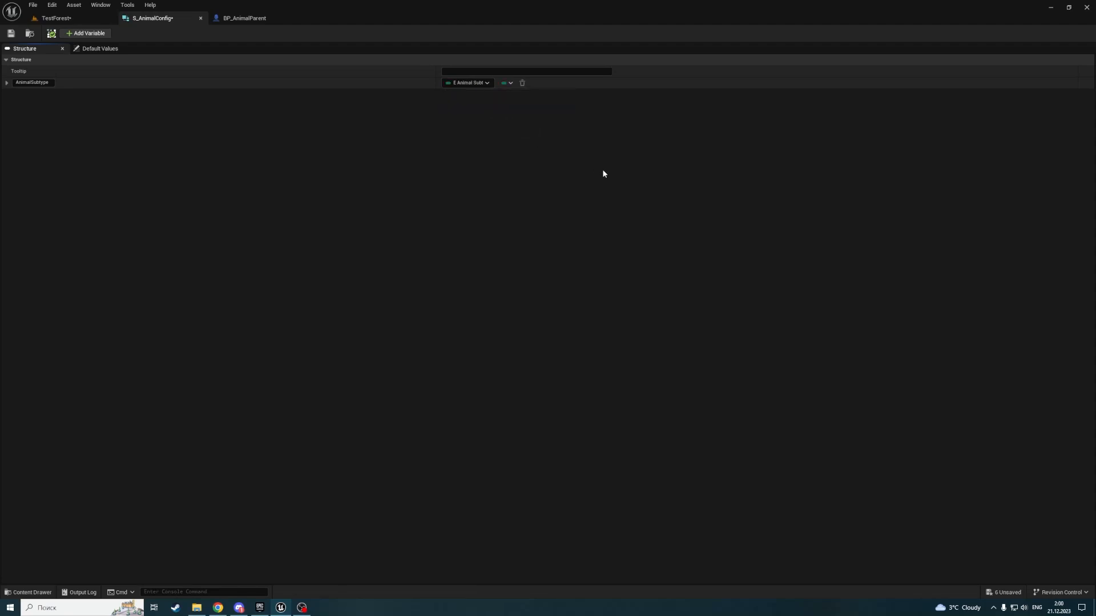
click(244, 18)
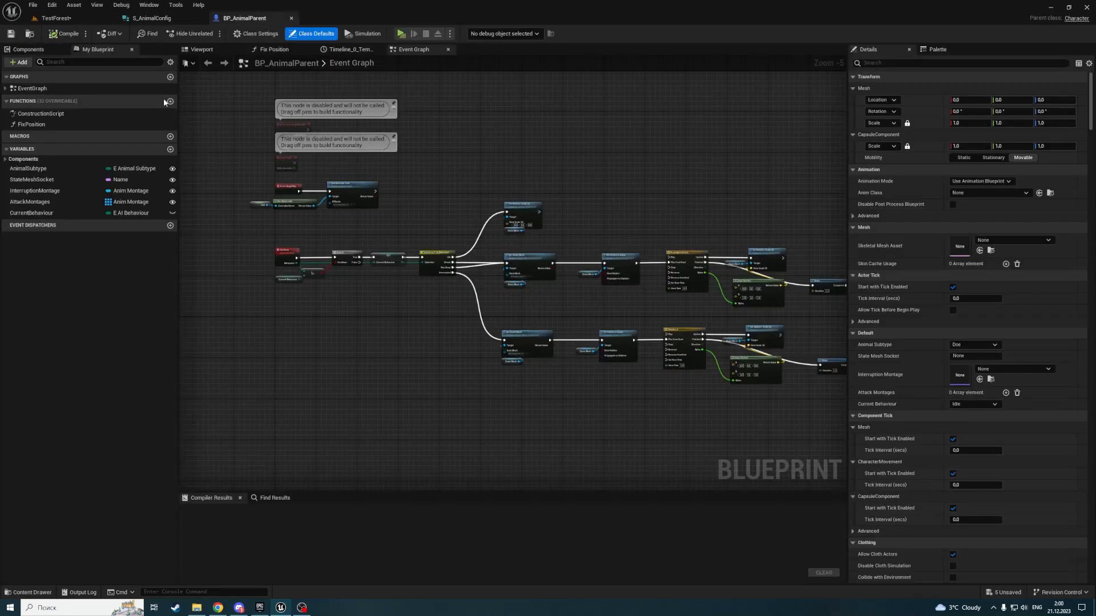
mouse_move(376, 158)
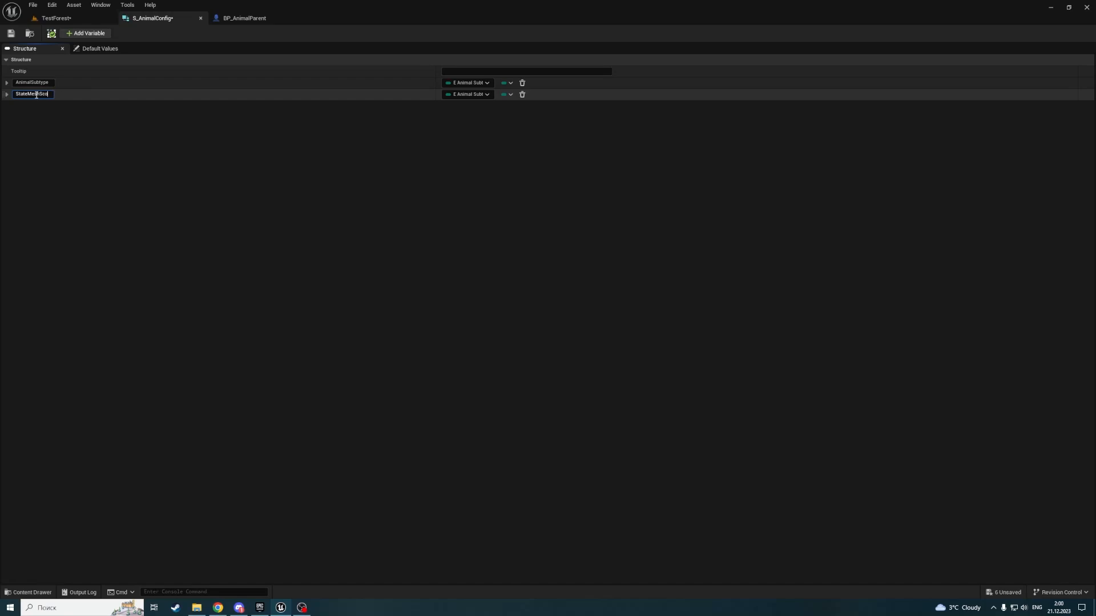
text(ket)
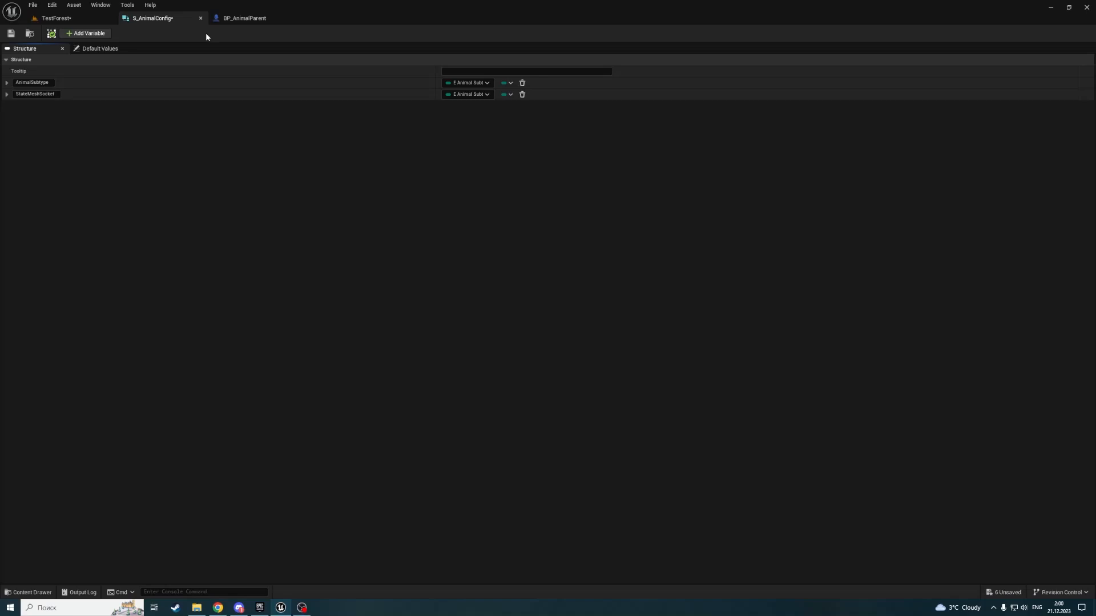
- Make StateMeshSocket a Name and add InterruptionMontage as an Anim Montage array
click(467, 93)
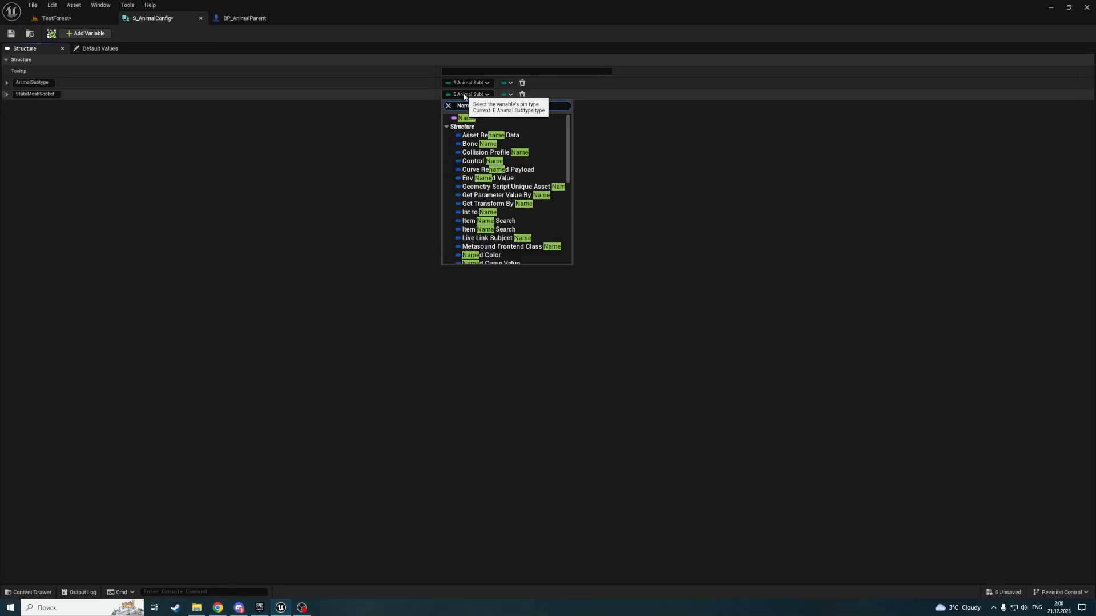
click(243, 18)
text(InterruptionMontage)
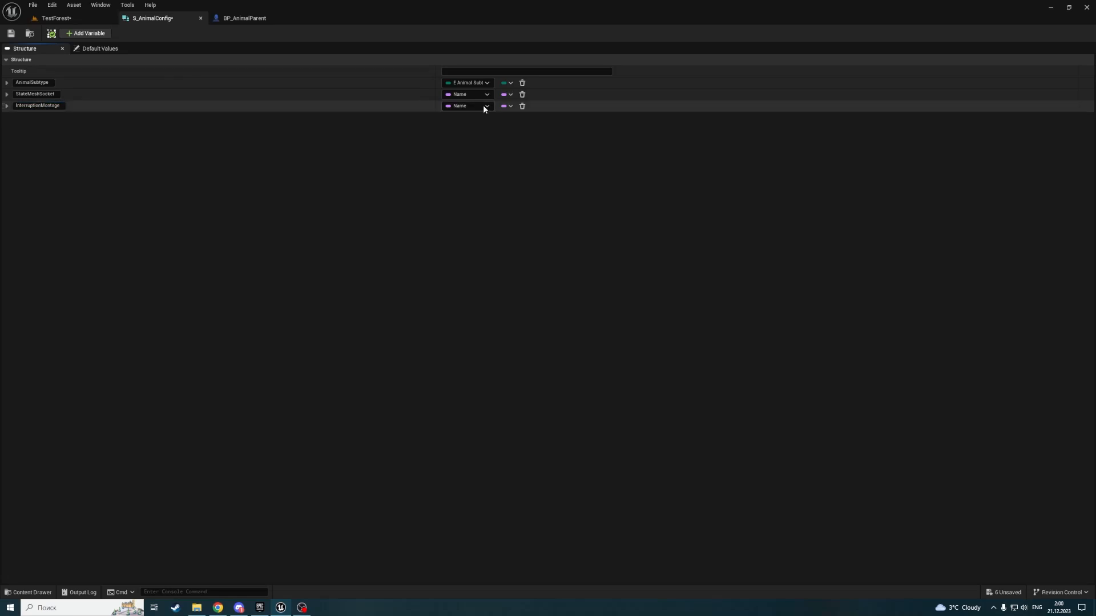
click(486, 105)
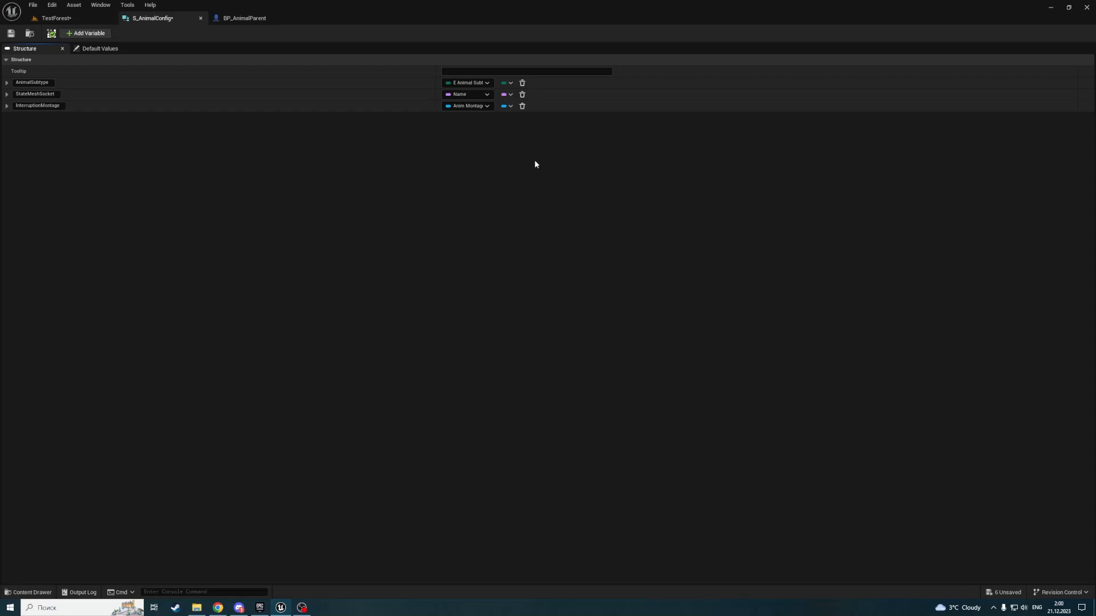
click(244, 17)
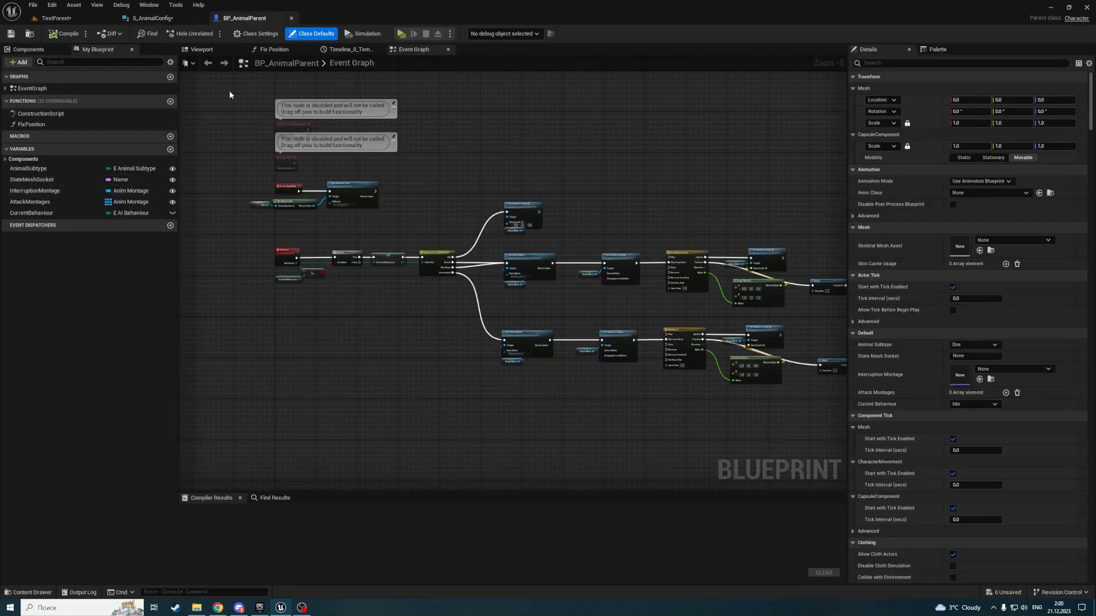
mouse_move(147, 17)
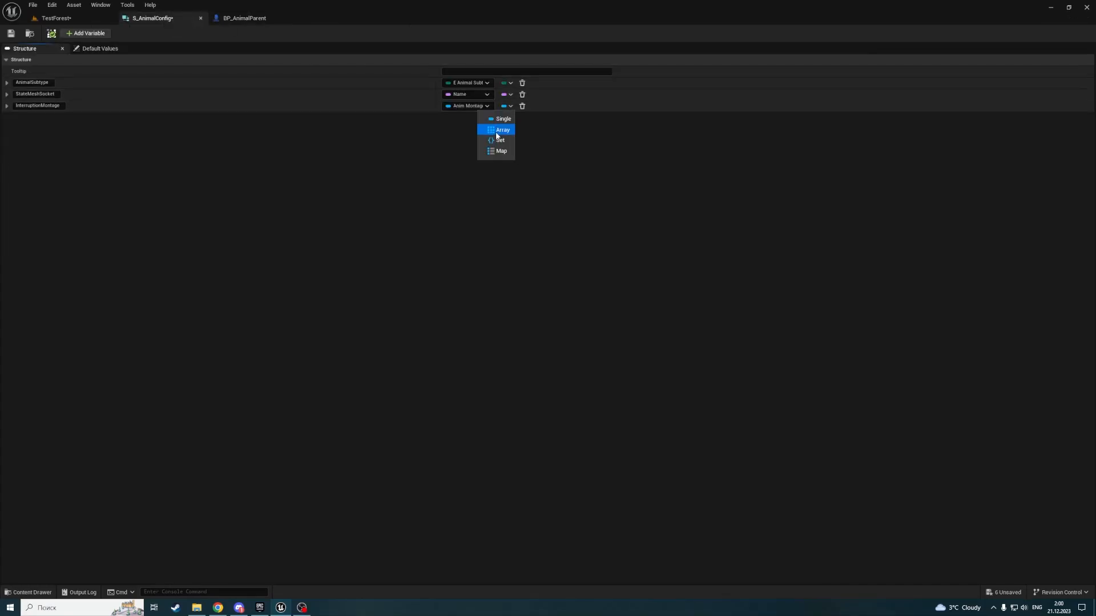
click(501, 130)
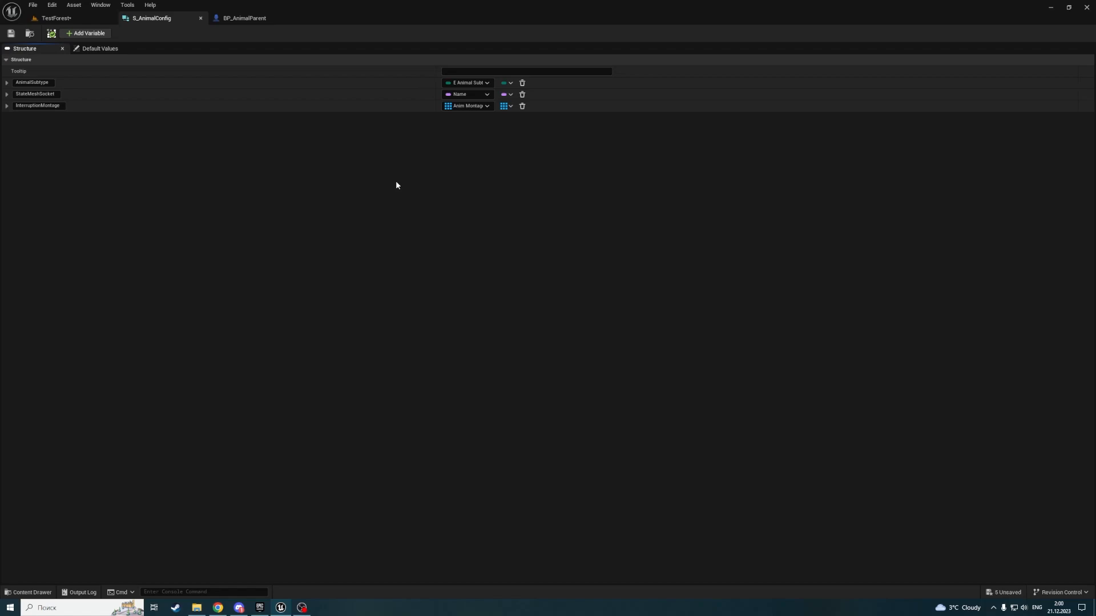
mouse_move(280, 189)
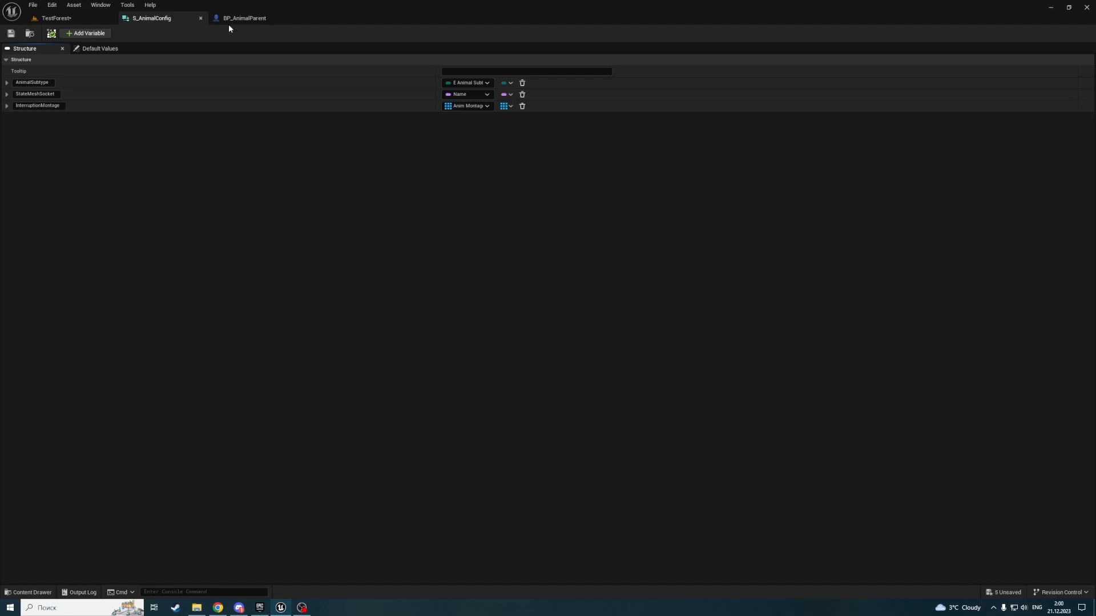
- Add an AttackMontages member plus a fifth default member, then view BP_AnimalParent
click(243, 18)
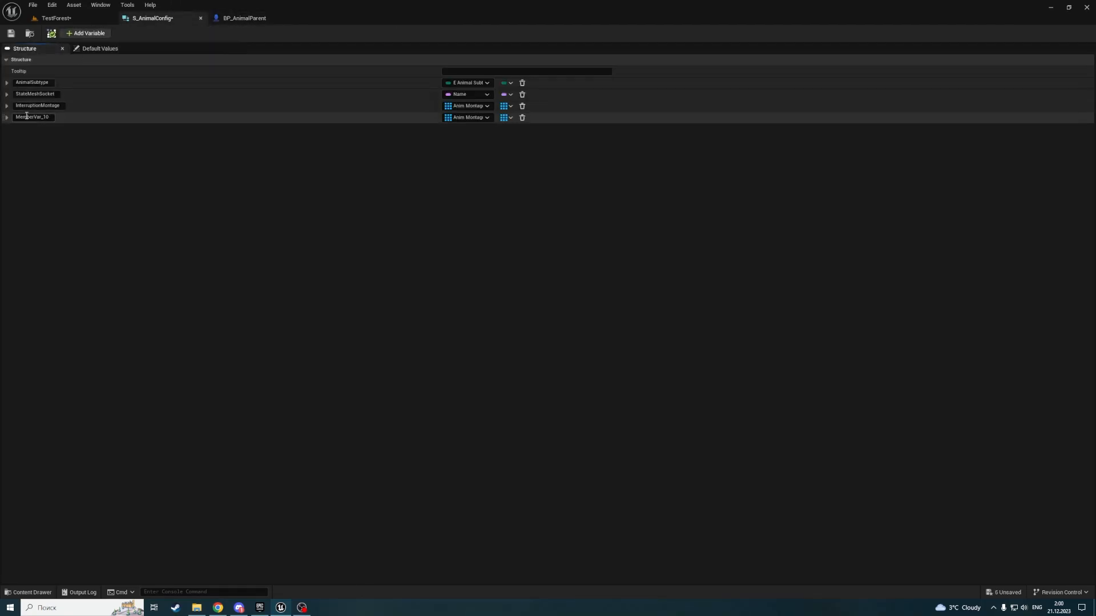
text(AttackMontages)
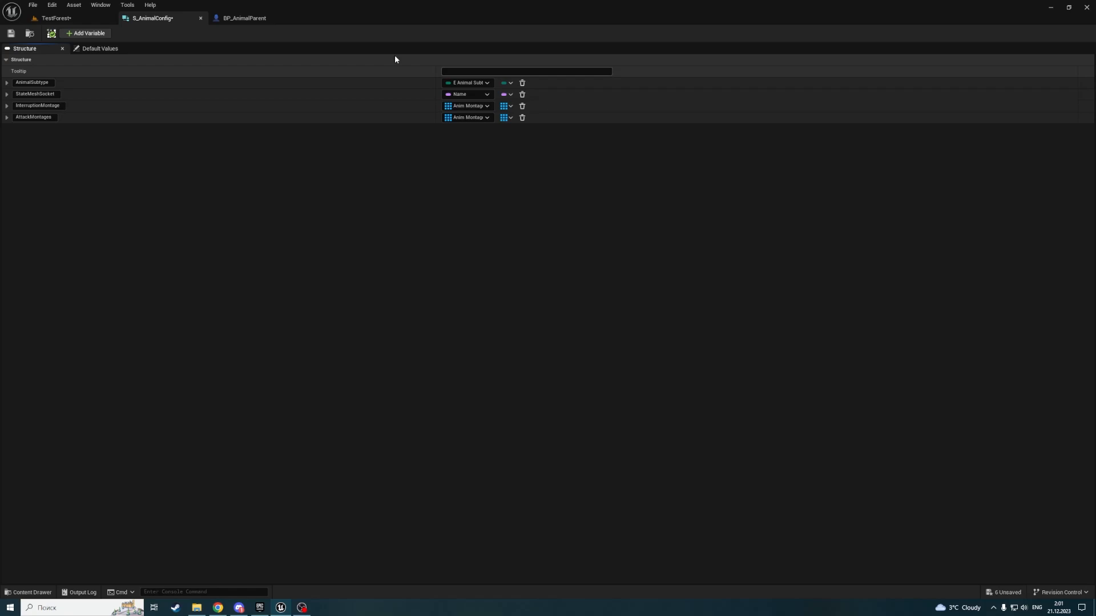
click(244, 17)
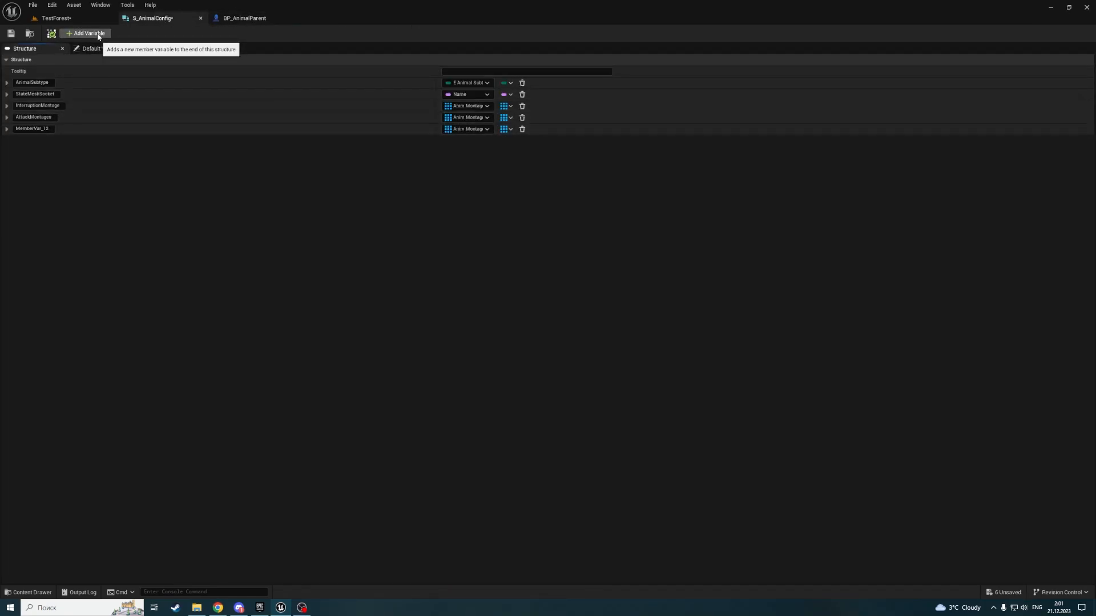
mouse_move(63, 152)
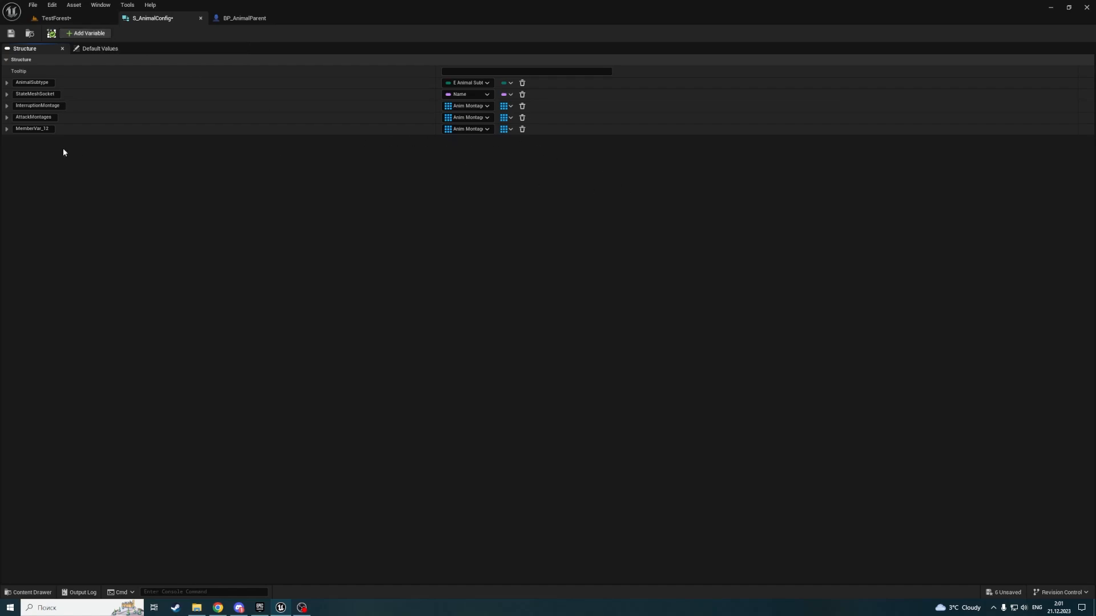
mouse_move(355, 103)
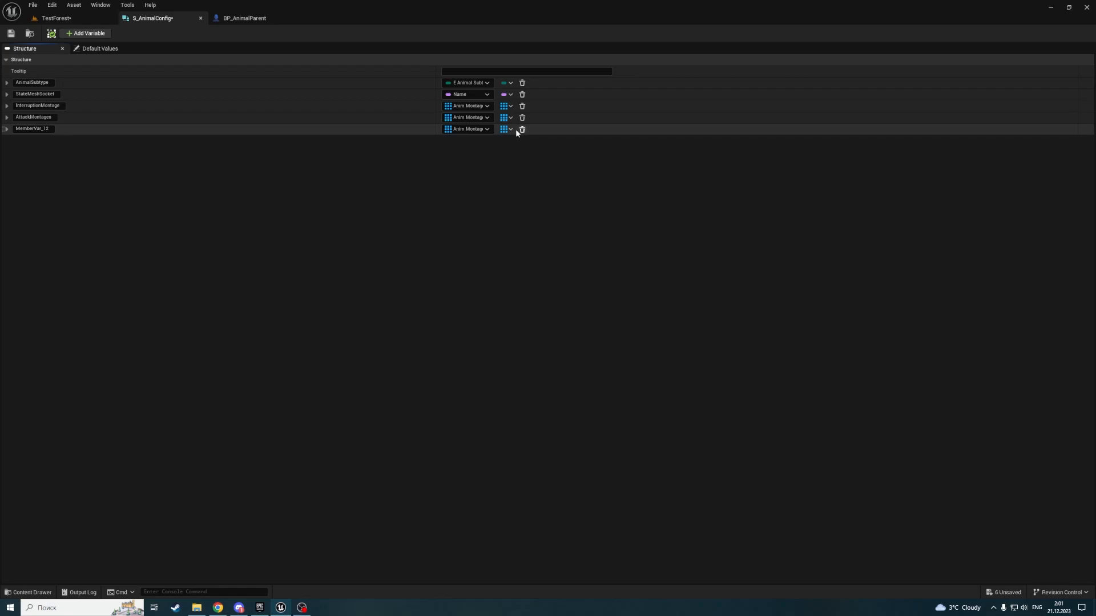
click(244, 18)
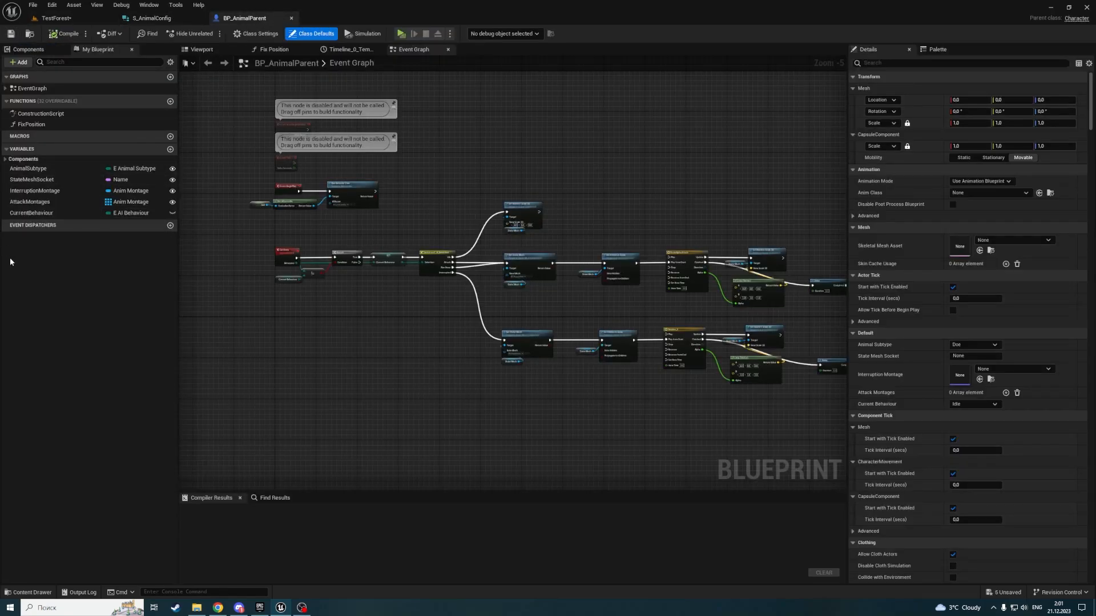
mouse_move(200, 105)
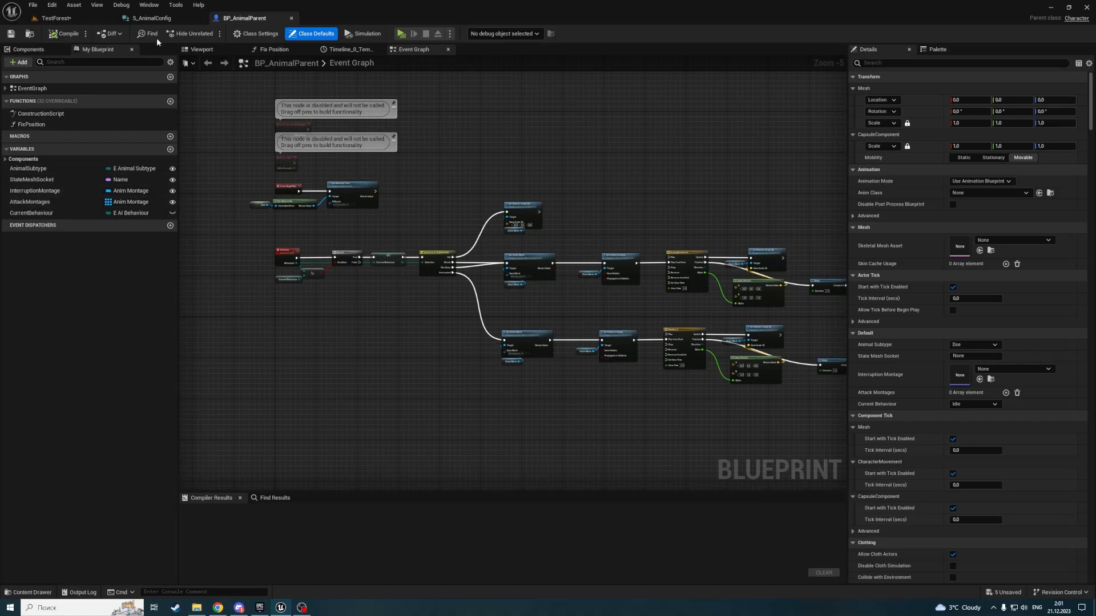
- Rename MemberVar_13 to TameConfig as a single value and save S_AnimalConfig
click(149, 18)
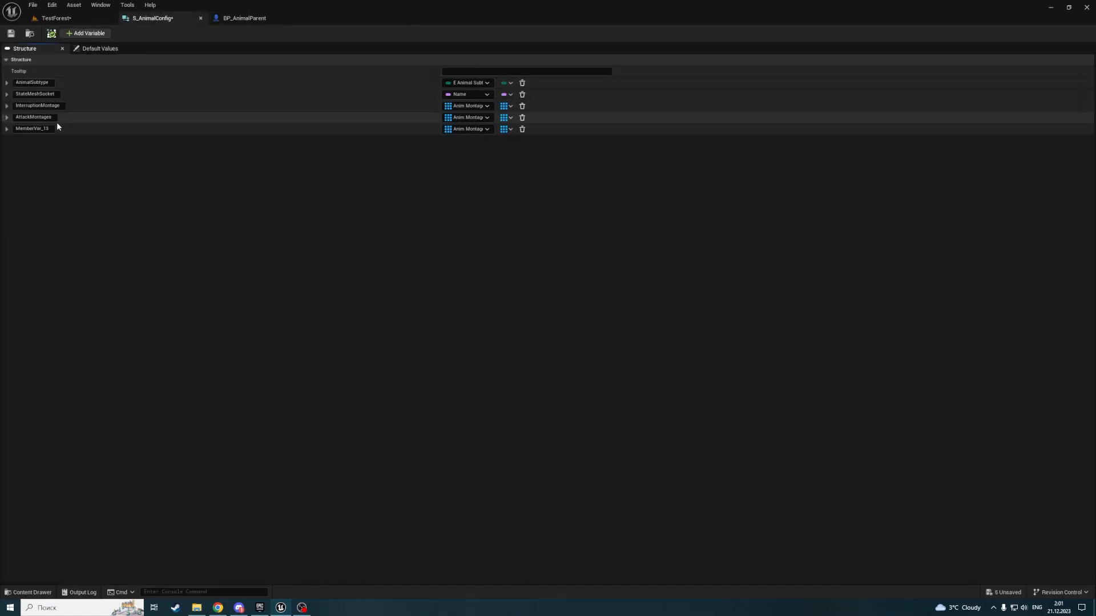
double_click(31, 129)
text(TameConfig)
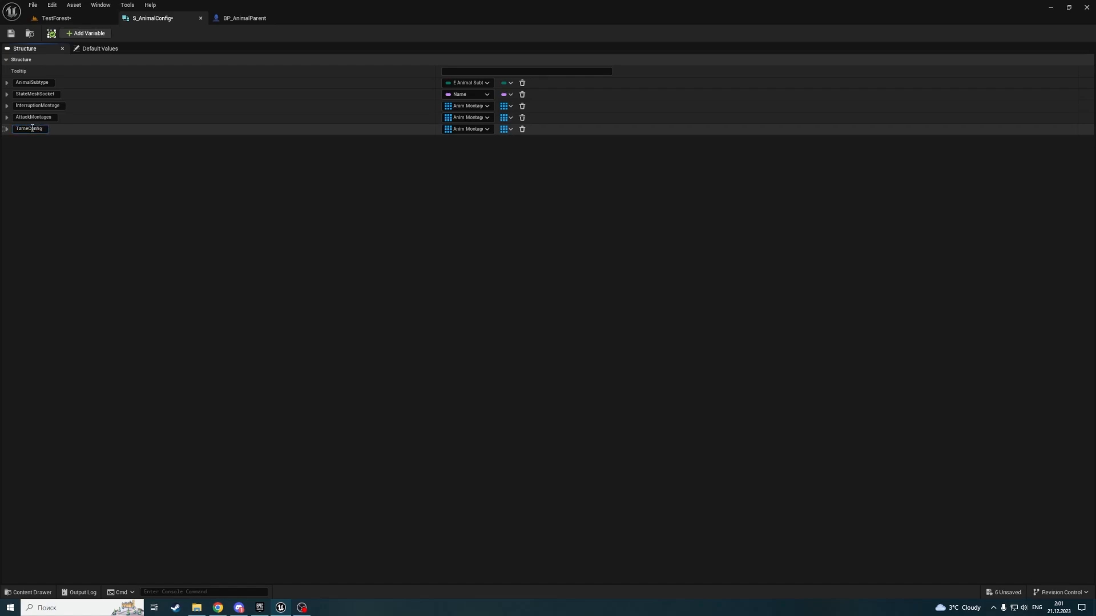
click(504, 128)
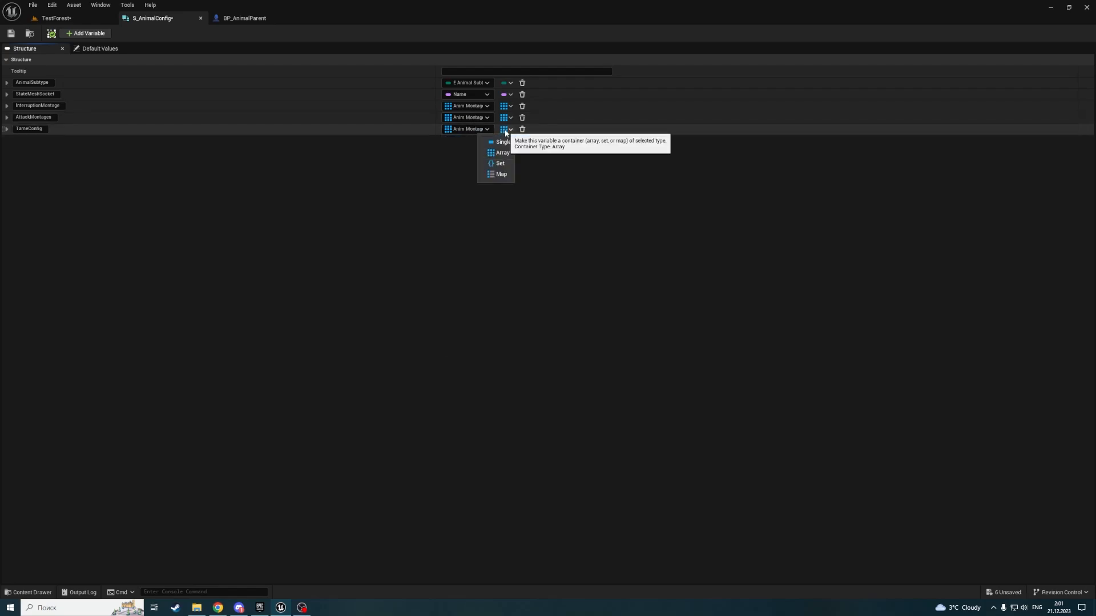
click(467, 128)
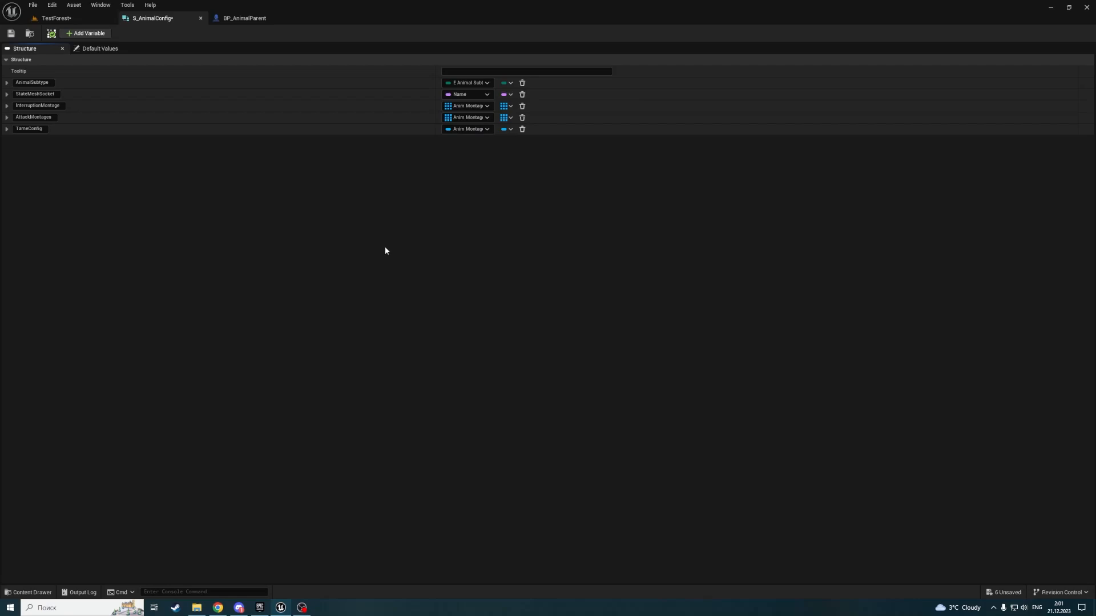
click(10, 33)
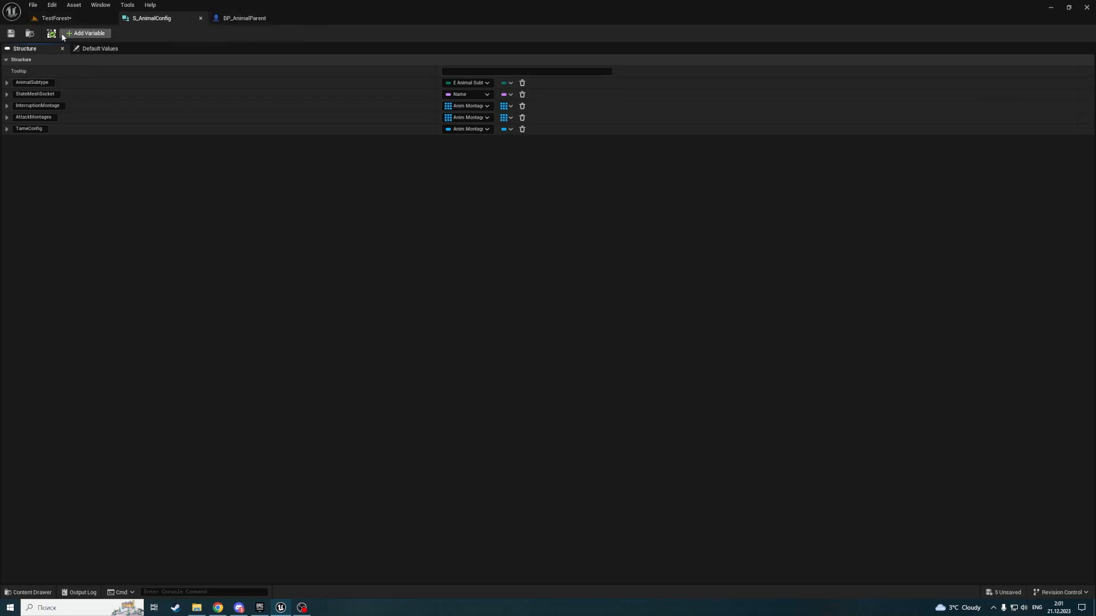
click(55, 18)
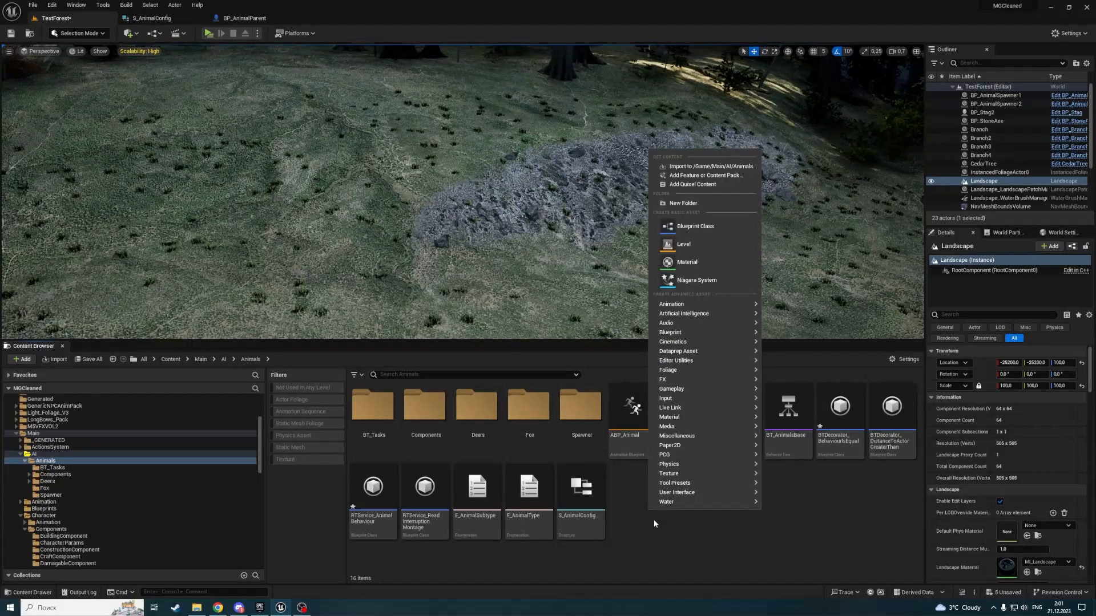
mouse_move(670, 332)
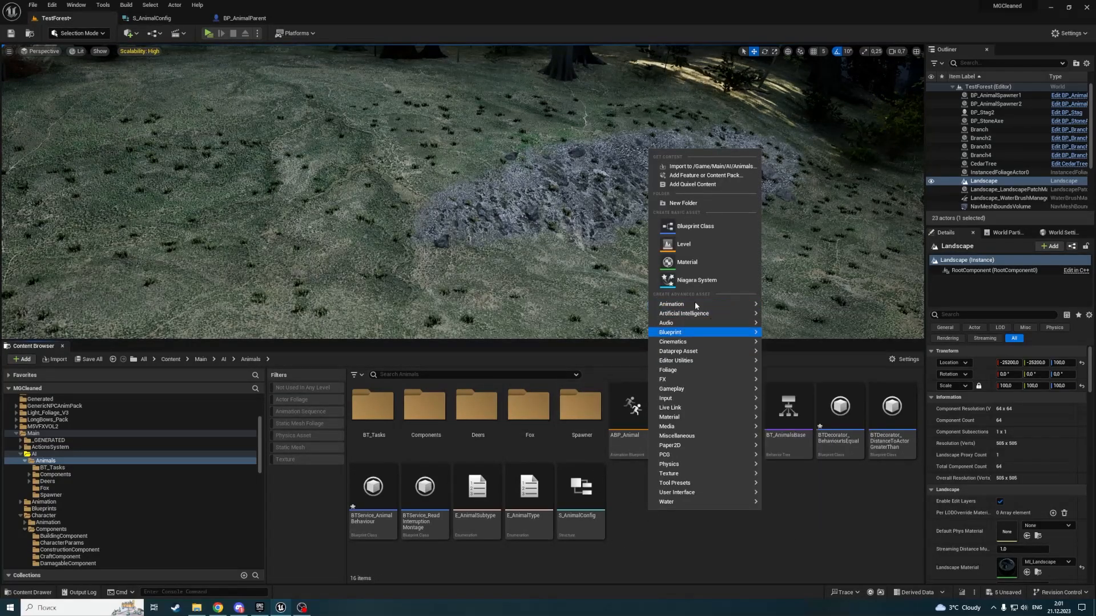
mouse_move(706, 445)
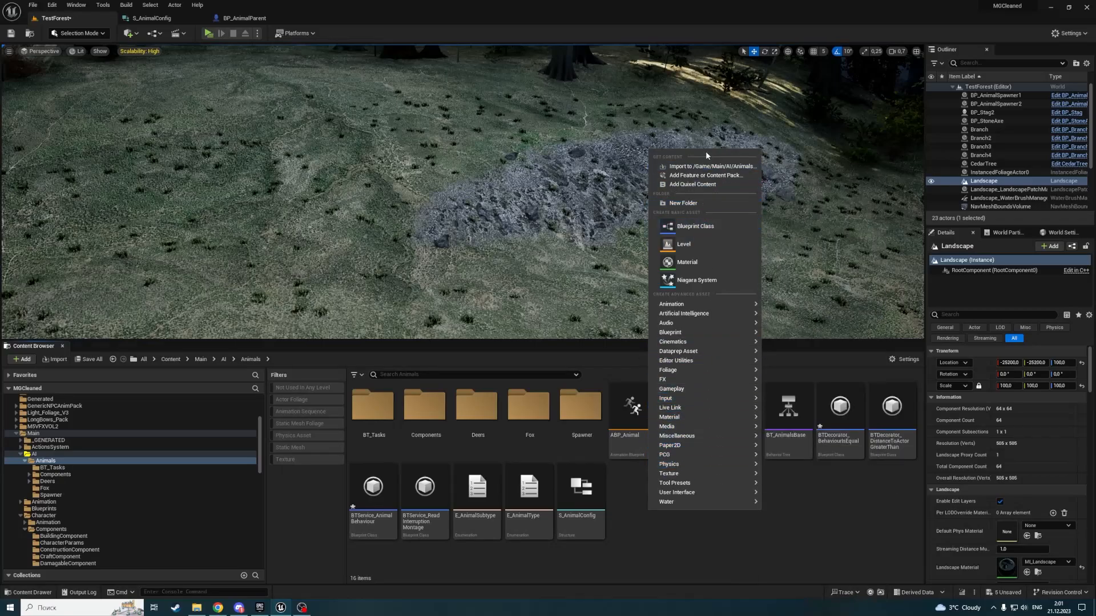
- Create Data Table DT_Animals with S_AnimalConfig chosen as its row structure
text(data)
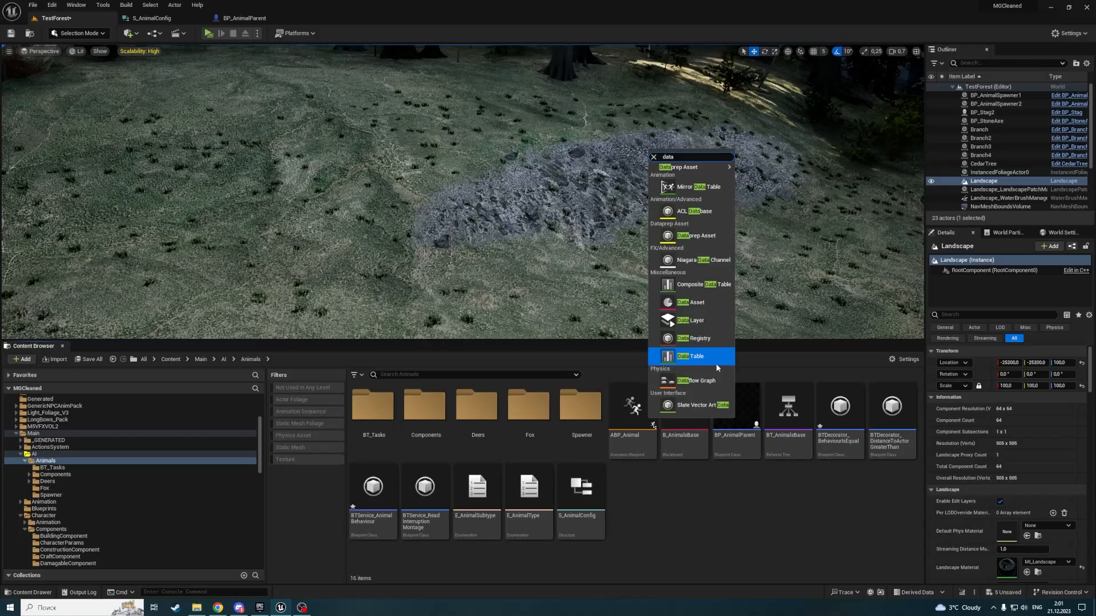
click(691, 356)
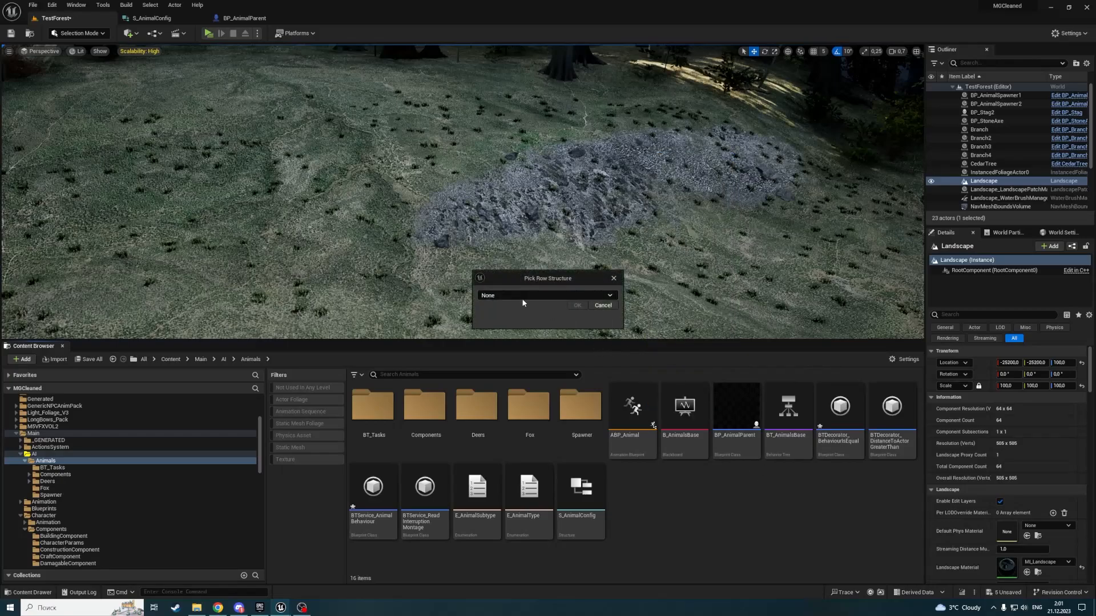
click(545, 295)
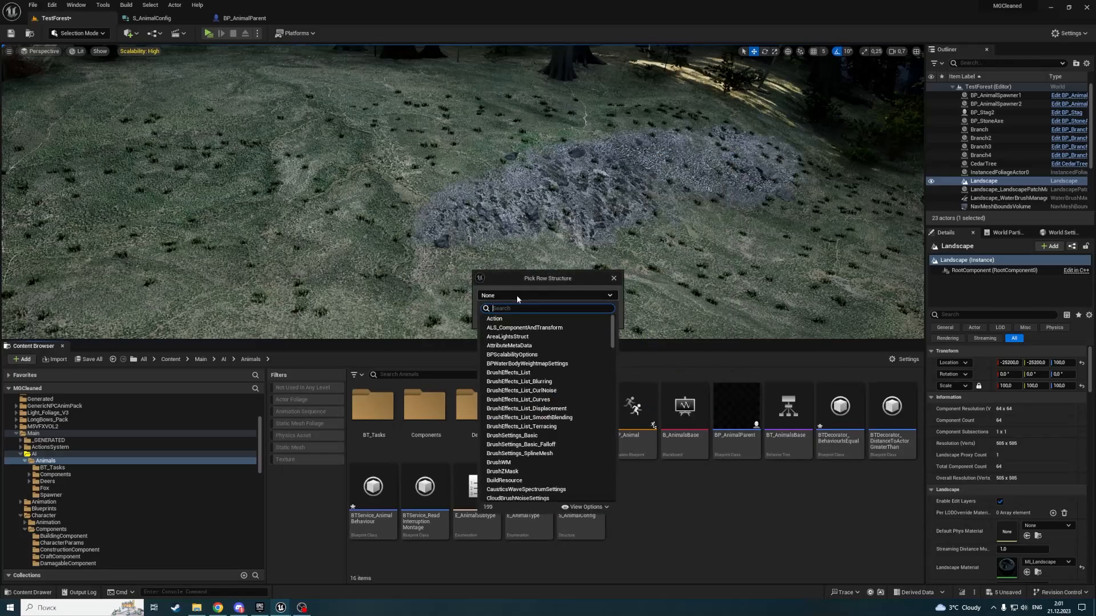
text(S_Animal)
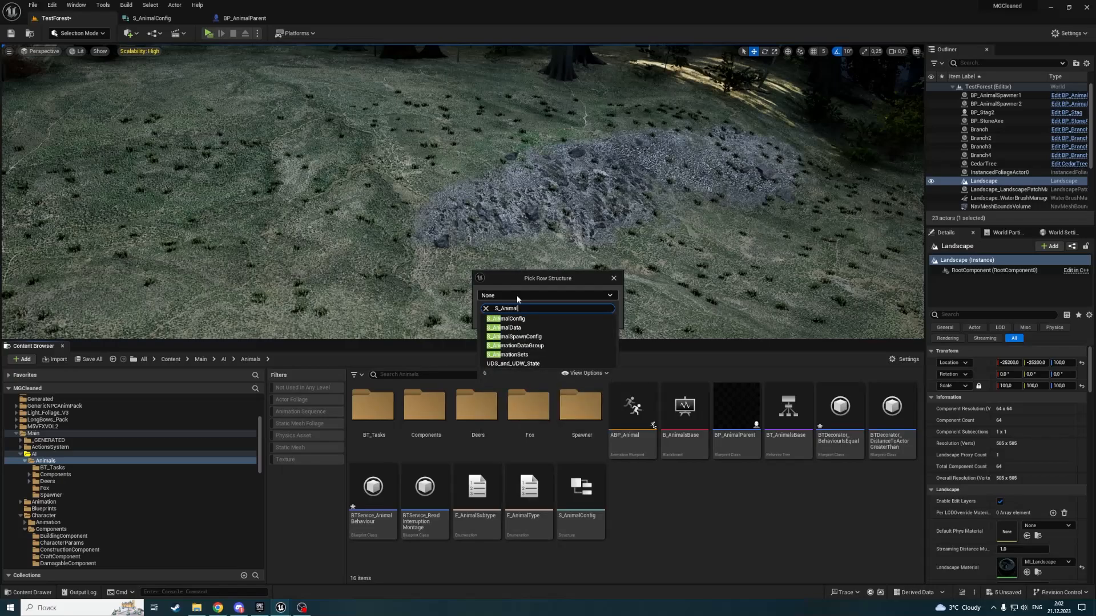
click(507, 318)
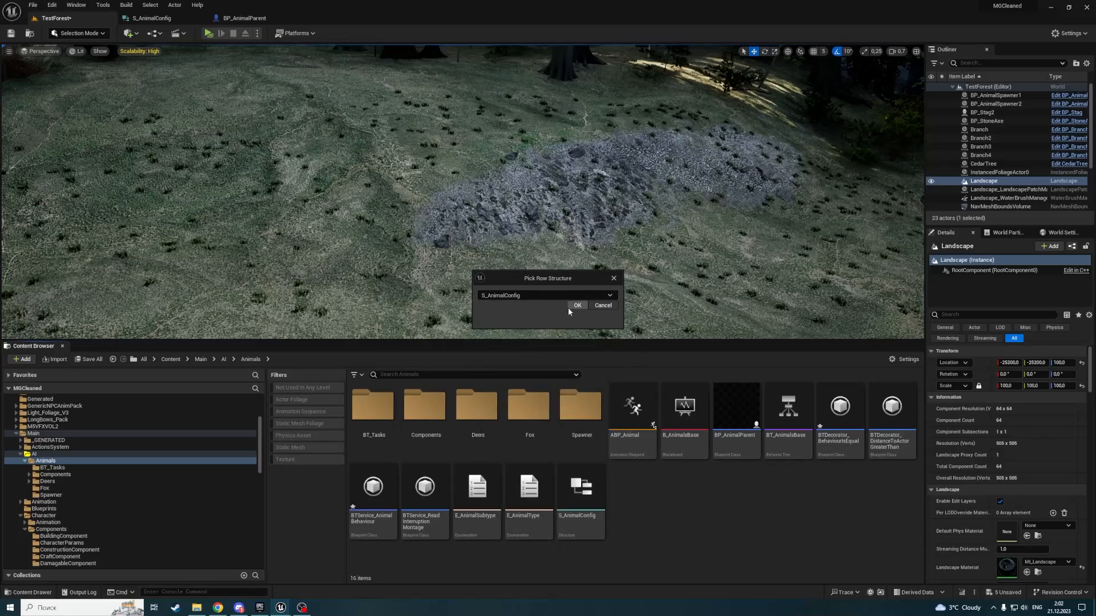
click(577, 305)
text(DT_Animals)
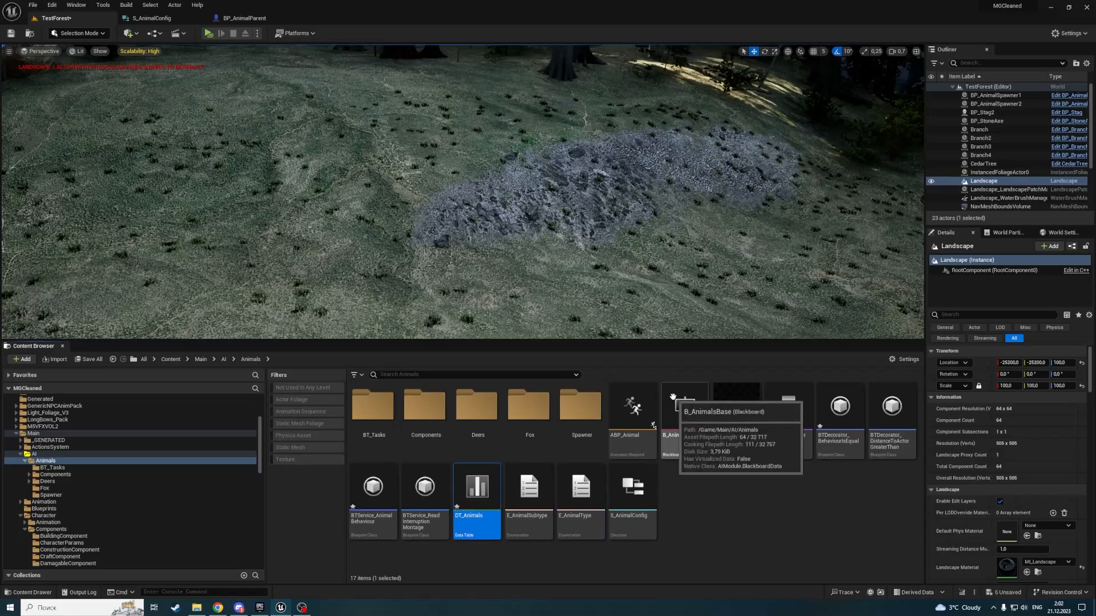
- Open DT_Animals, add its first row named Doe, and set its subtype to Doe
double_click(477, 486)
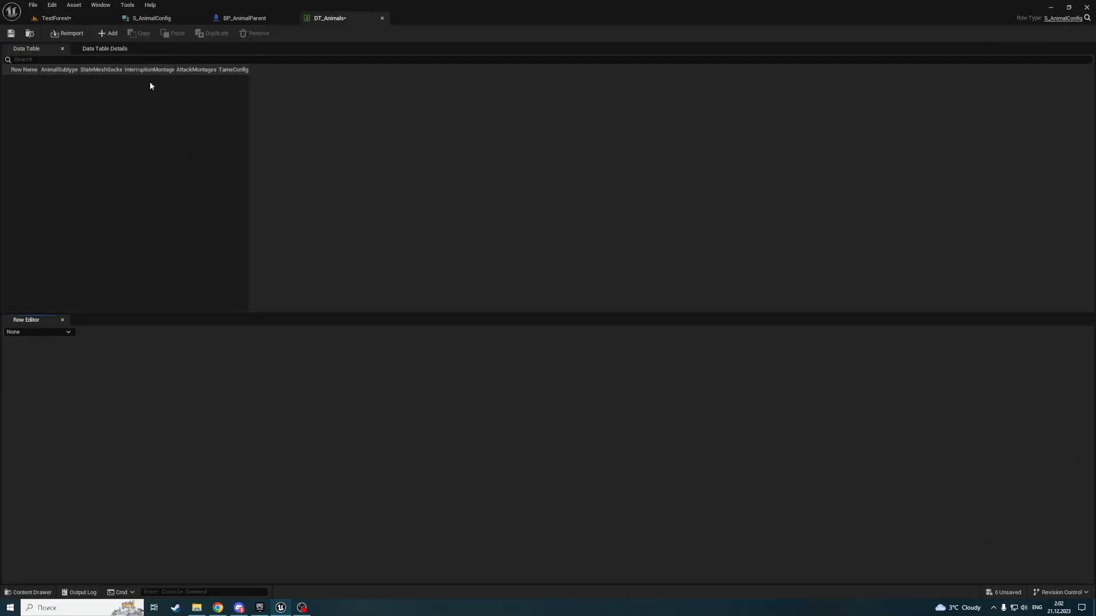
click(104, 48)
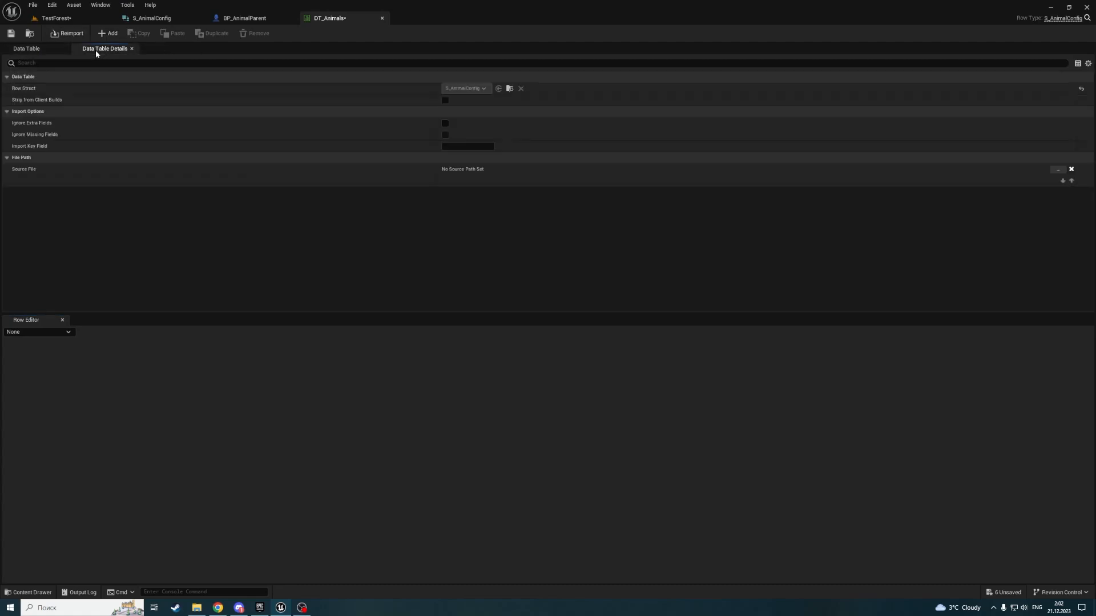
click(25, 48)
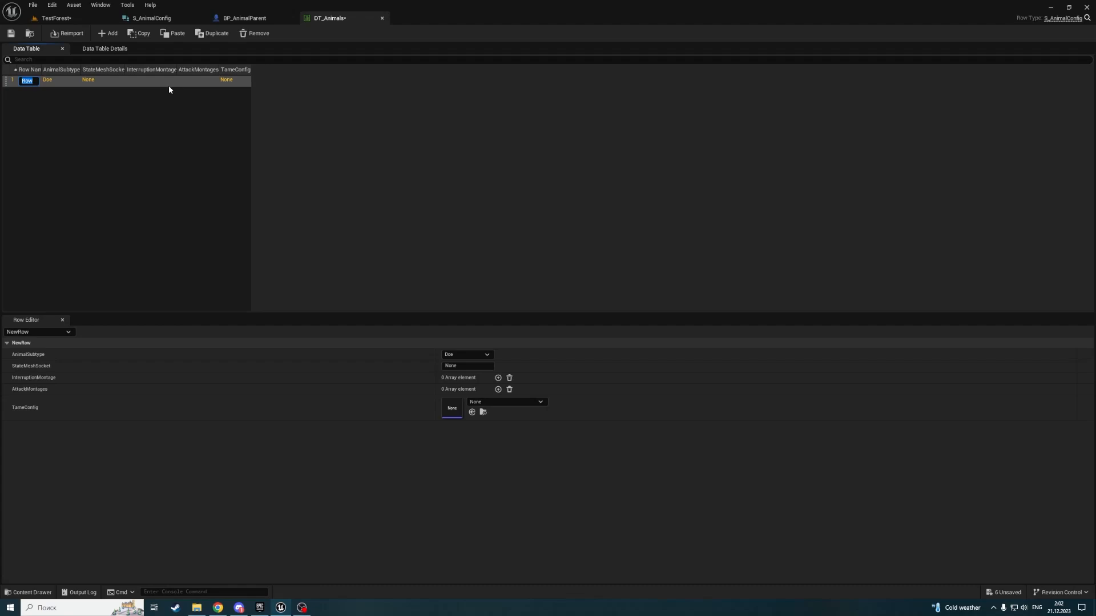
text(Deer)
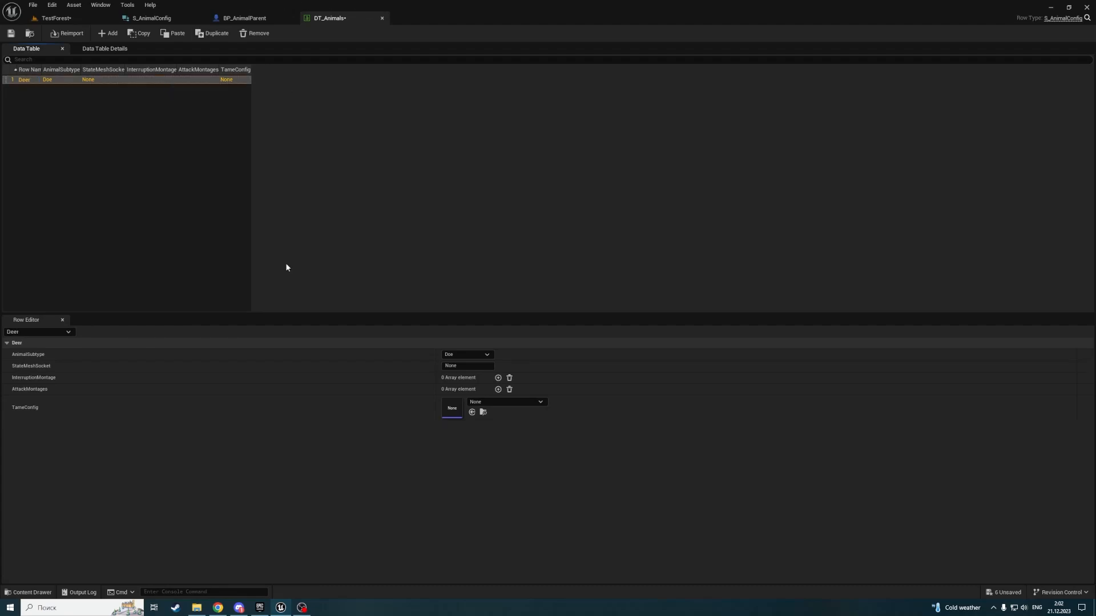
mouse_move(260, 186)
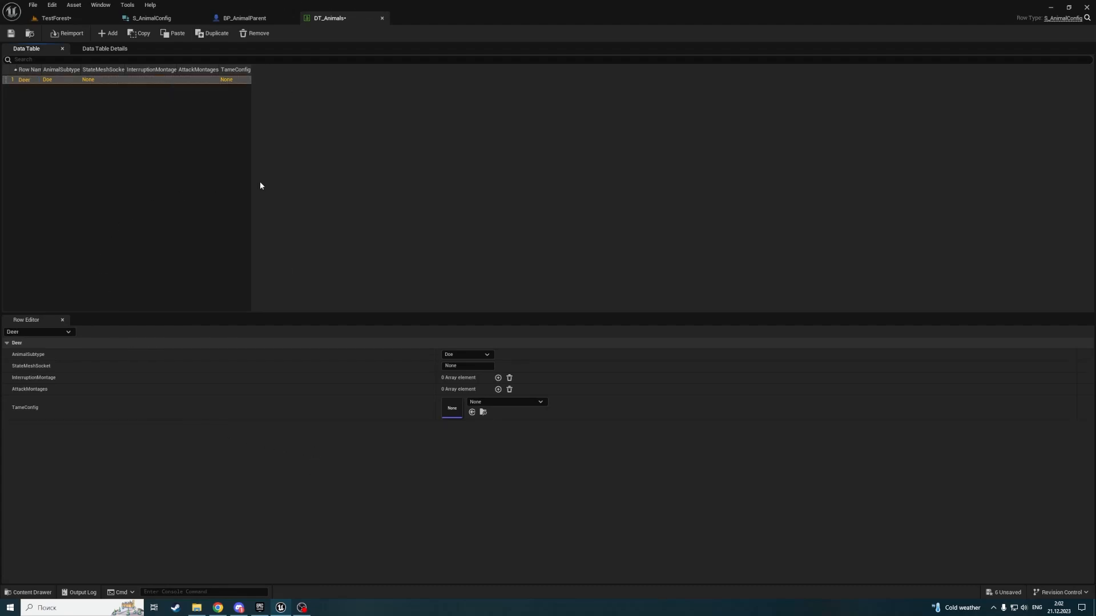
mouse_move(187, 206)
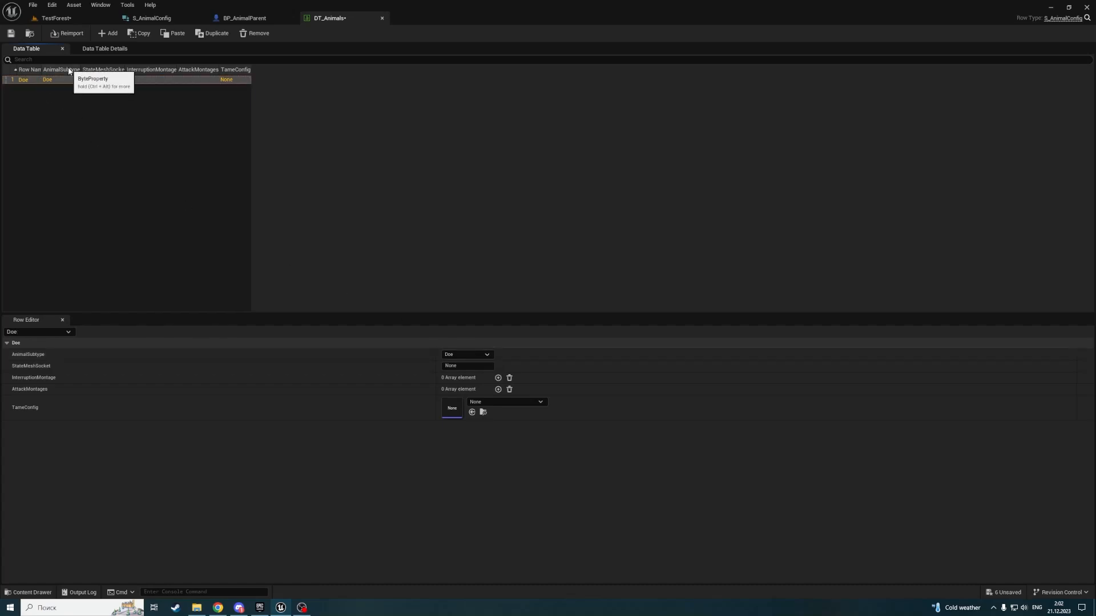
click(466, 355)
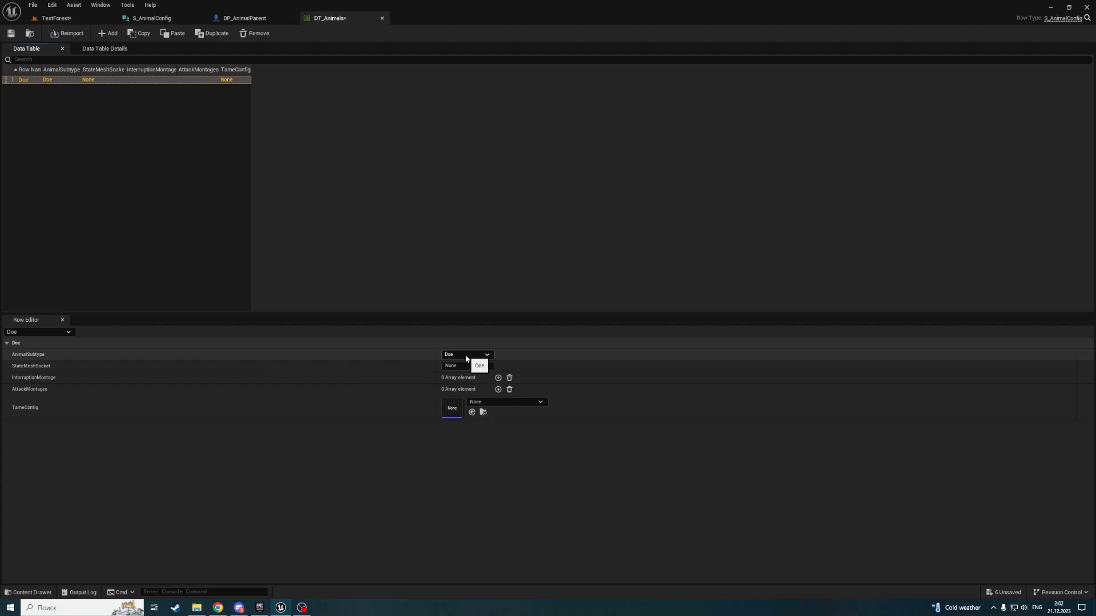
click(480, 365)
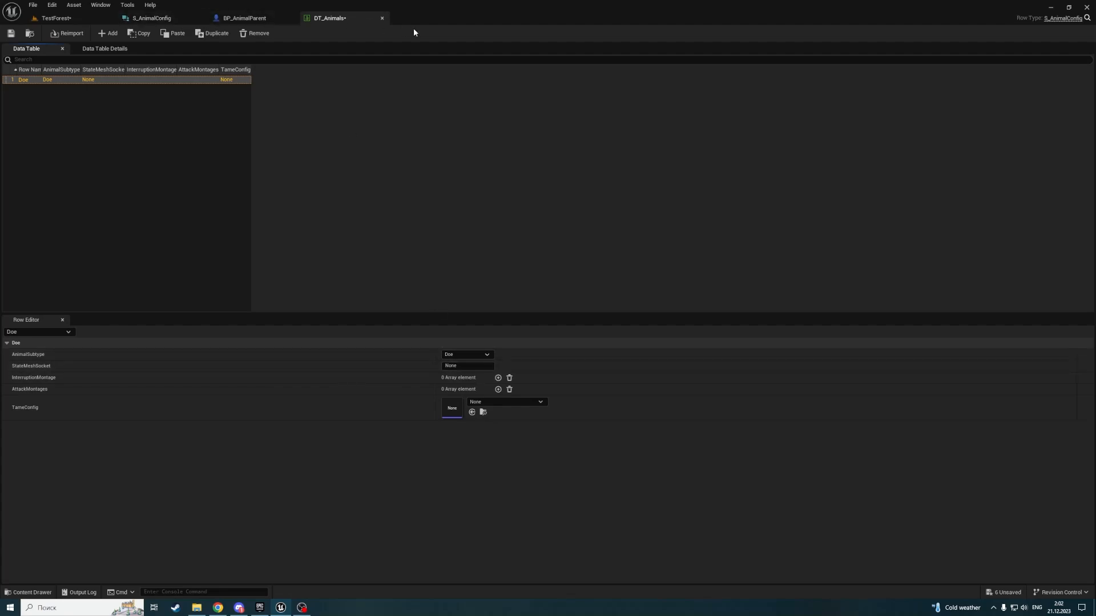
mouse_move(476, 88)
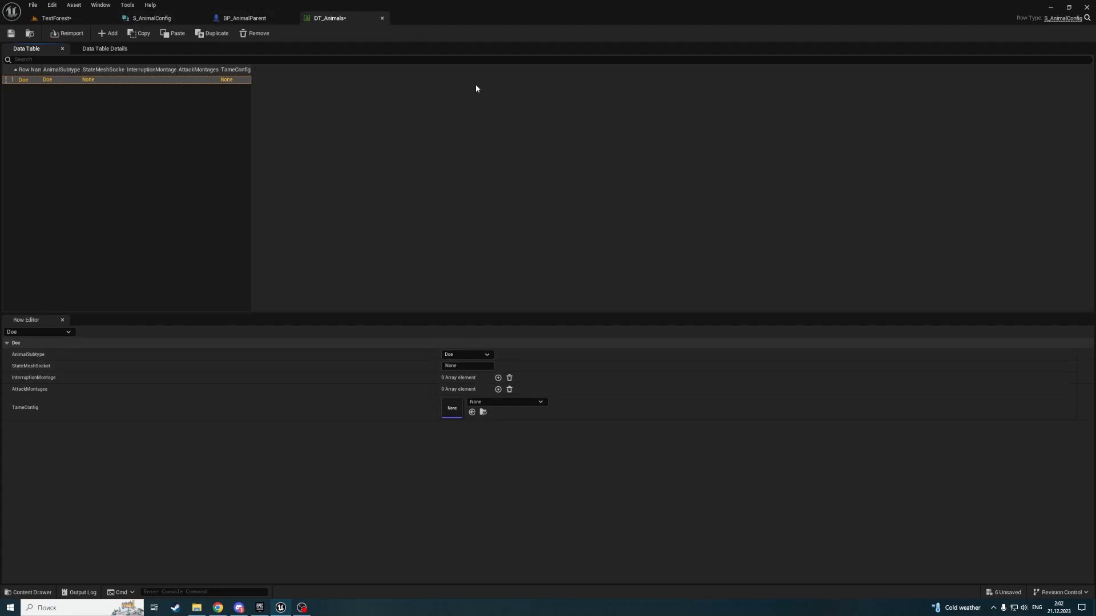
- Copy BP_Doe's StateMeshSocket default 'StateSocket' into the Doe row's StateMeshSocket field
click(483, 412)
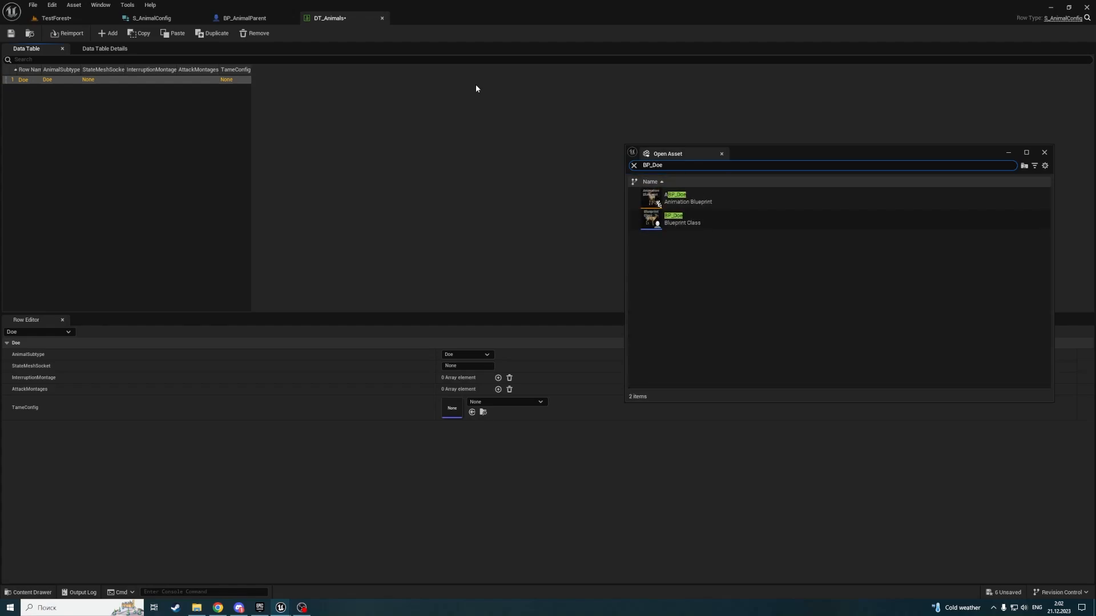
double_click(673, 218)
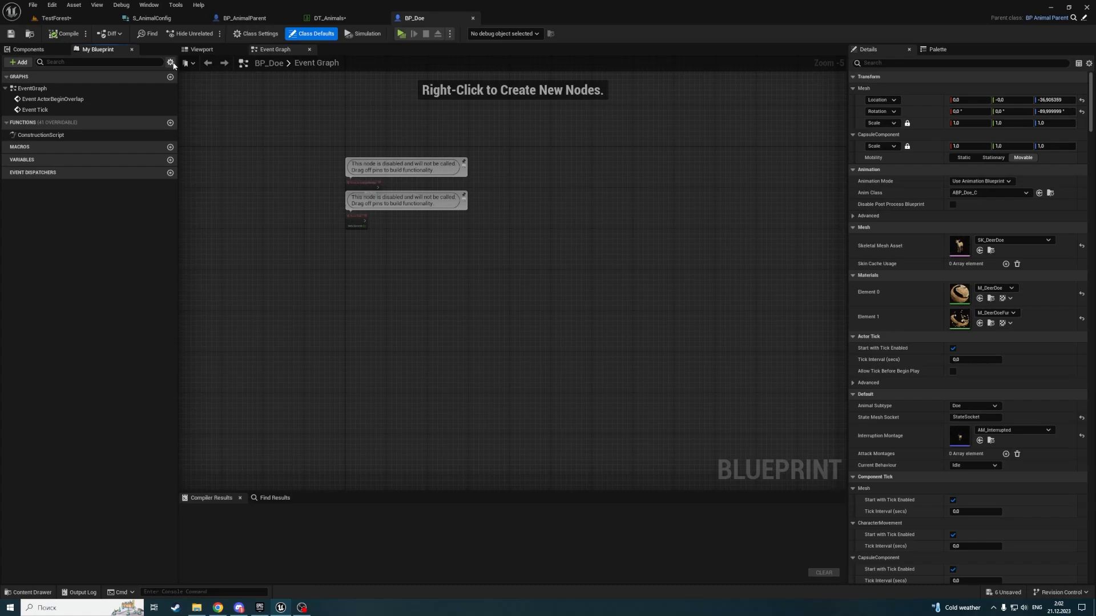
click(21, 160)
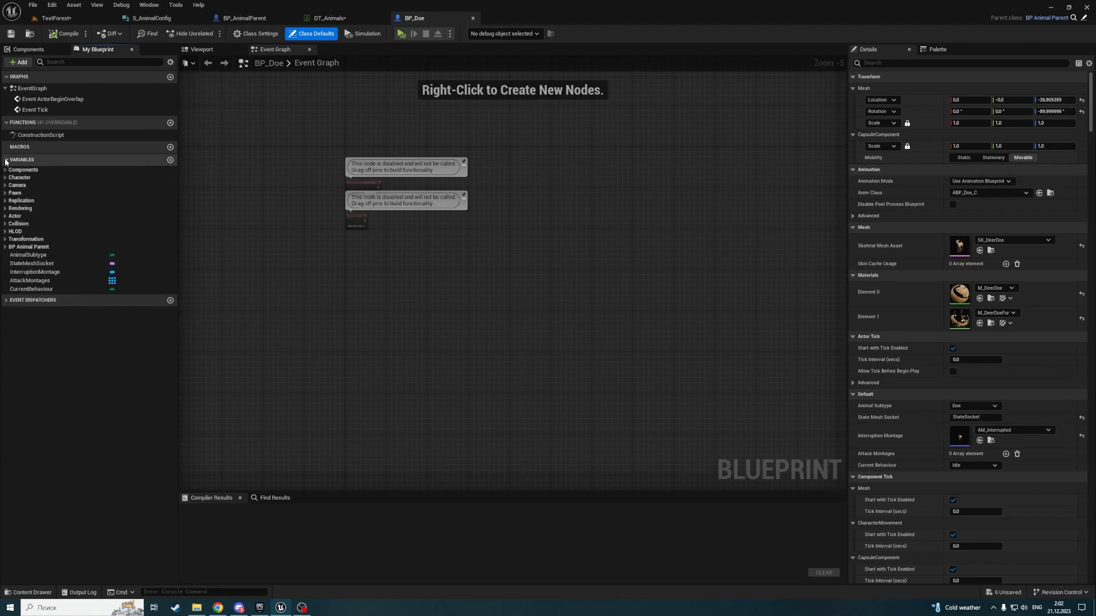
click(31, 264)
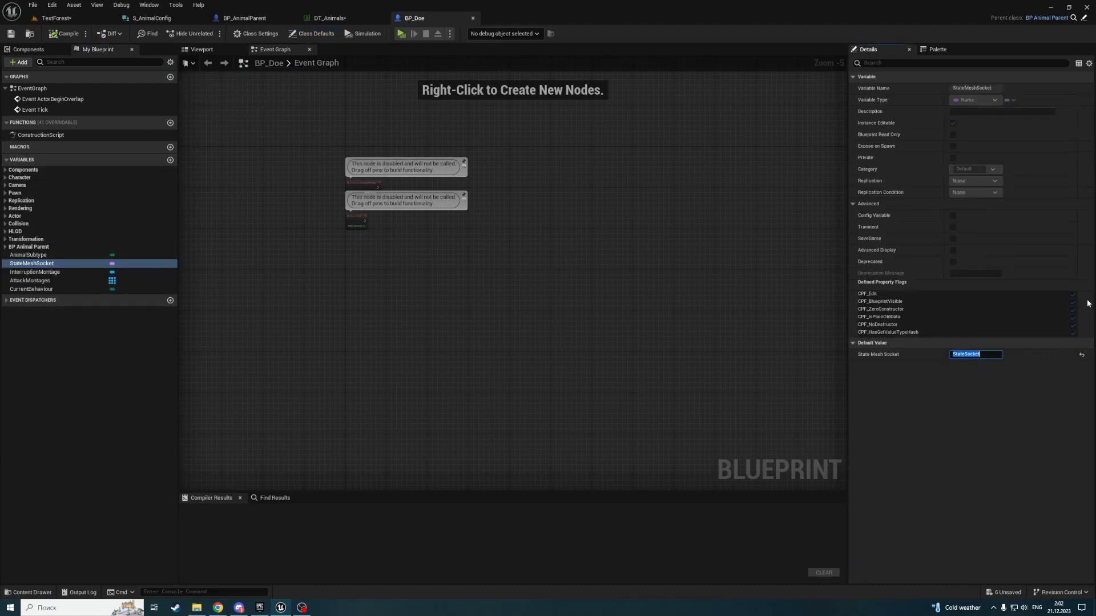
click(245, 18)
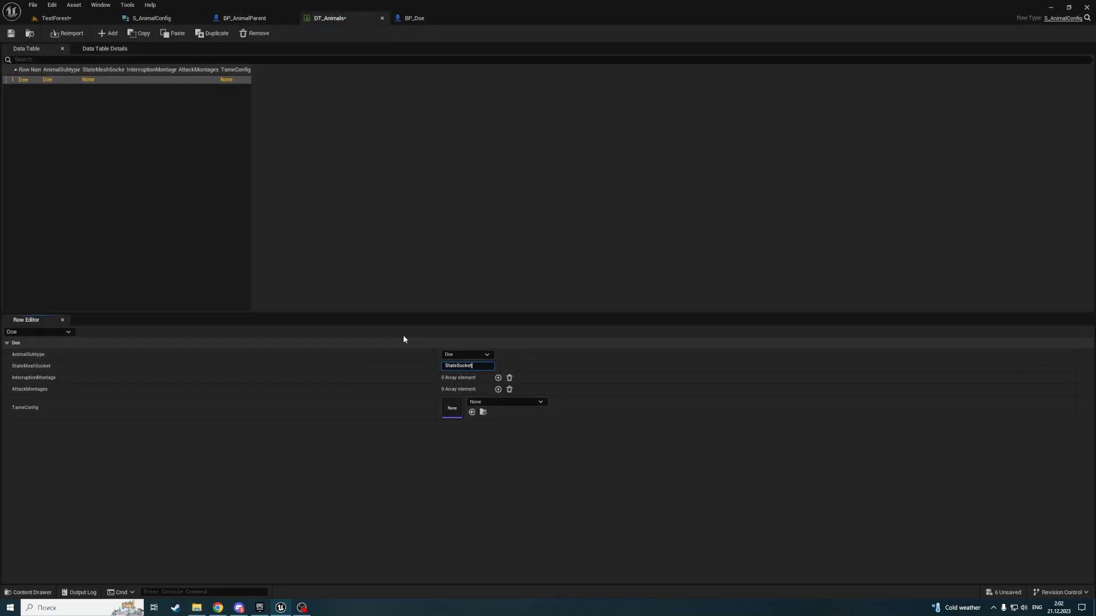
click(414, 18)
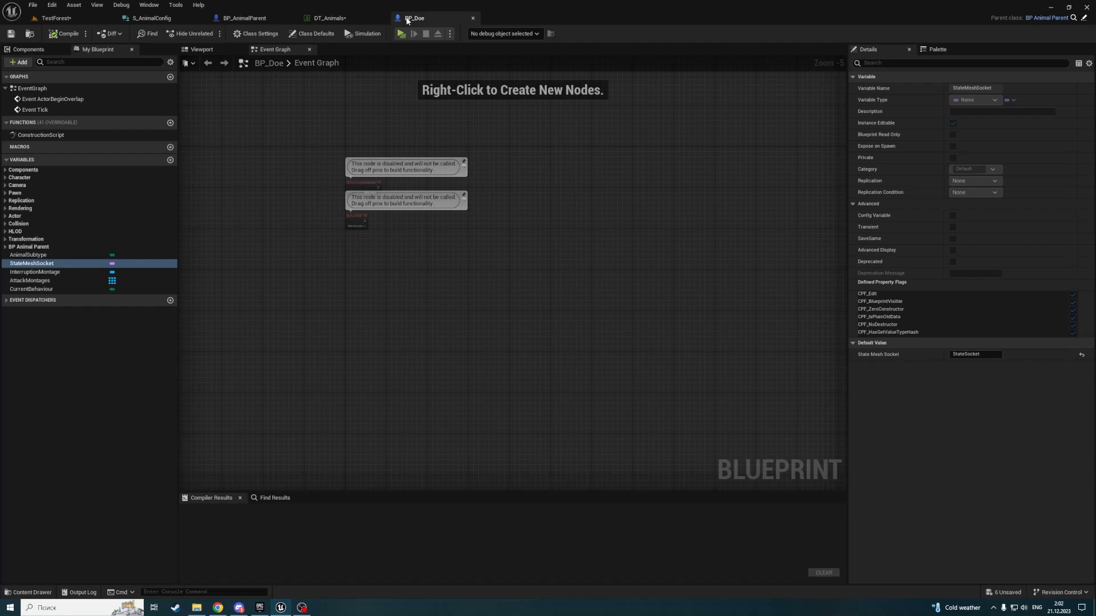
click(35, 272)
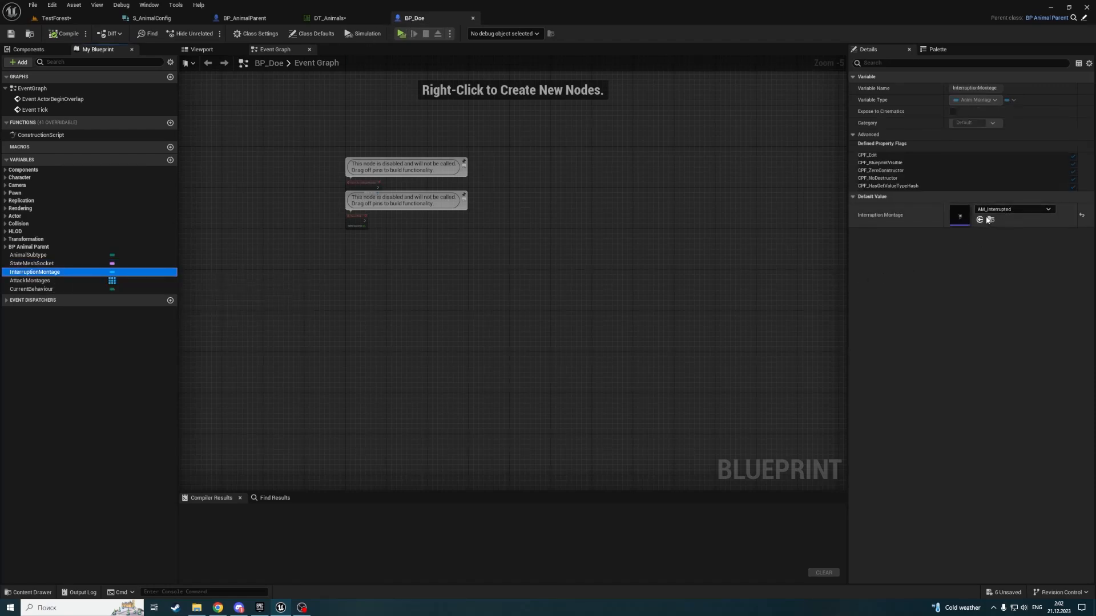
click(327, 18)
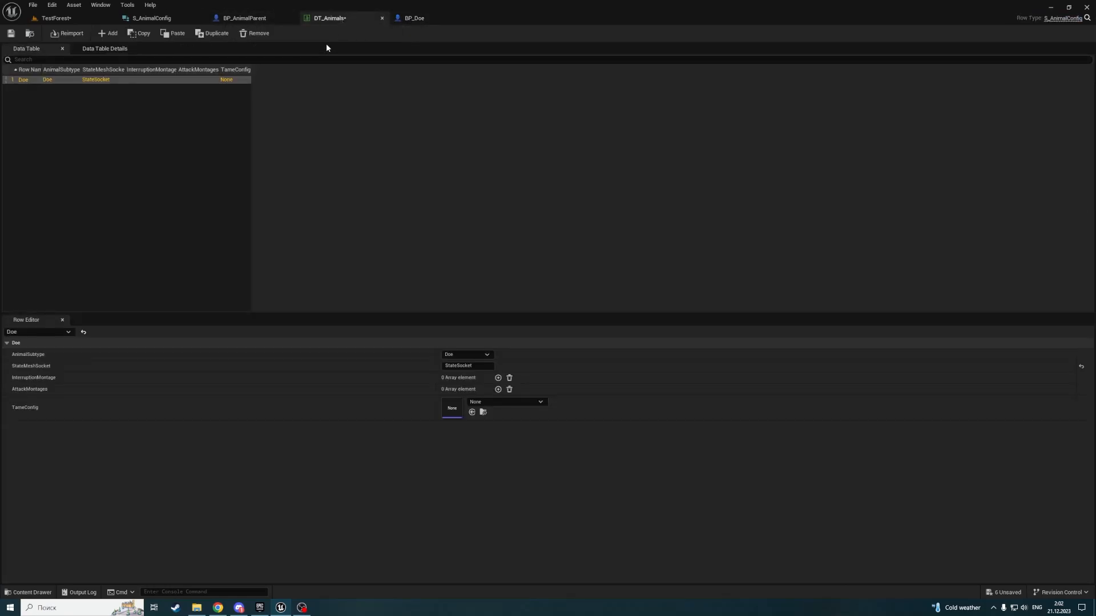
- Add one AM_Interrupted element to the Doe row's InterruptionMontage array, then collapse it
click(498, 377)
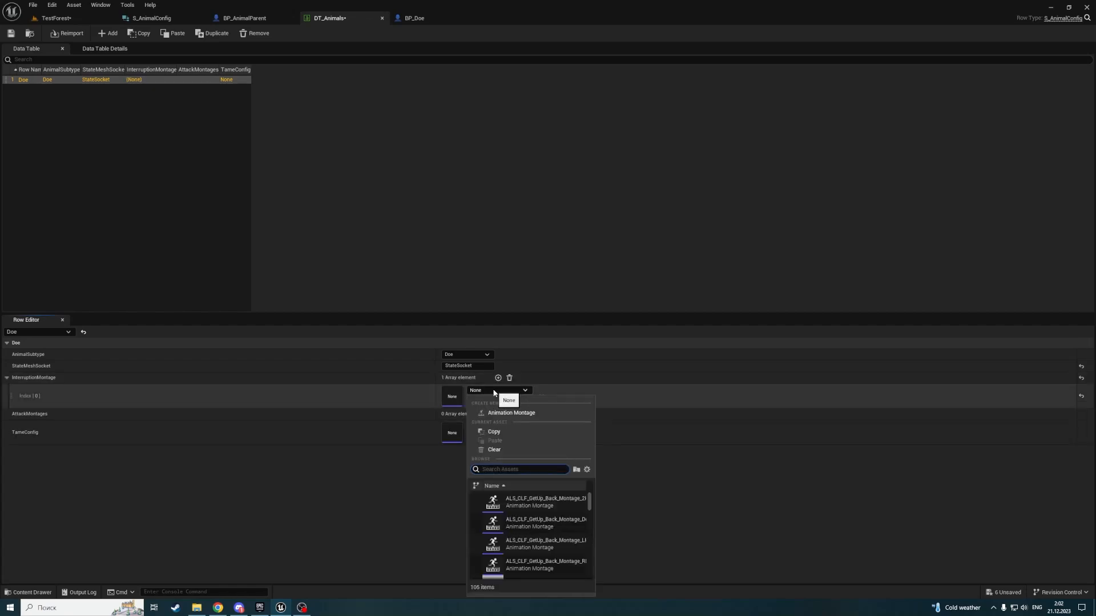
text(AM_Inter)
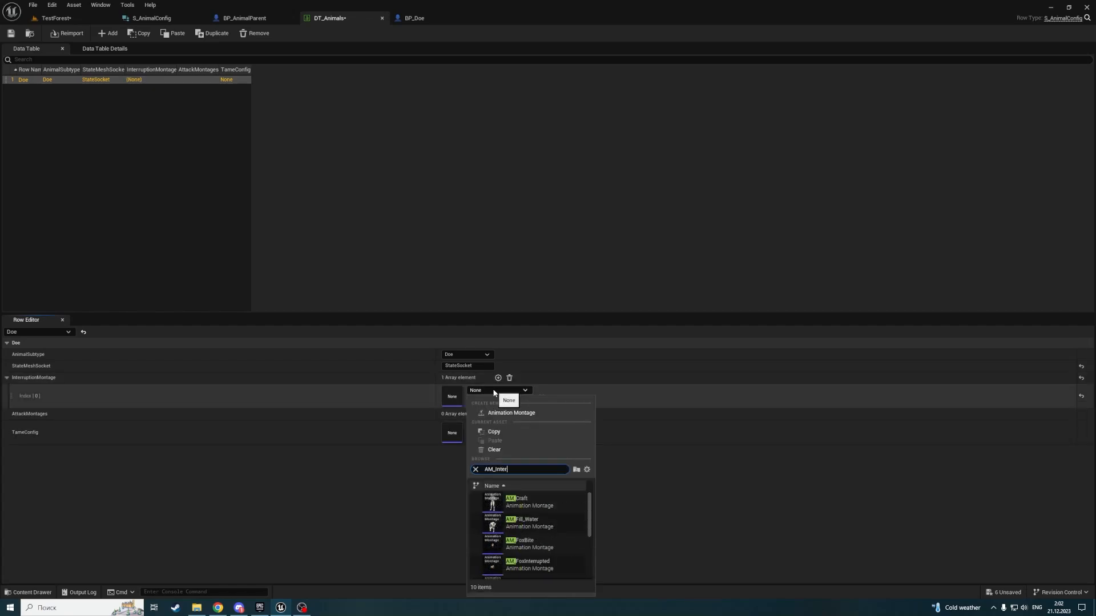
click(529, 564)
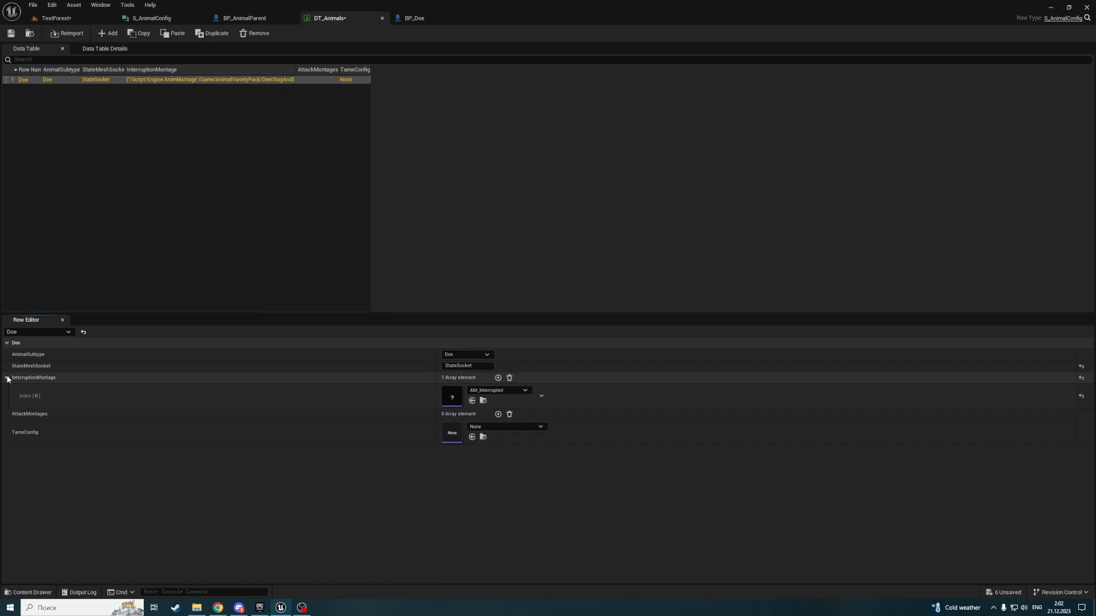
click(413, 18)
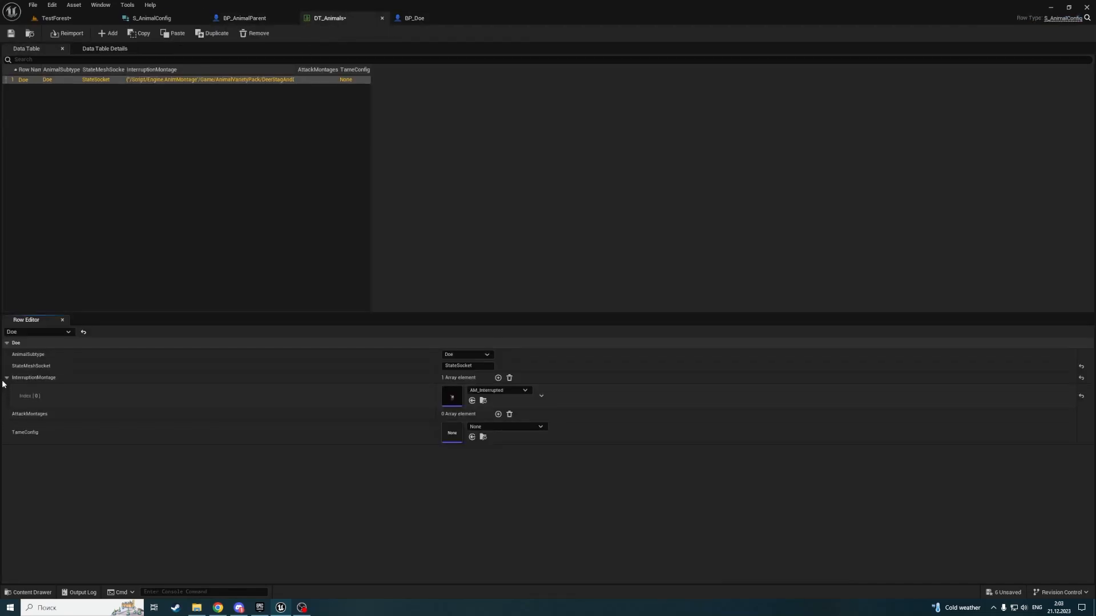
click(6, 378)
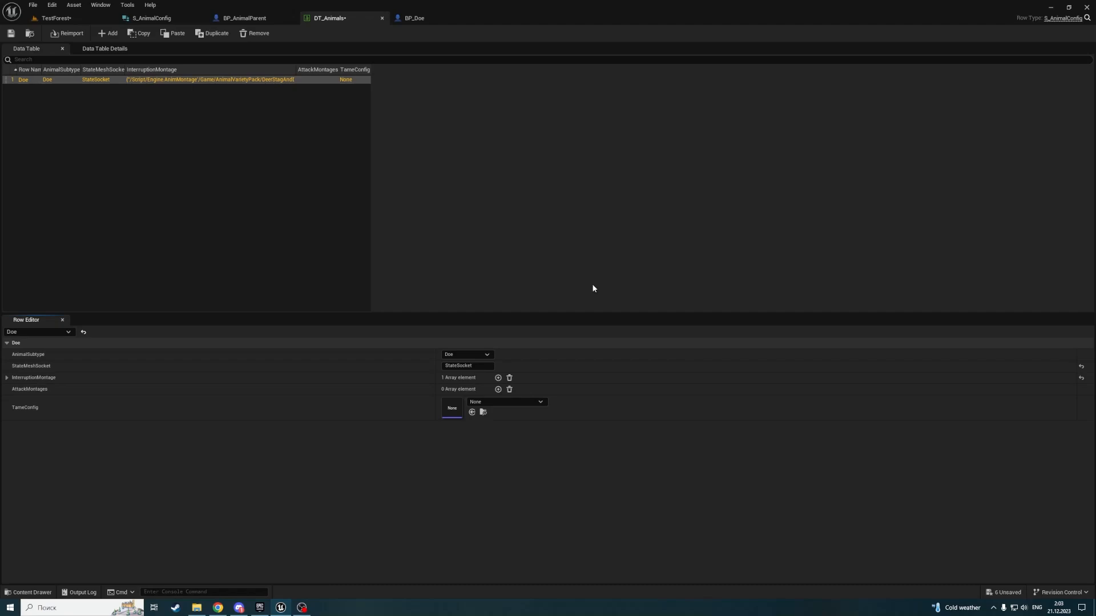
- Add a Stag row with AnimalSubtype Stag and StateMeshSocket StateSocket
click(109, 33)
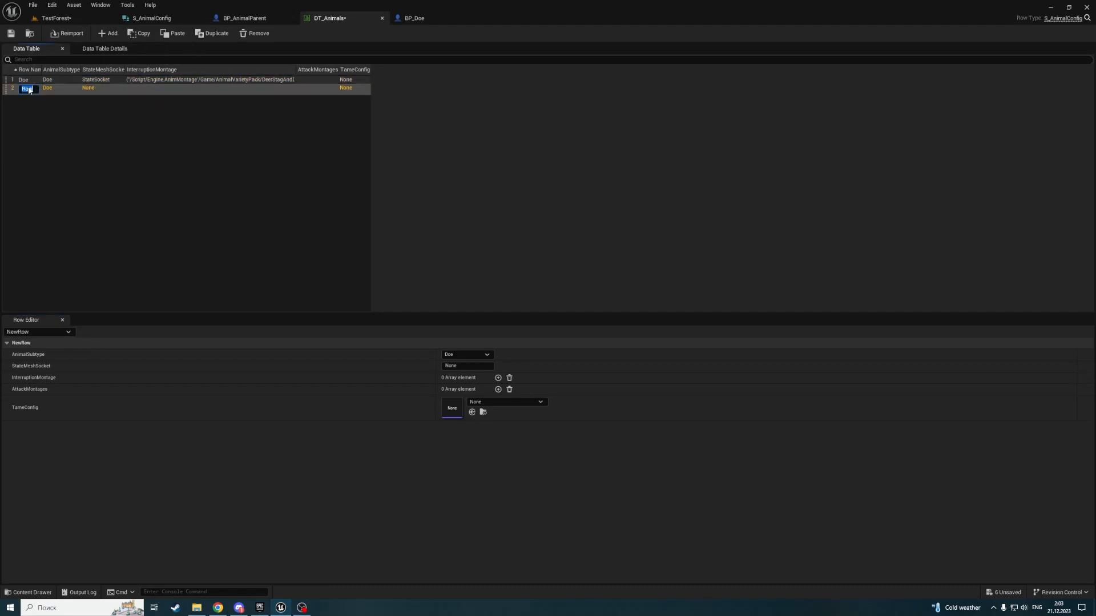
text(Stag)
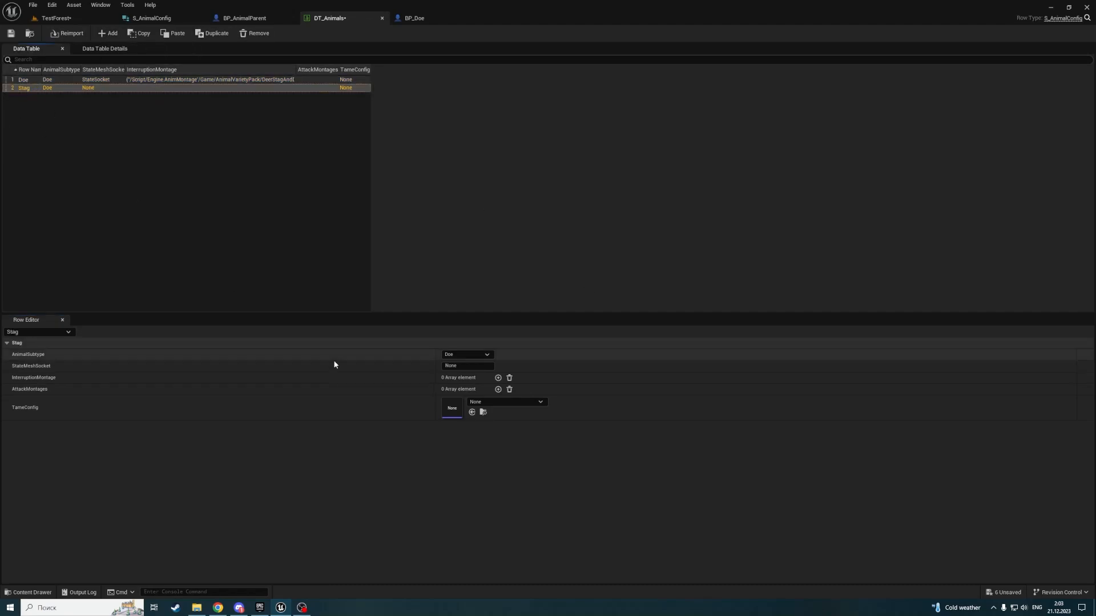
click(467, 354)
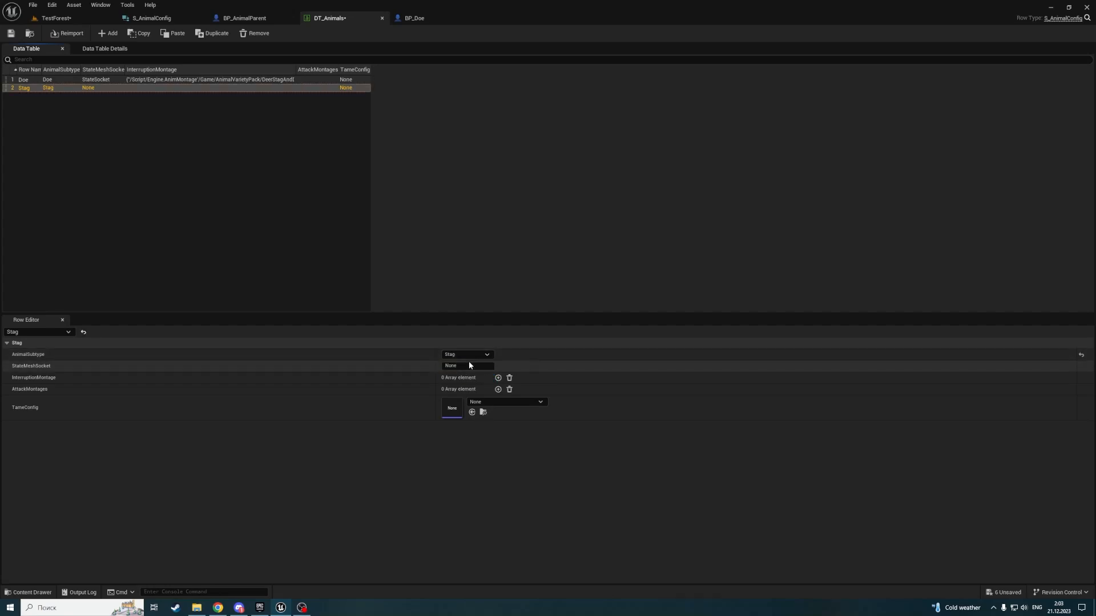
text(StateSocket)
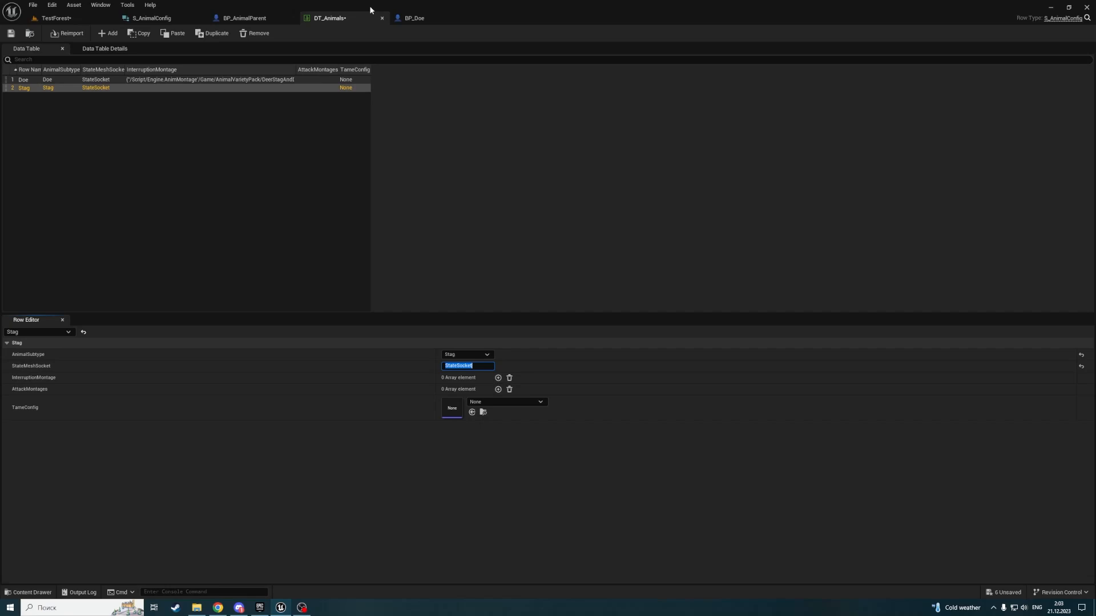
- Give the Stag row one InterruptionMontage element set to AM_Interrupted
click(413, 18)
text(AM_St)
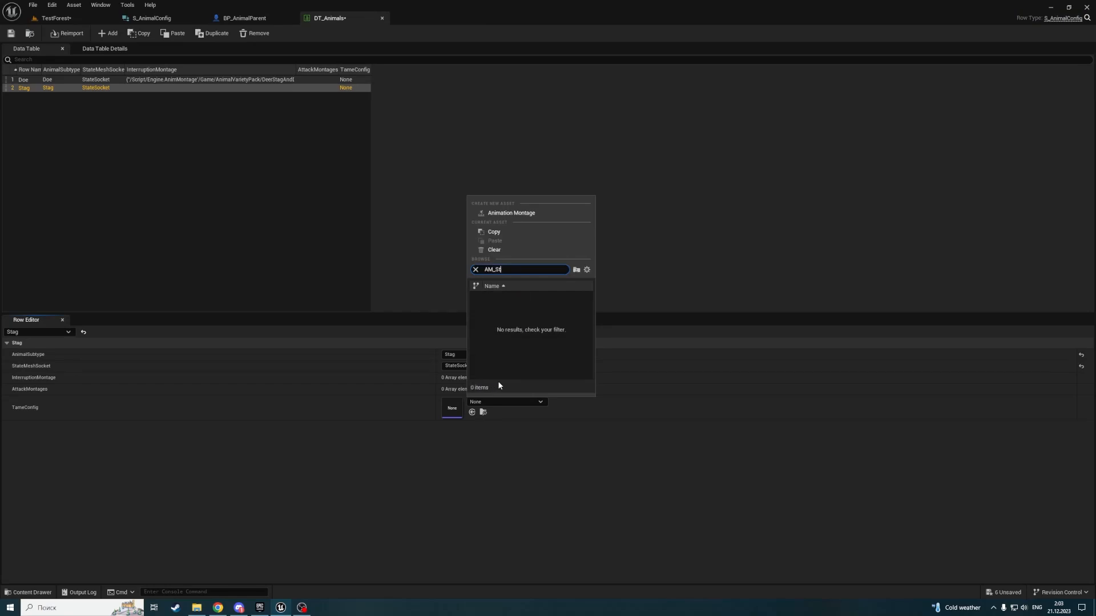
text(AM_Interrup)
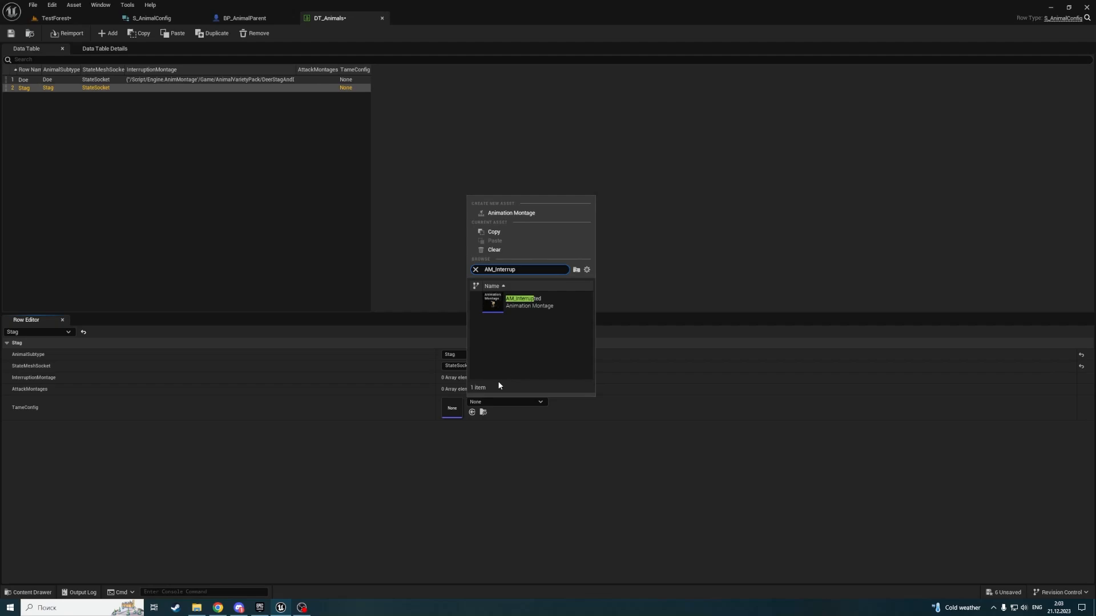
mouse_move(521, 302)
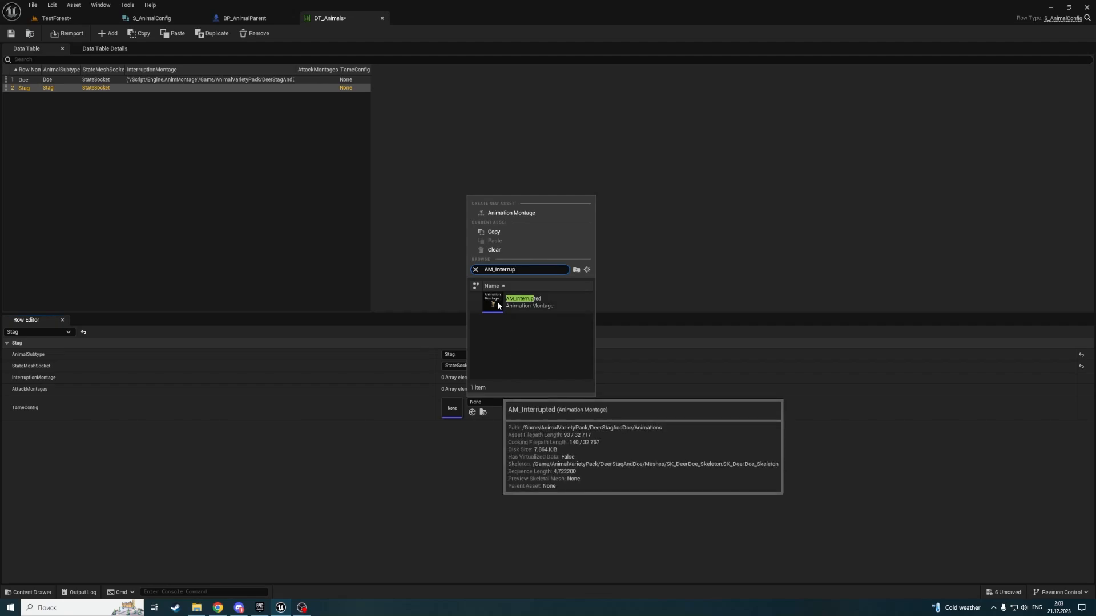
click(519, 302)
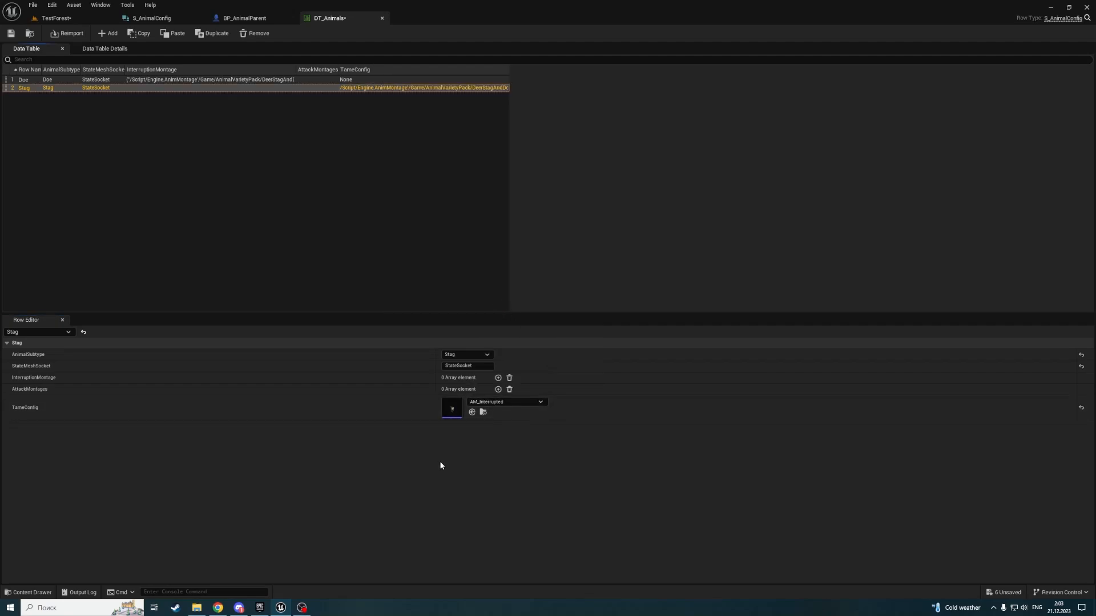
mouse_move(449, 409)
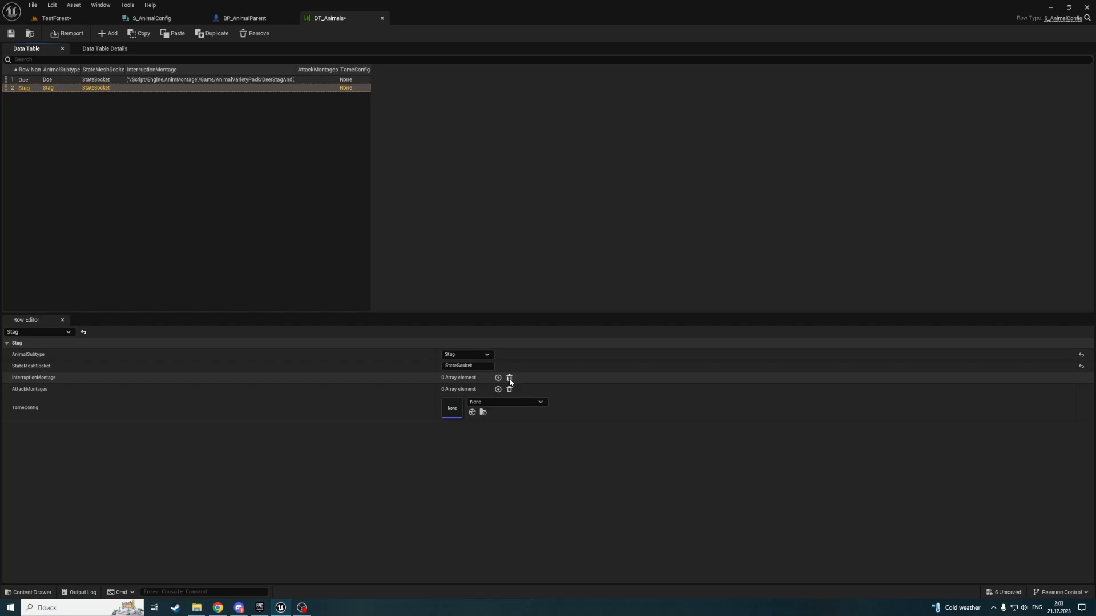
click(498, 377)
text(AM_Inter)
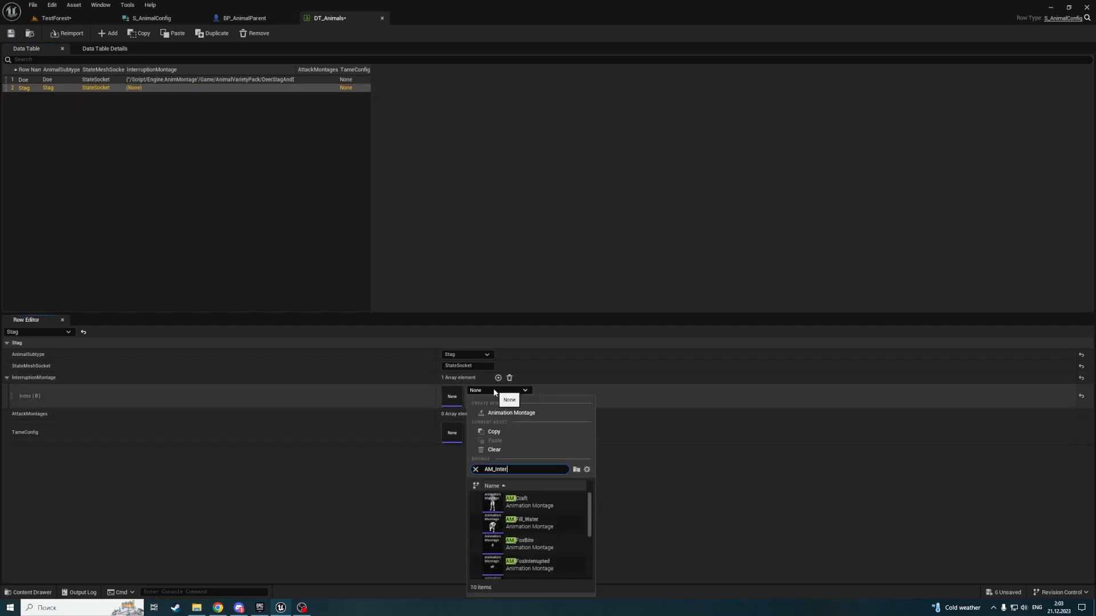
click(529, 564)
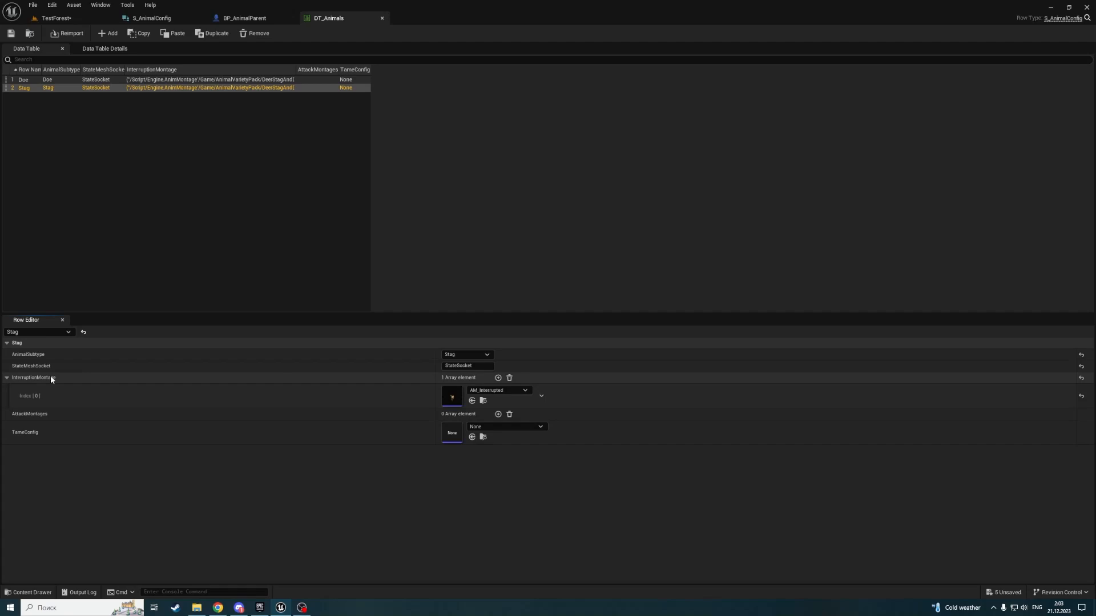
mouse_move(628, 377)
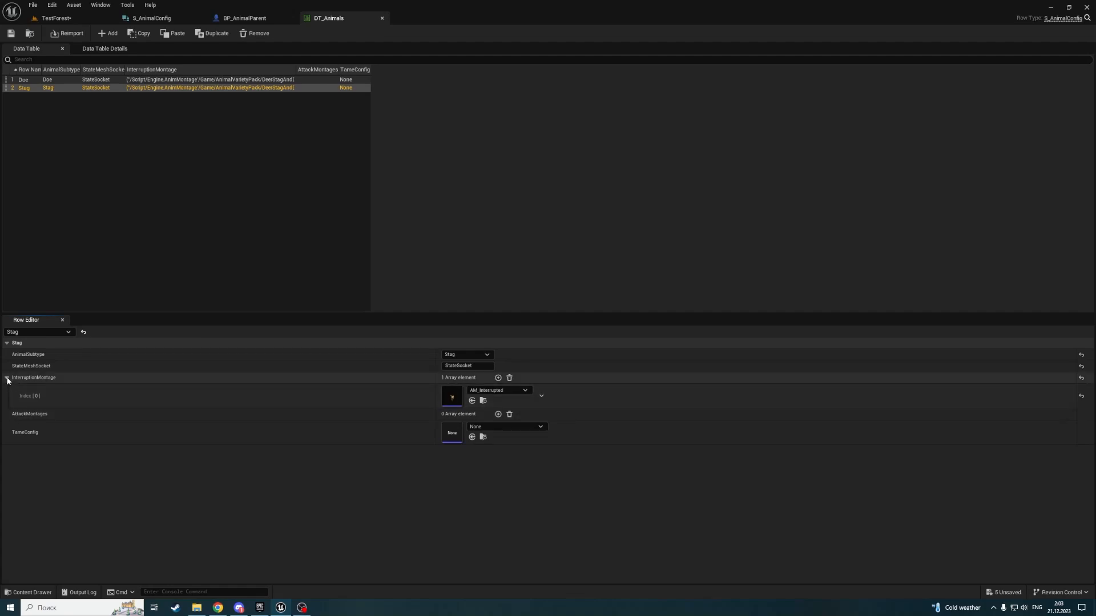
- Add a Fox row and check BP_Fox's StateMeshSocket default value
click(109, 33)
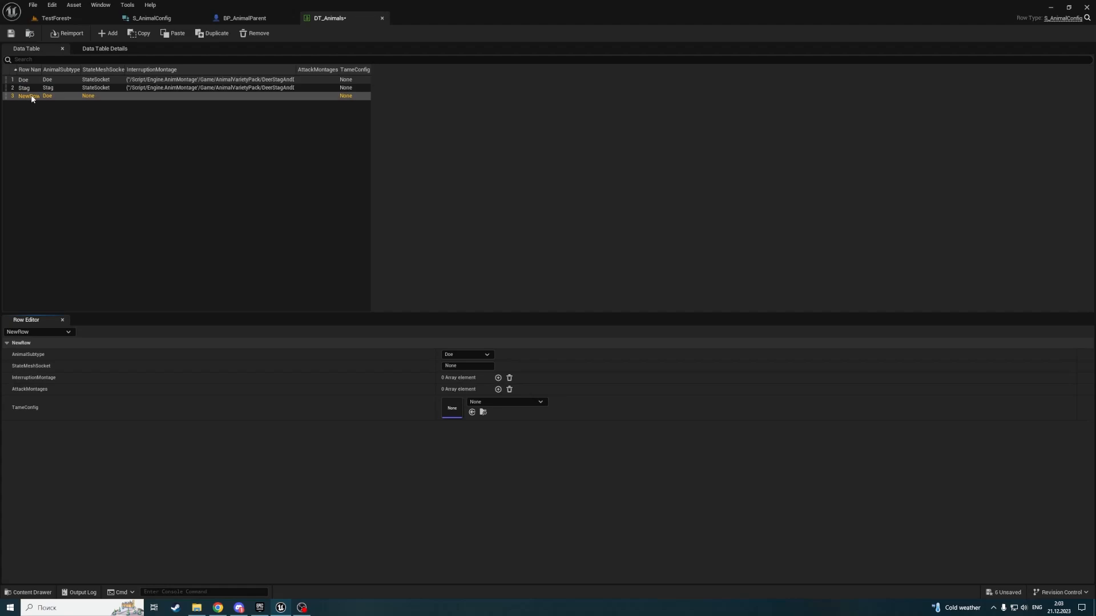
text(Fox)
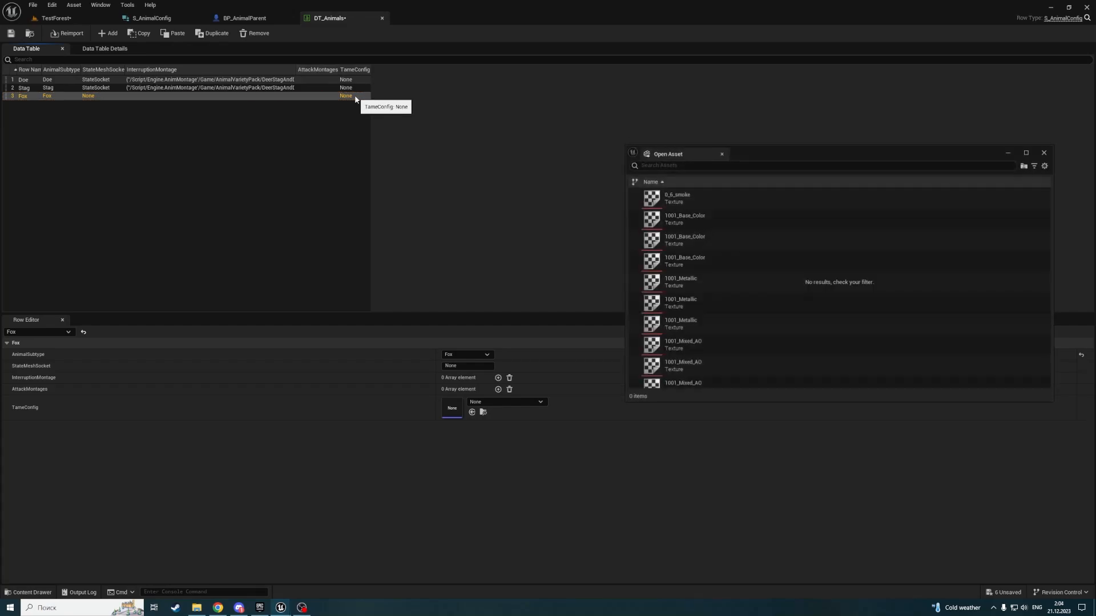
text(BP_Fo)
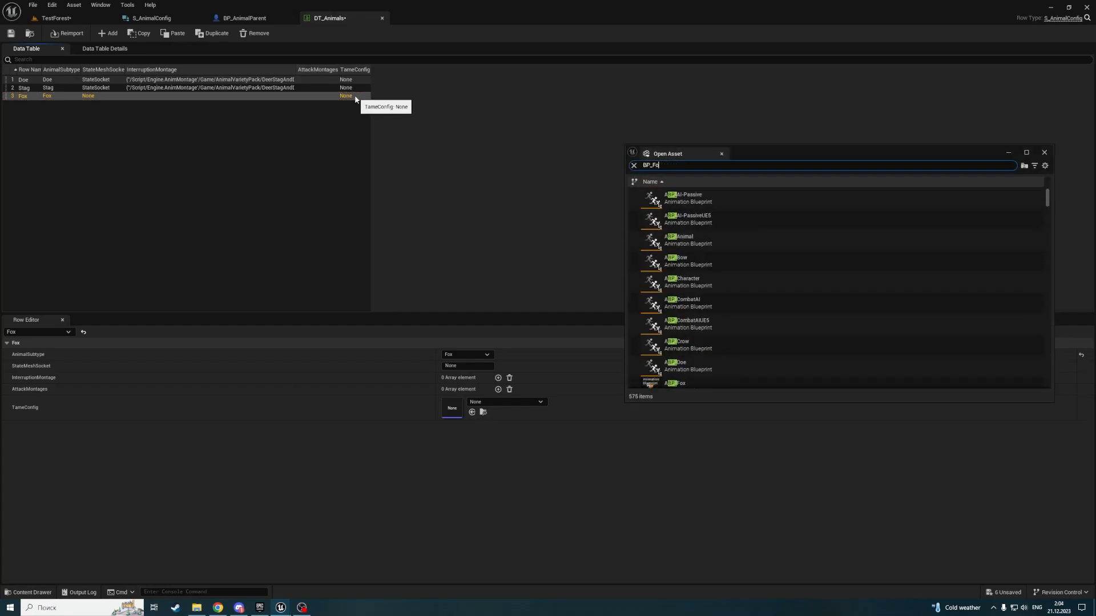
double_click(676, 383)
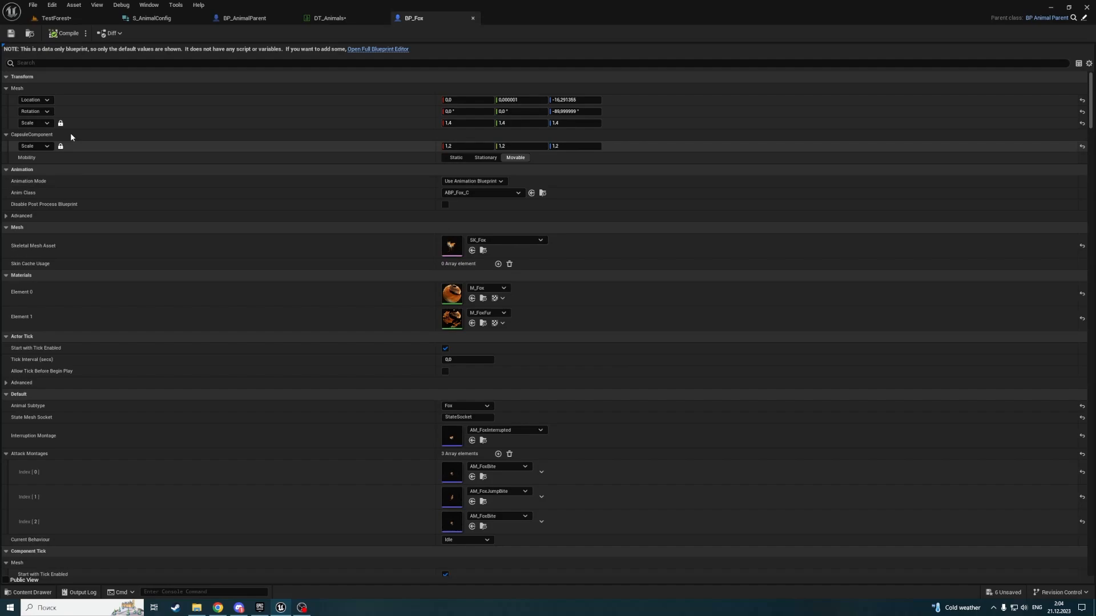
click(376, 49)
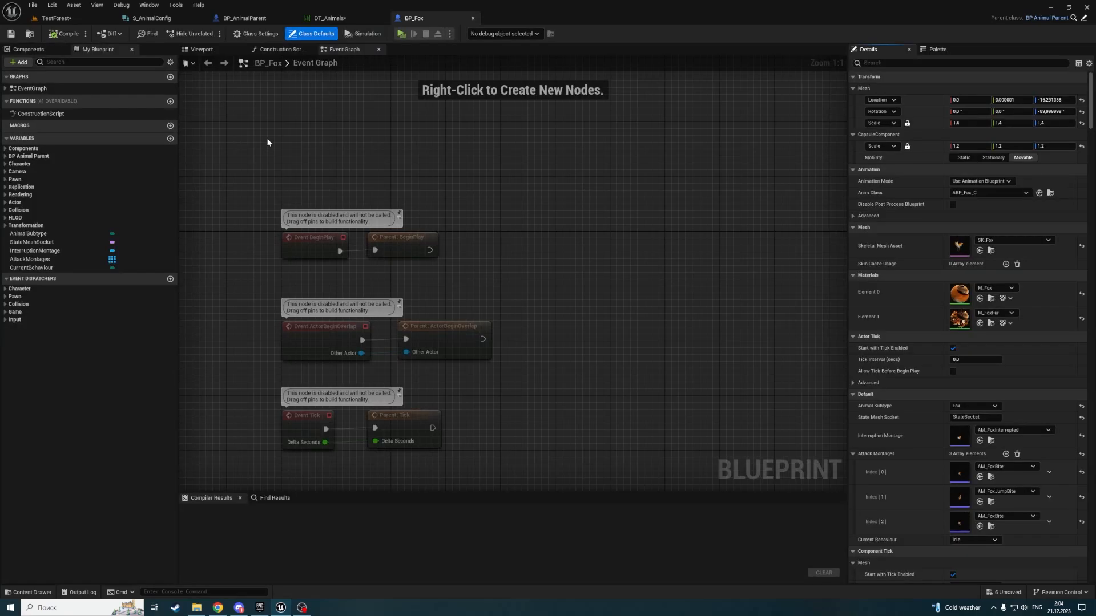
click(31, 242)
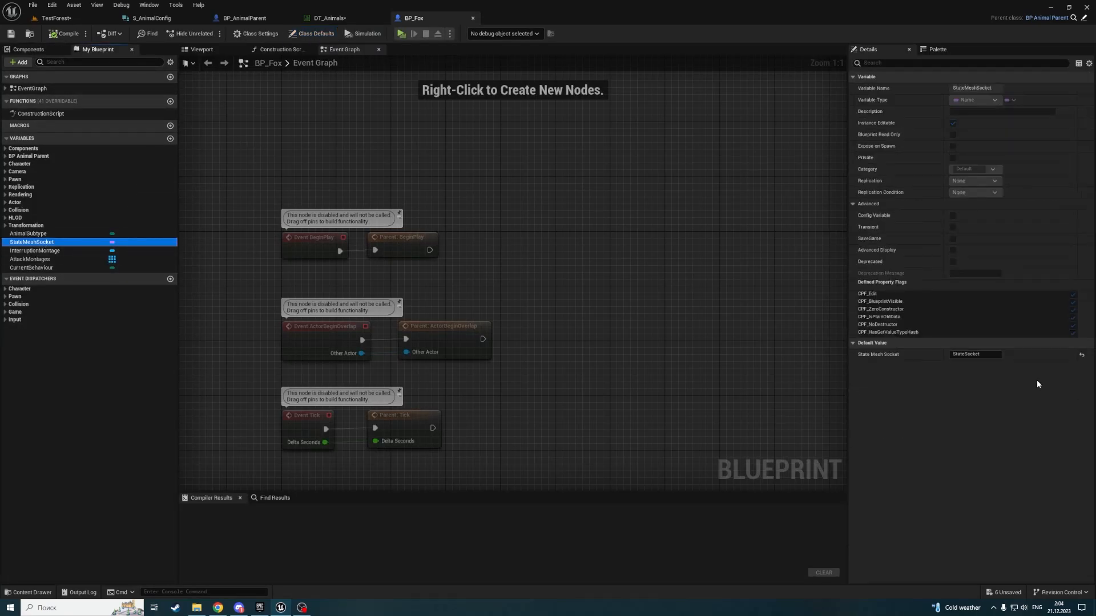
click(246, 18)
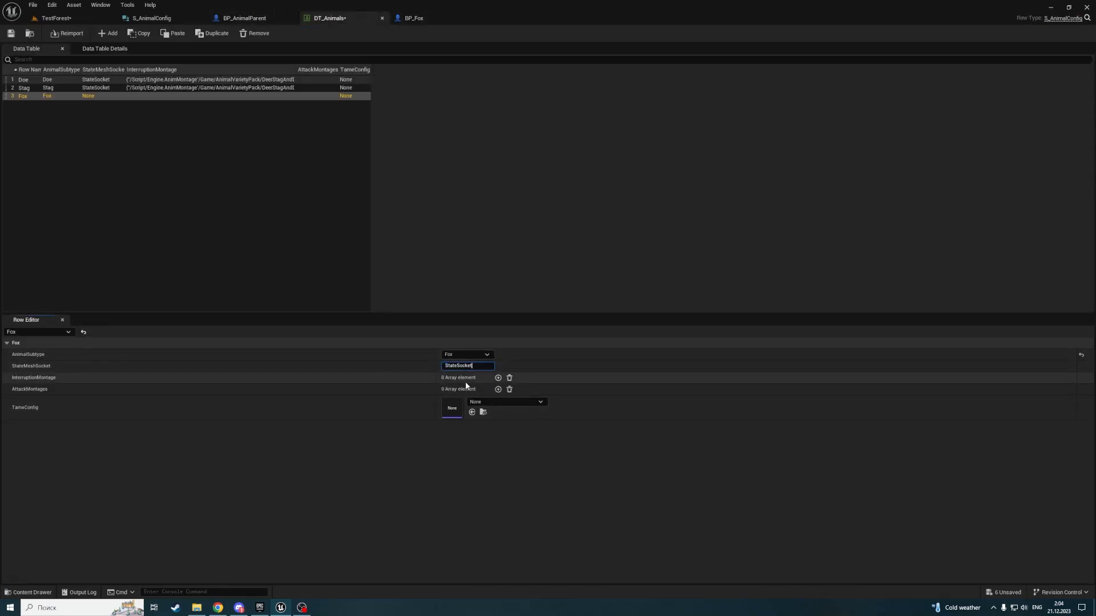
click(412, 18)
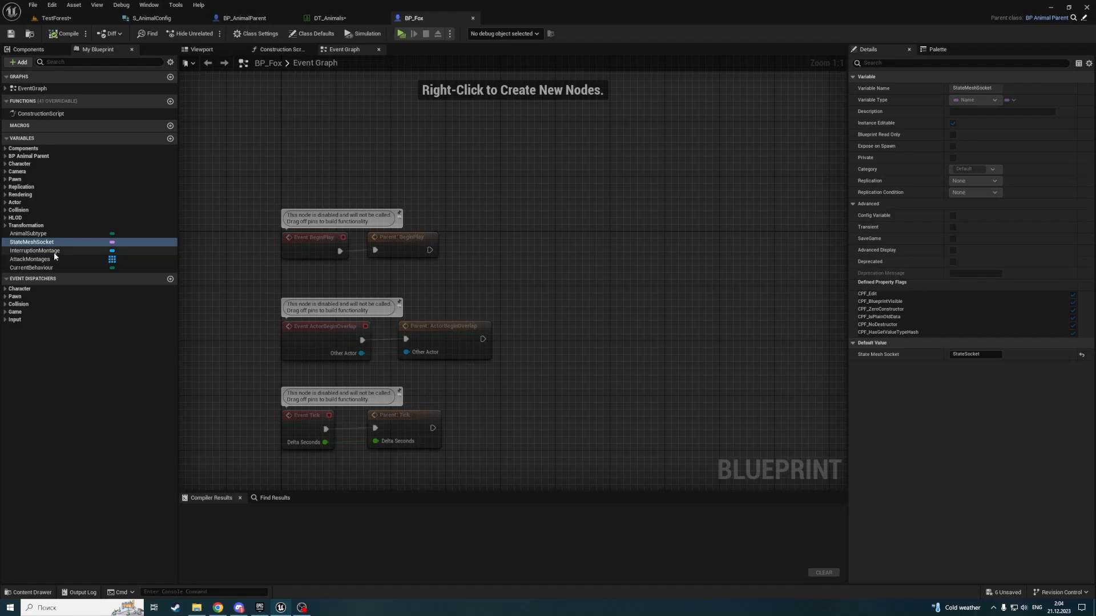
click(327, 17)
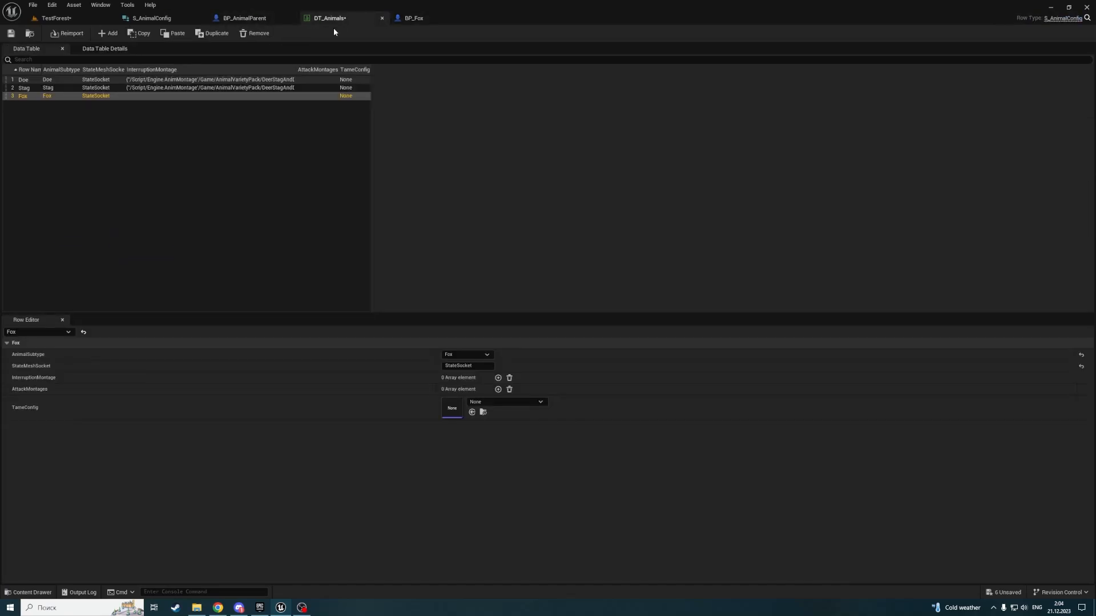
- Set the Fox interruption montage and AM_Fox attack montages, then close DT_Animals
click(498, 378)
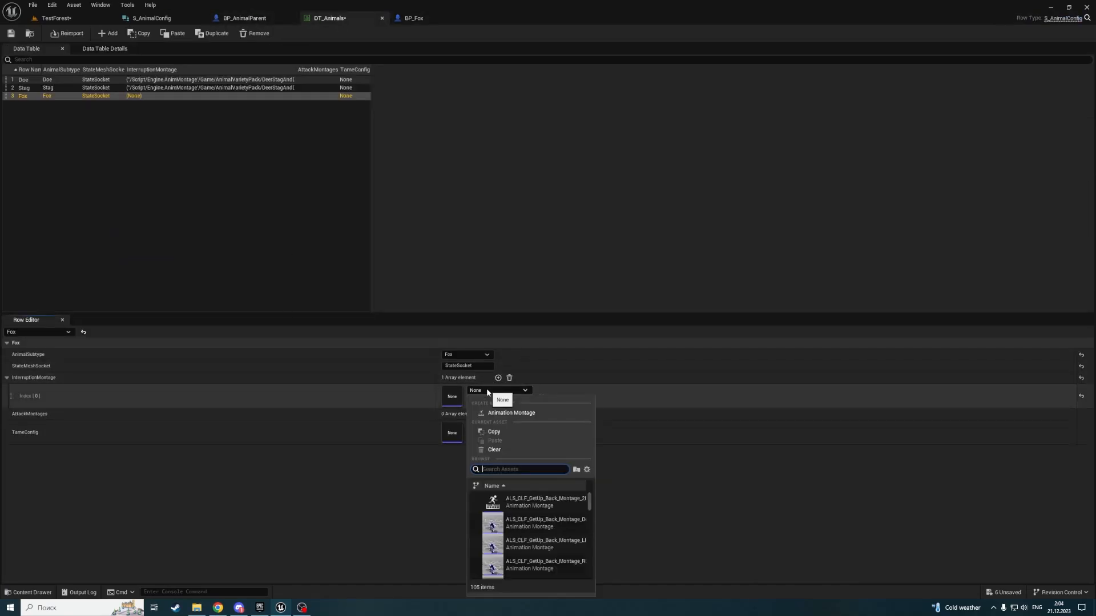
text(AM_Fox)
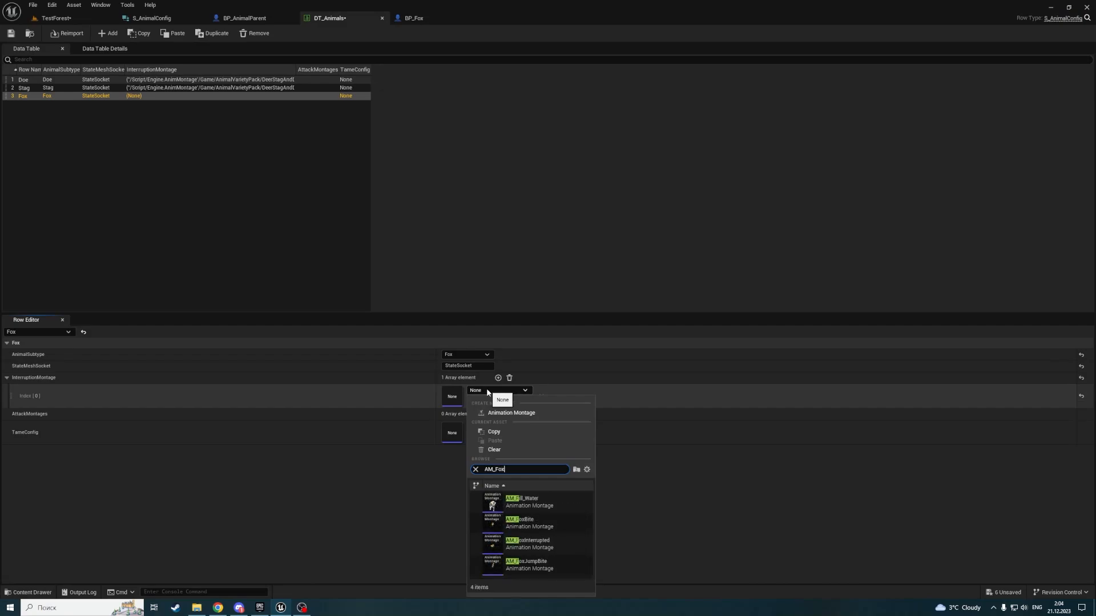
click(529, 544)
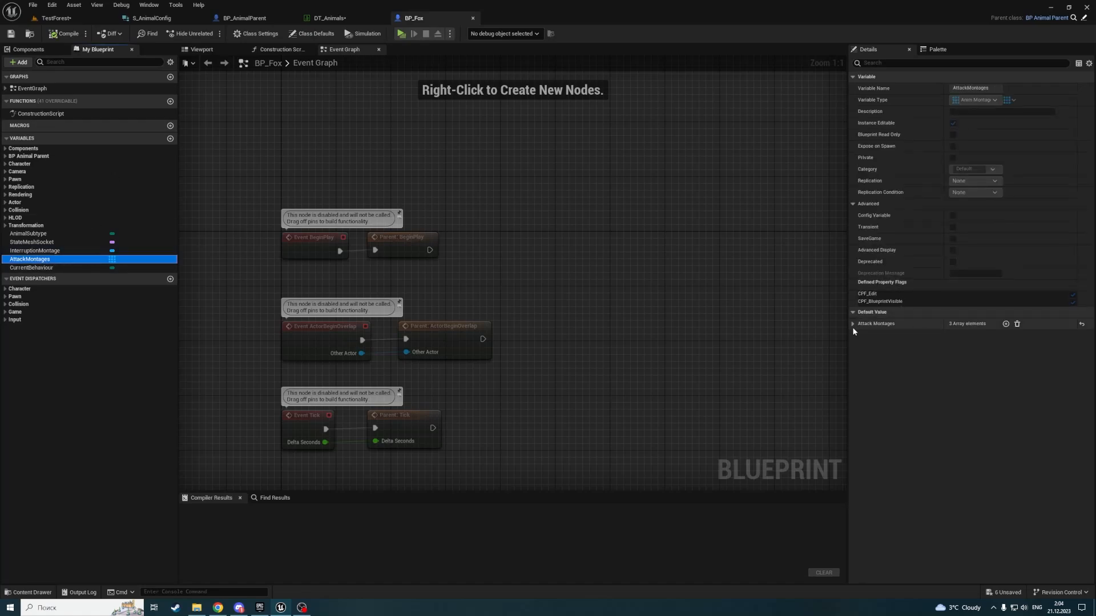
click(852, 324)
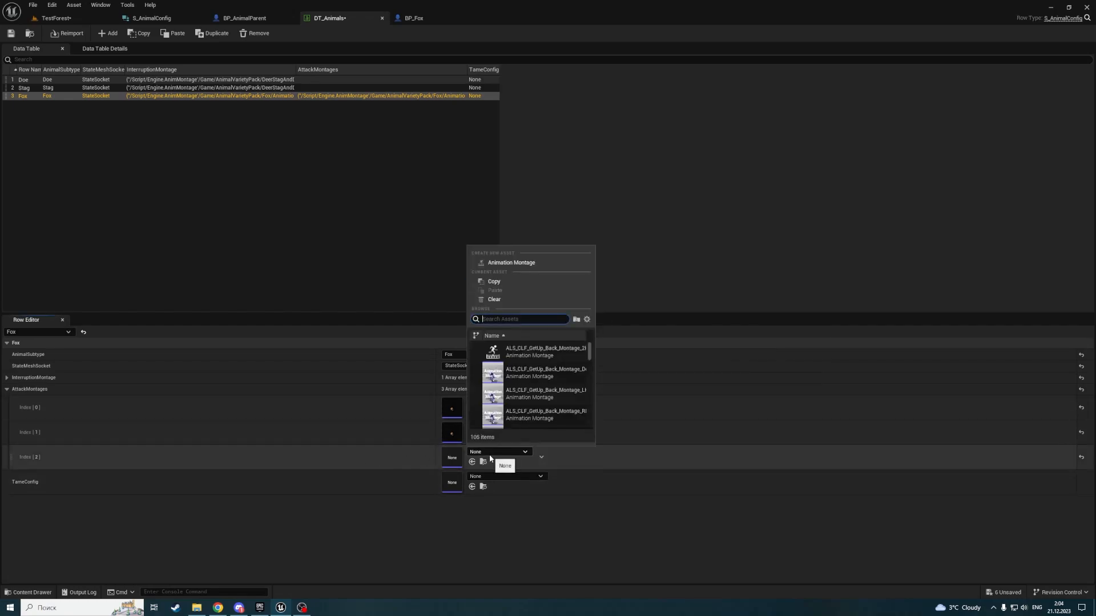
text(AM_Fo)
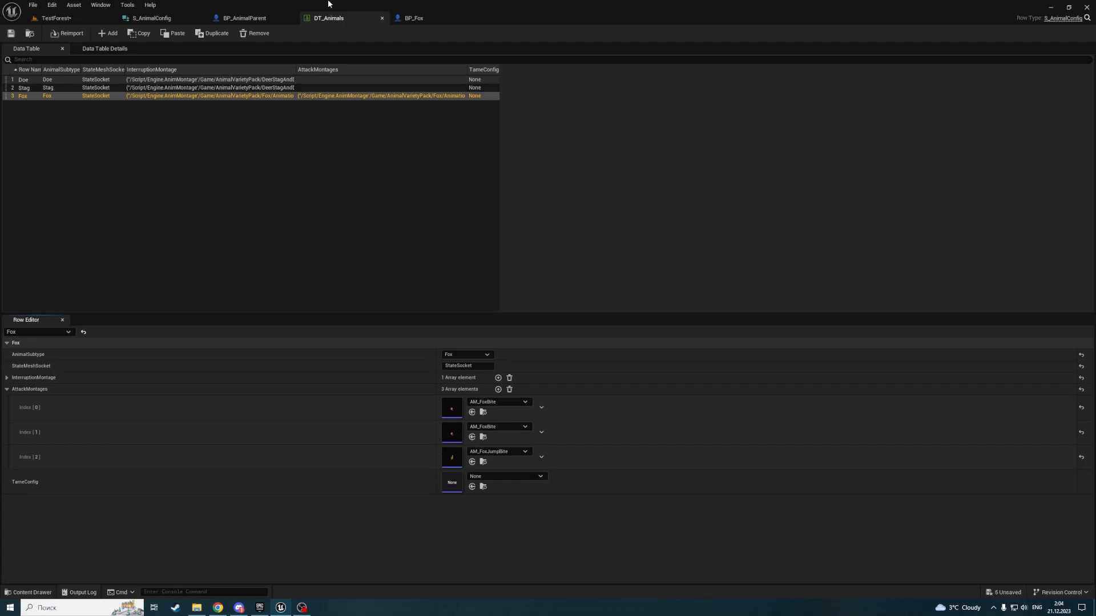
click(244, 18)
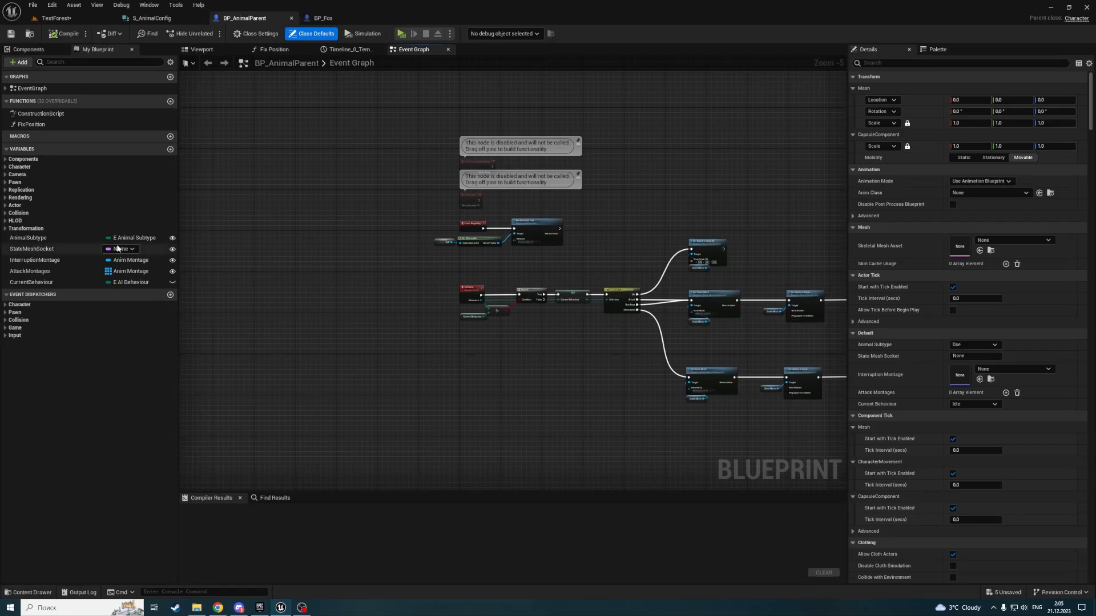
- Move AnimalSubtype, StateMeshSocket and the montage variables into the Legacy category
click(170, 62)
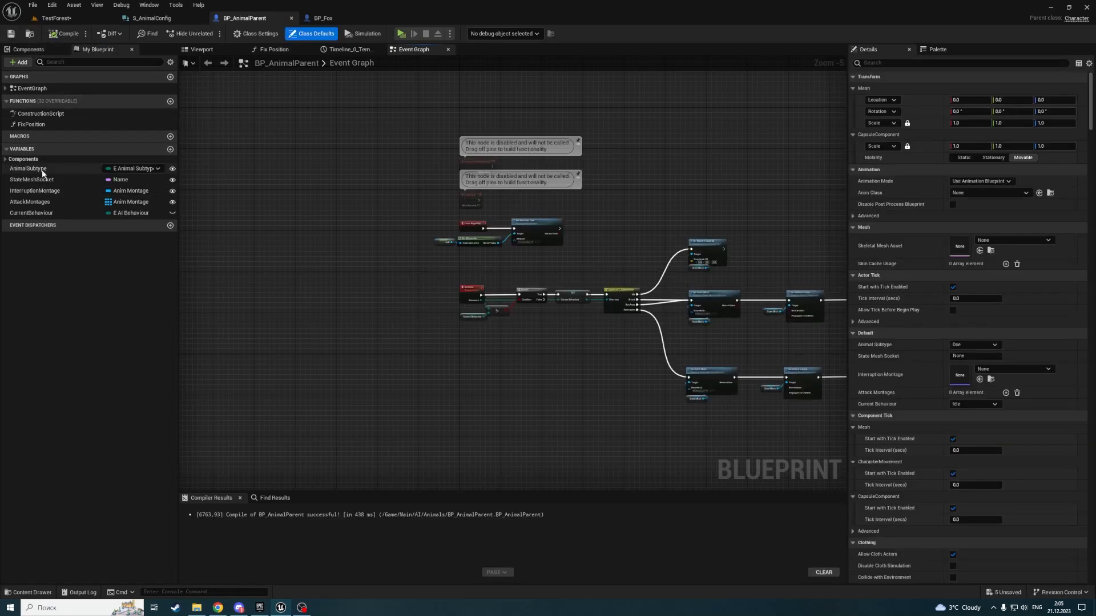
click(32, 179)
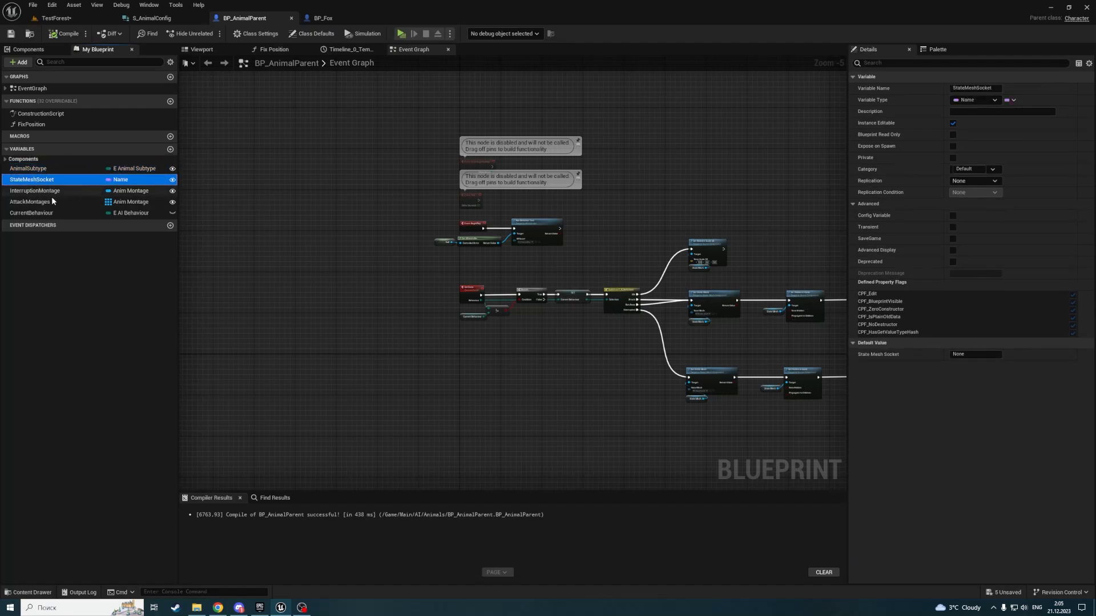
click(29, 202)
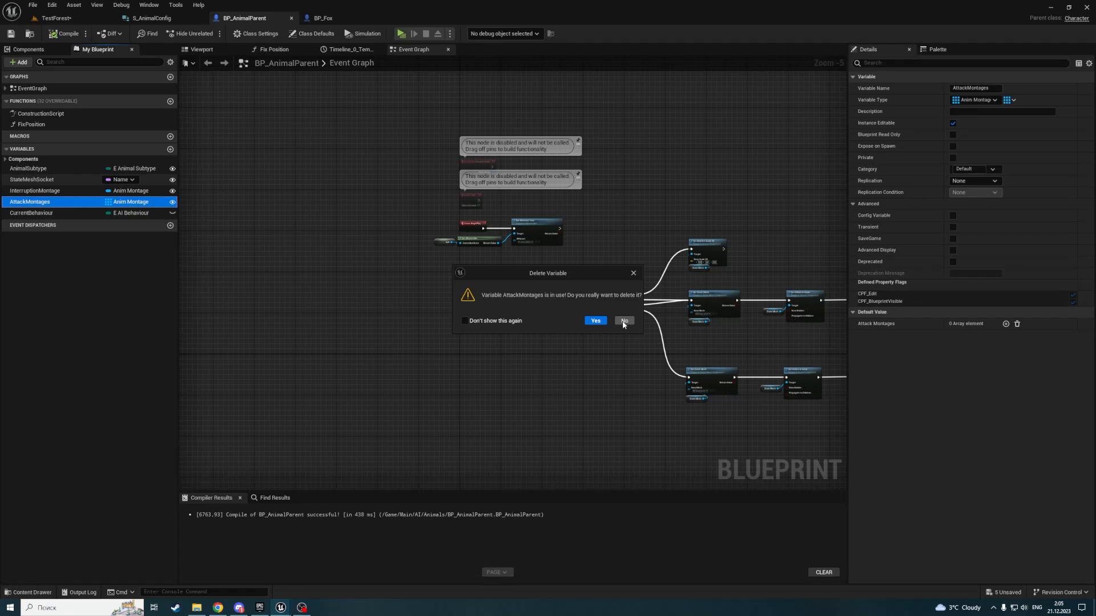
click(623, 320)
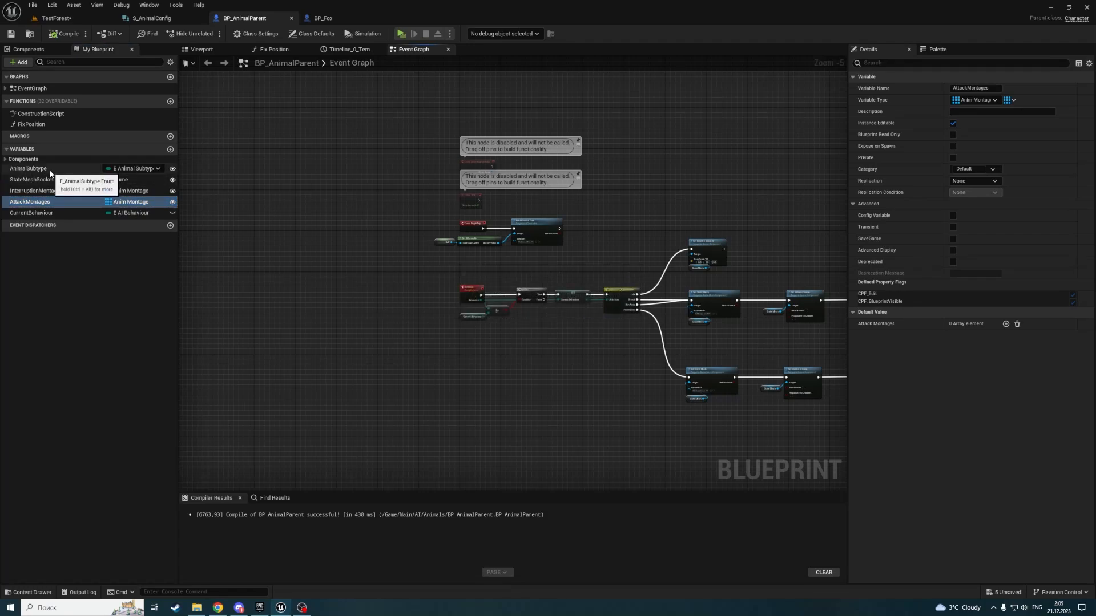
click(28, 168)
text(Legacy)
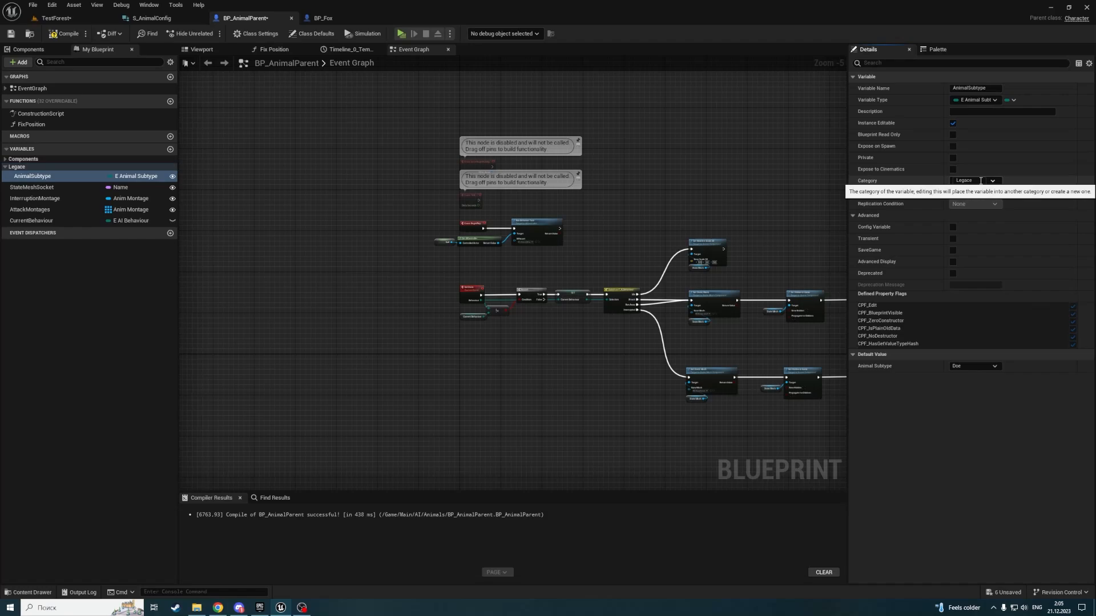
click(972, 180)
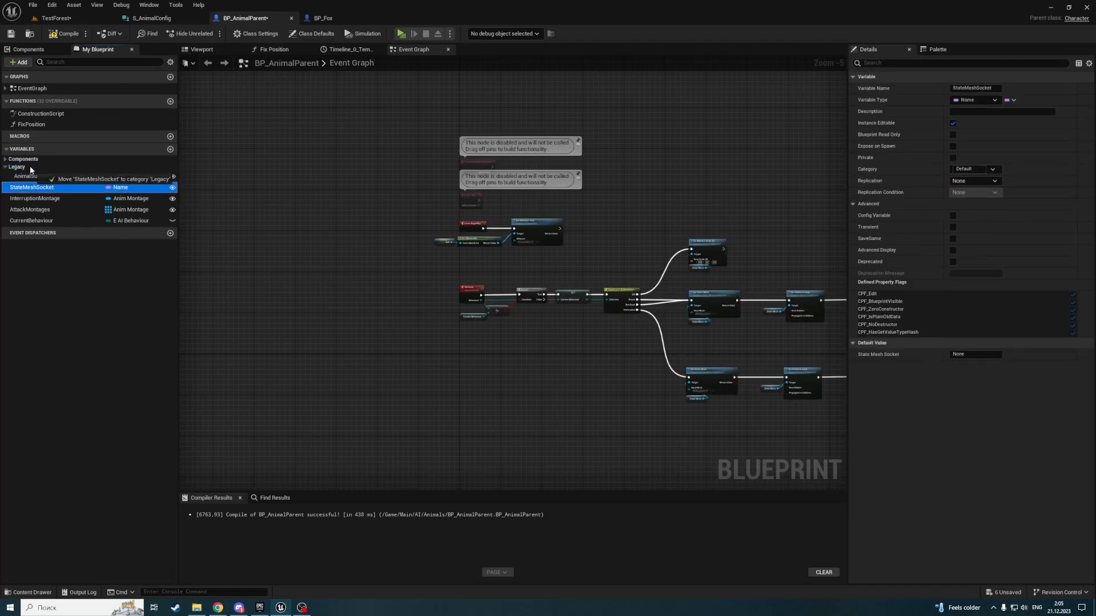
click(29, 210)
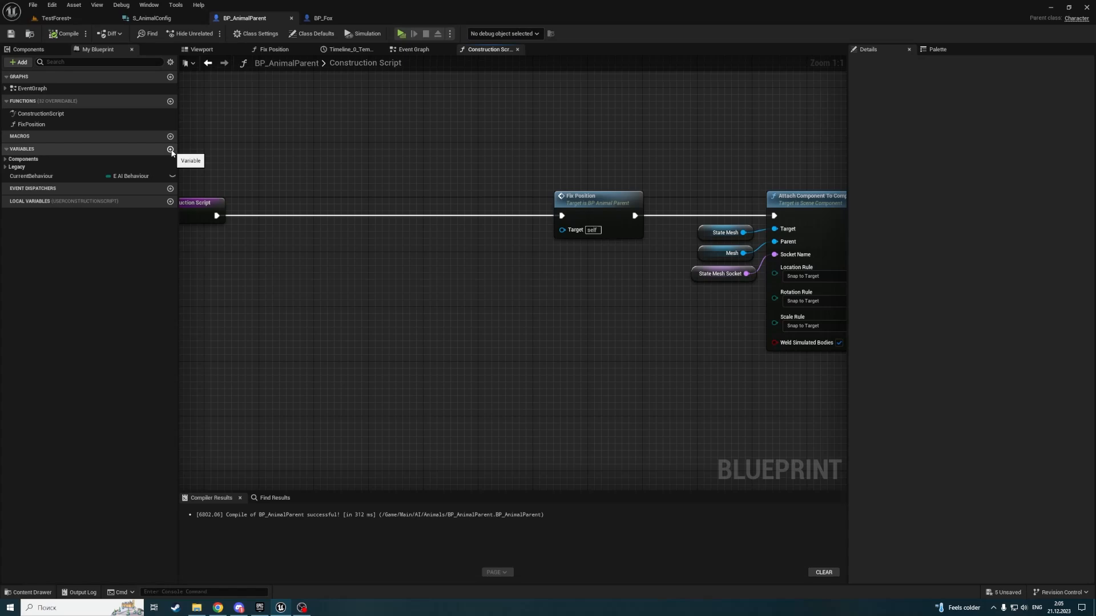
- Create an AnimalConfig variable of type Data Table Row Handle and compile
click(171, 149)
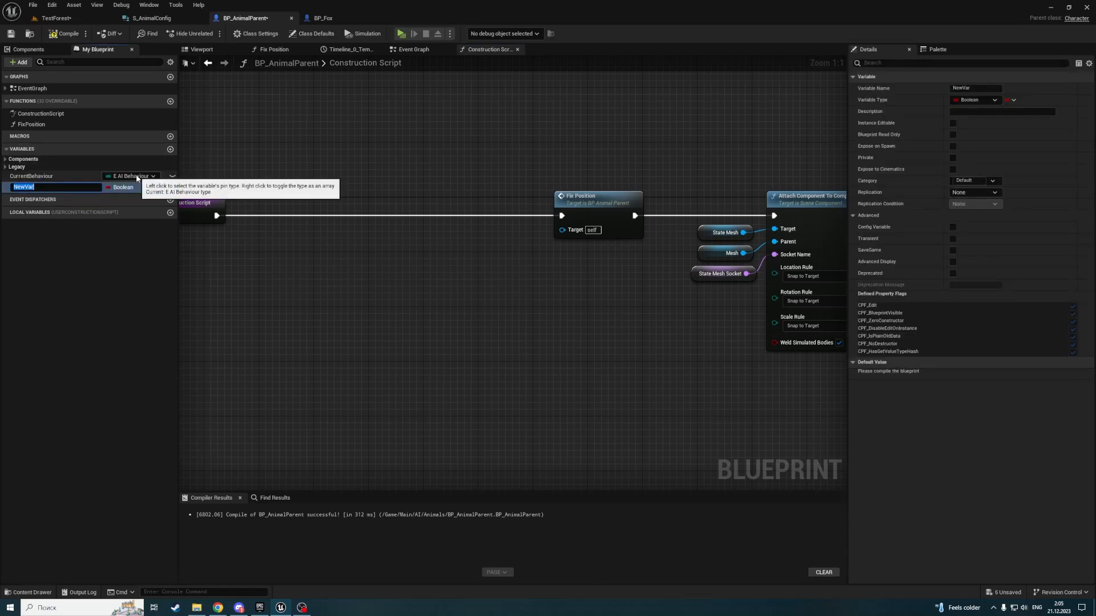
text(Arl)
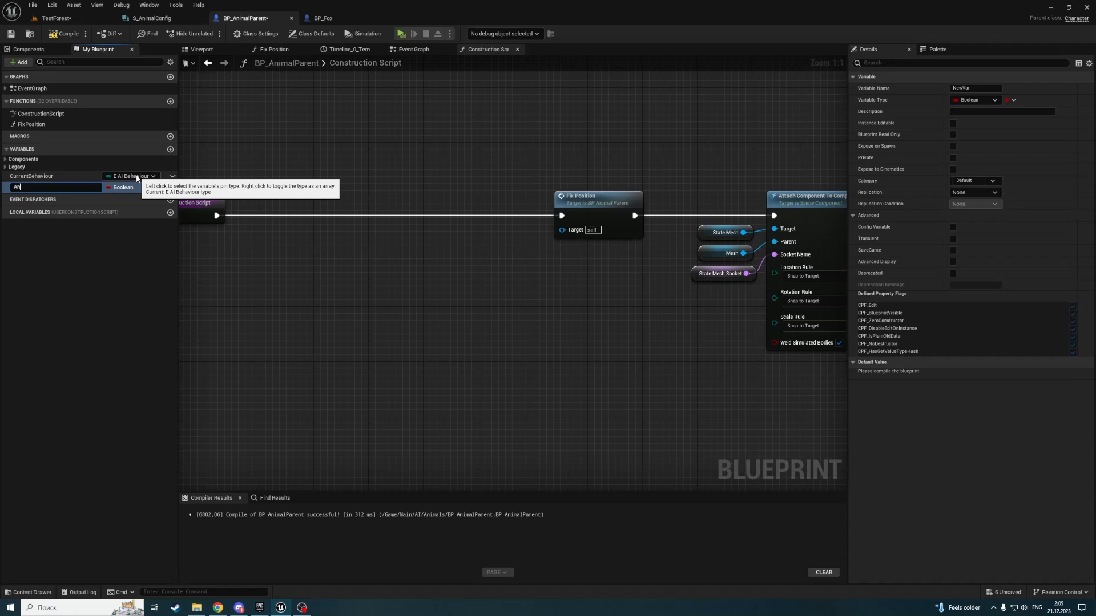
text(AnimalCont)
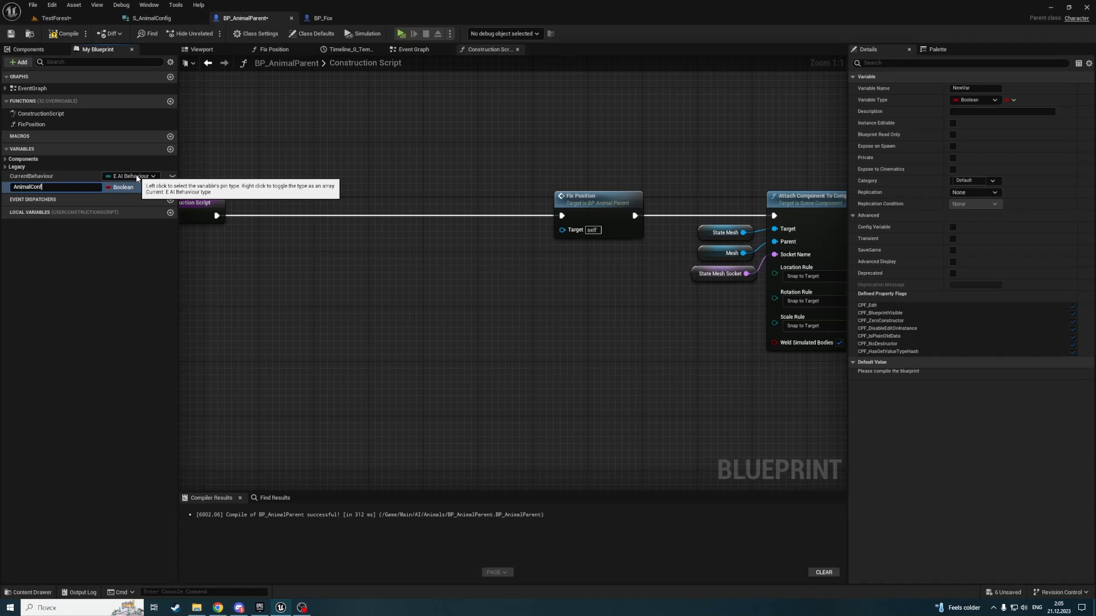
click(131, 187)
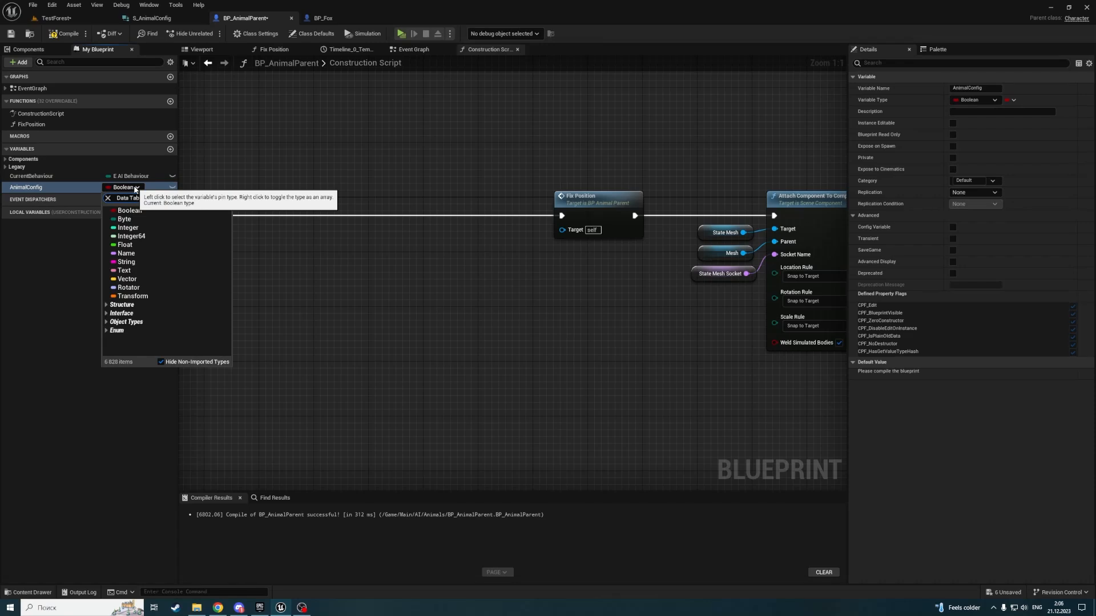
text(Data Table Ro)
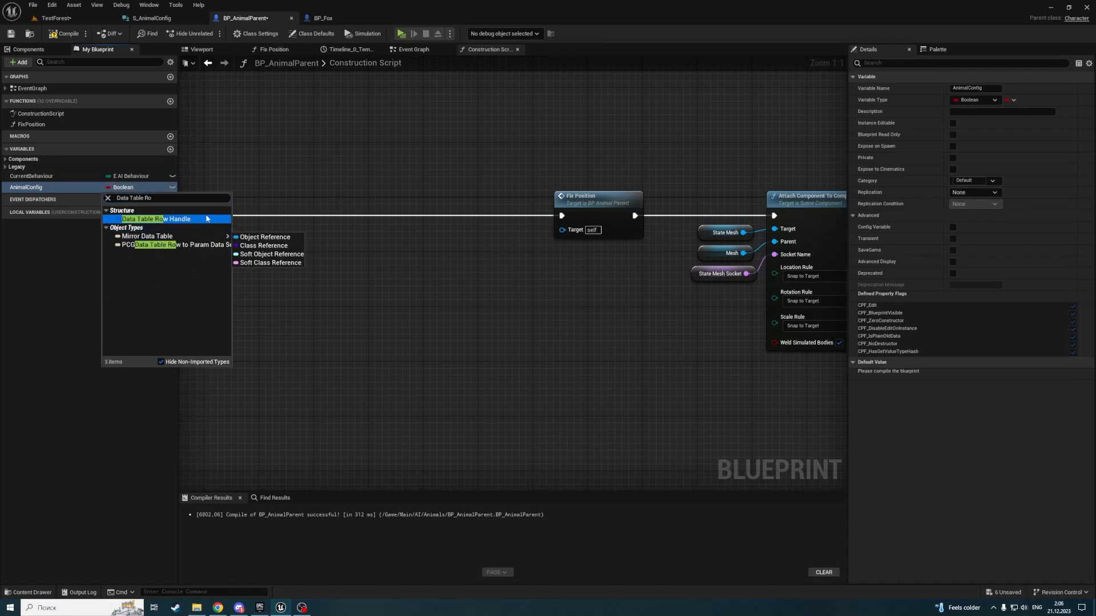
click(146, 219)
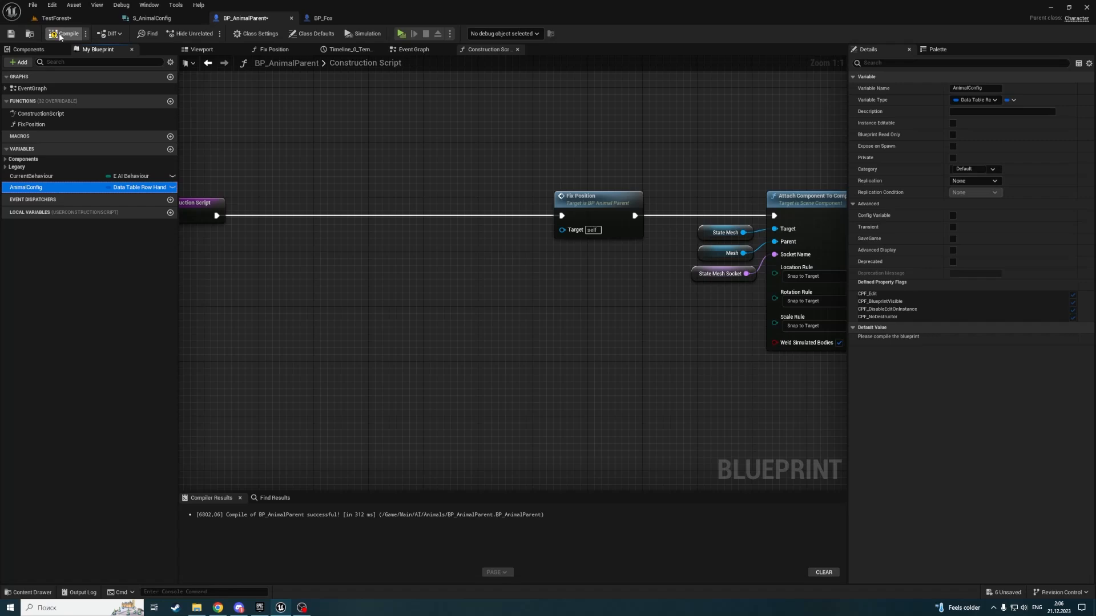
click(63, 33)
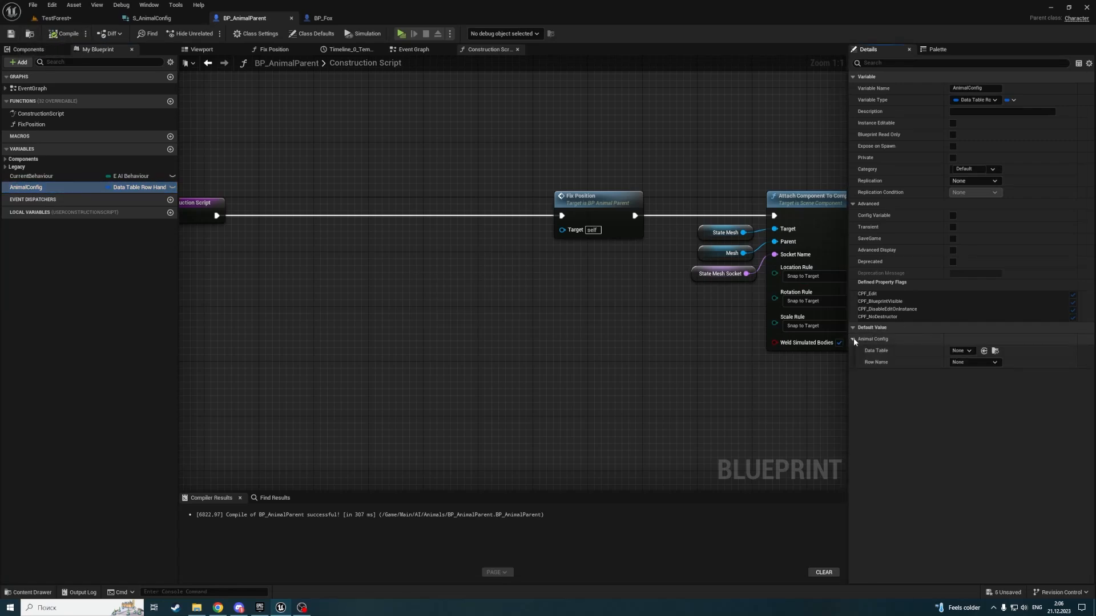
- Set AnimalConfig's default data table to DT_Animals
click(961, 350)
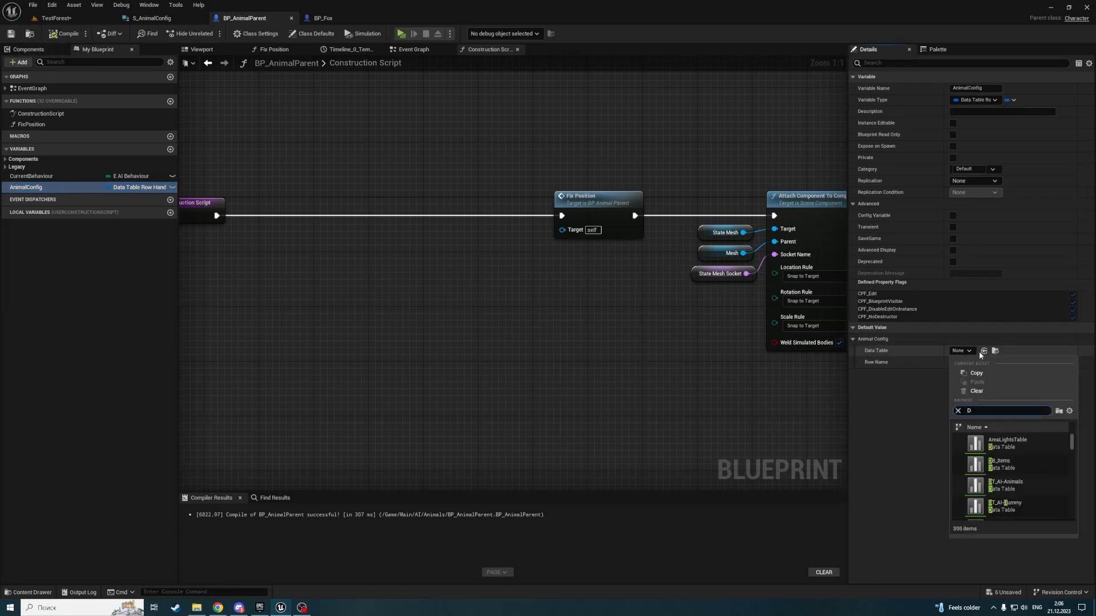
text(T_Ani)
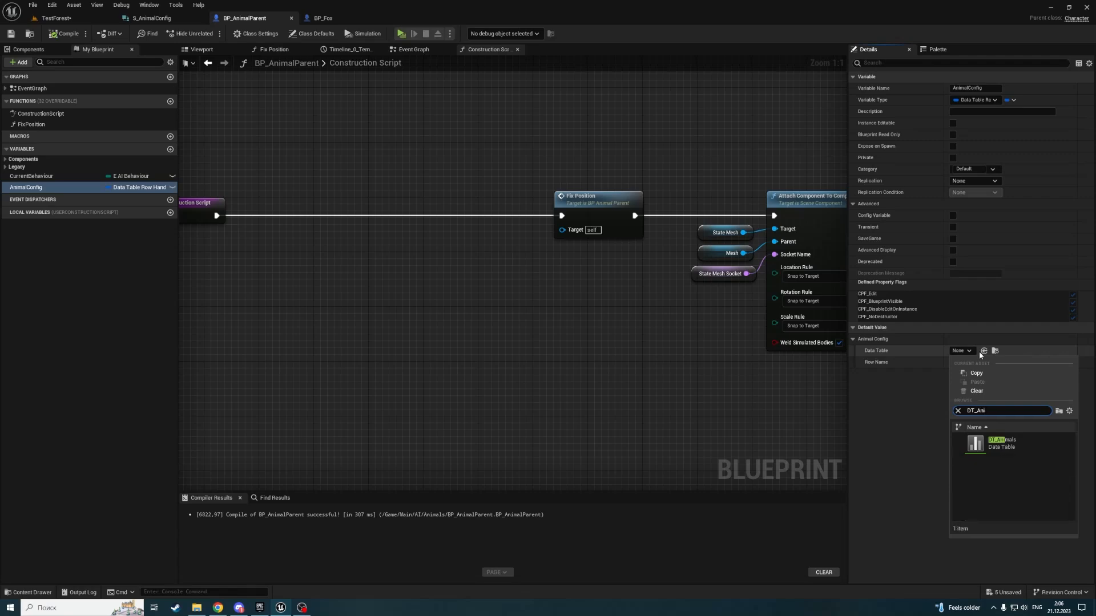
click(1002, 443)
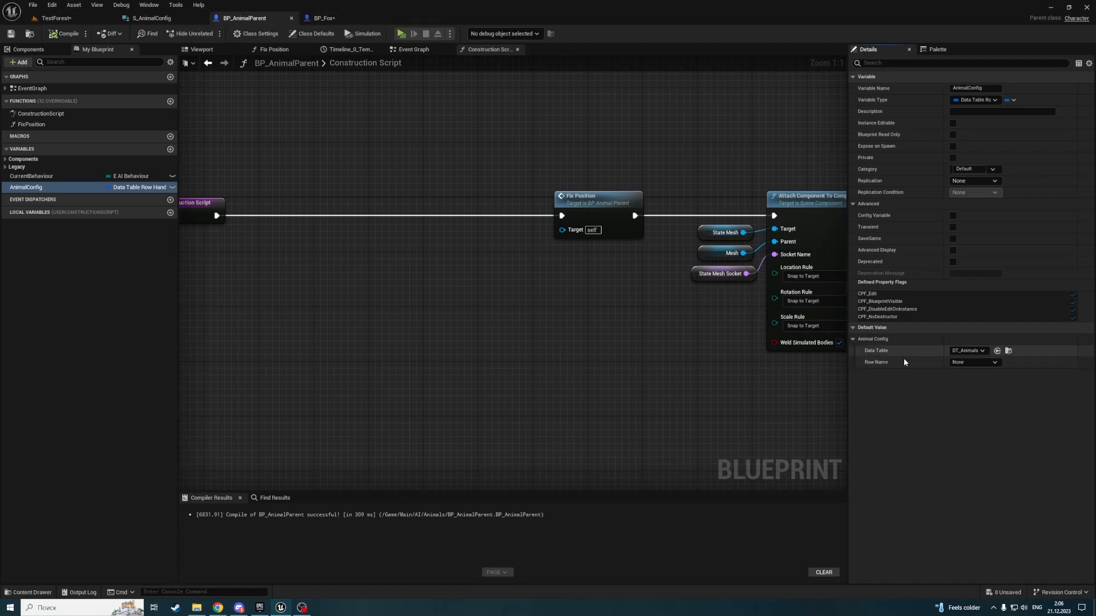
click(322, 17)
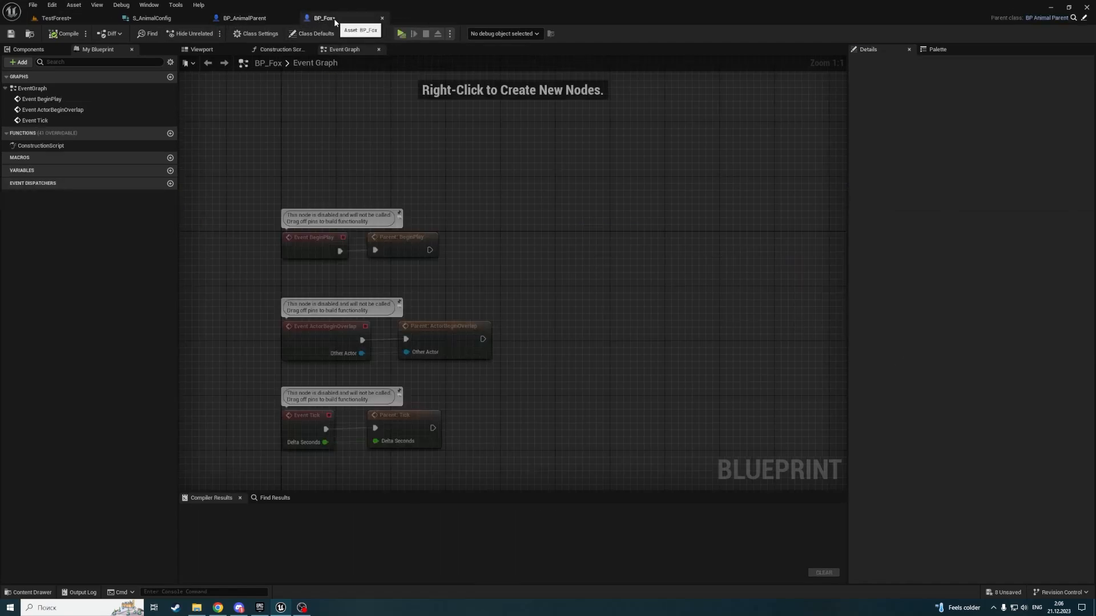
- Compile BP_Fox and return to BP_AnimalParent
click(68, 34)
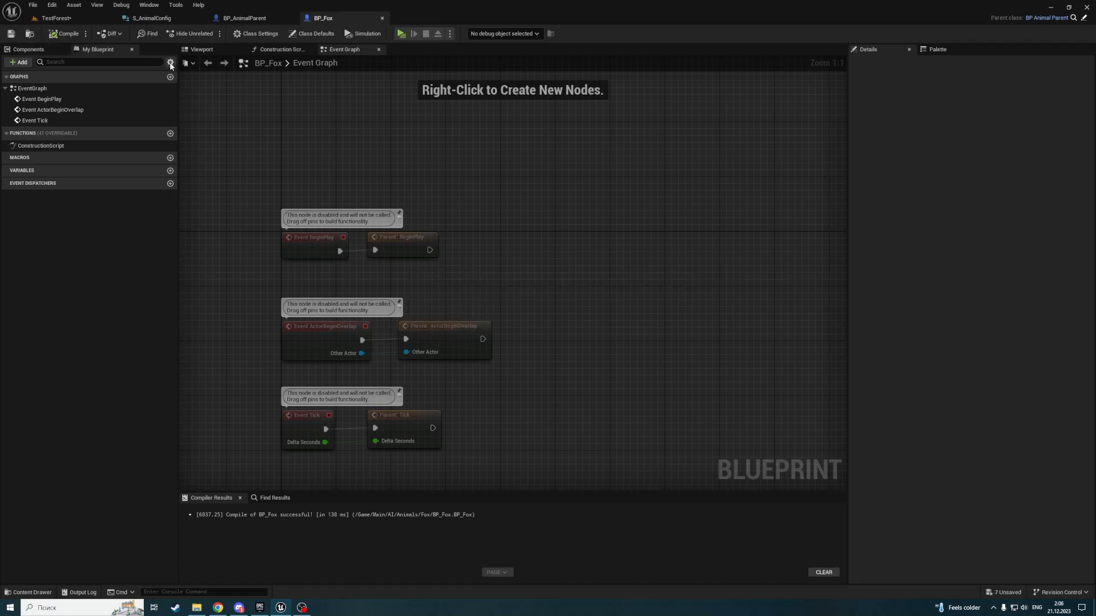
click(244, 18)
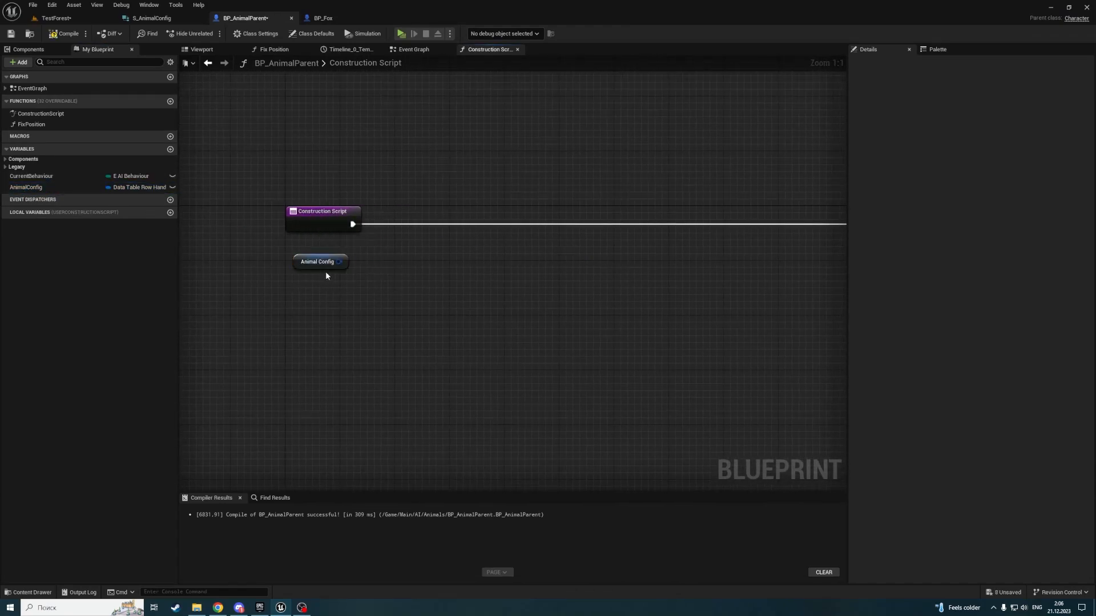
- Feed AnimalConfig into Get Data Table Row and a Break S_AnimalConfig node
drag(342, 262, 430, 262)
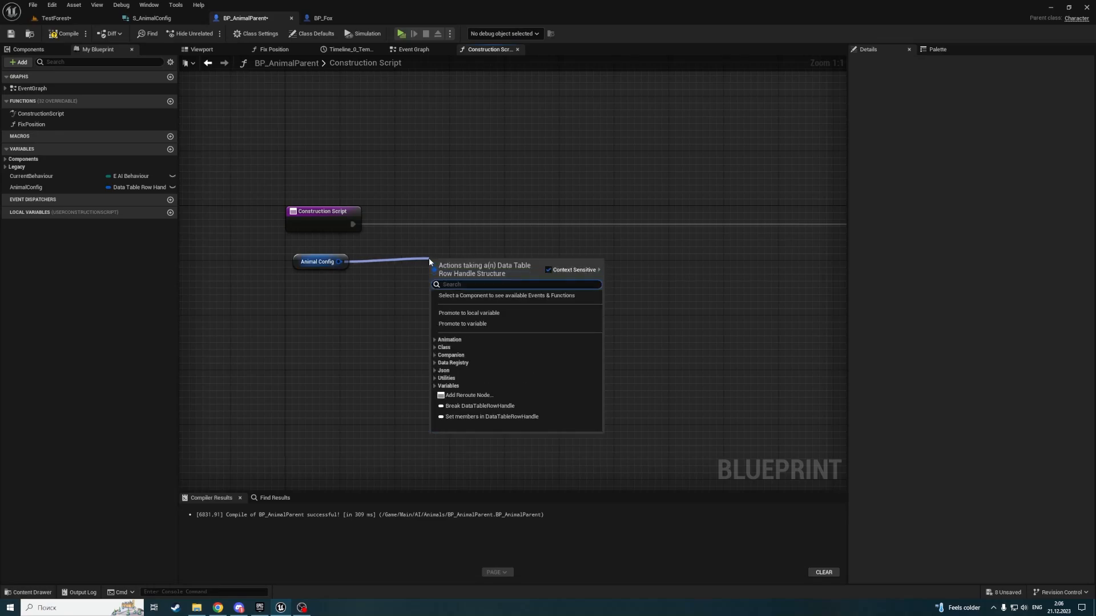
click(481, 406)
text(ge)
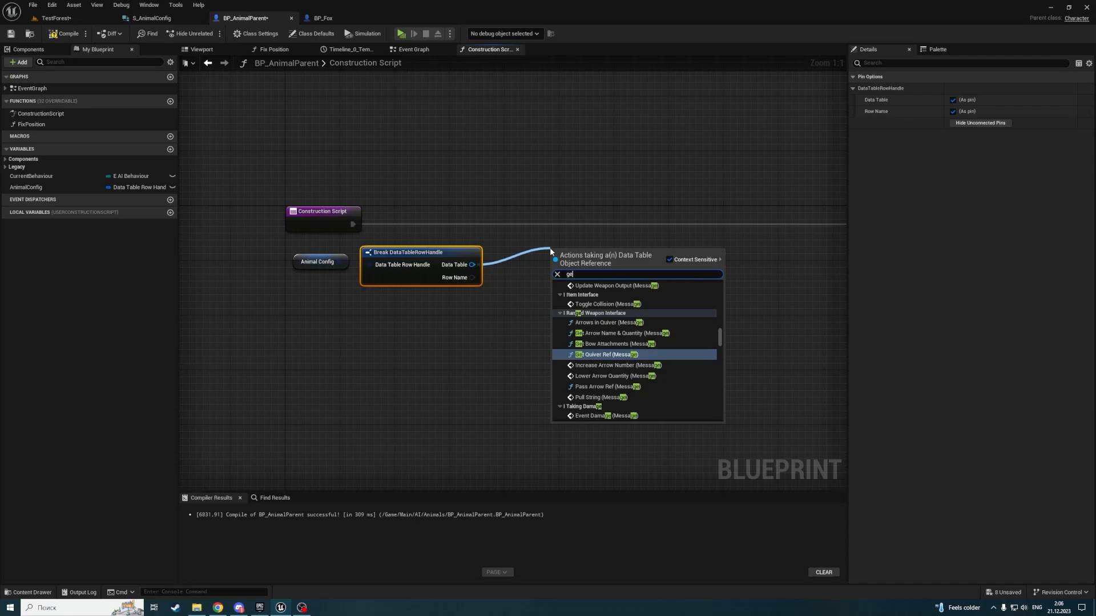
text(row)
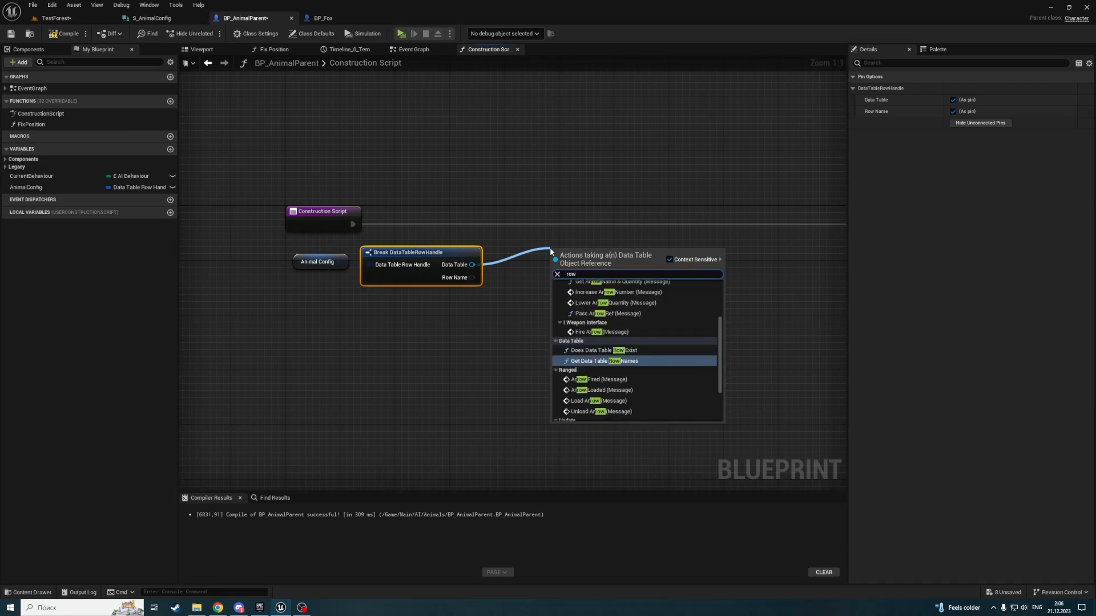
text(get row)
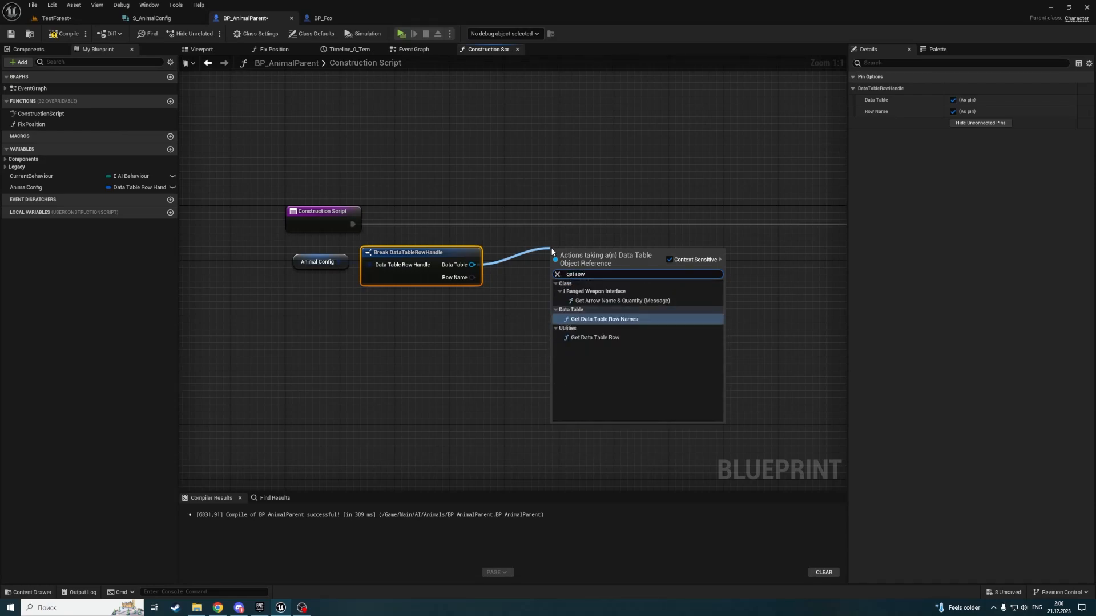
click(595, 337)
text(break S_Ani)
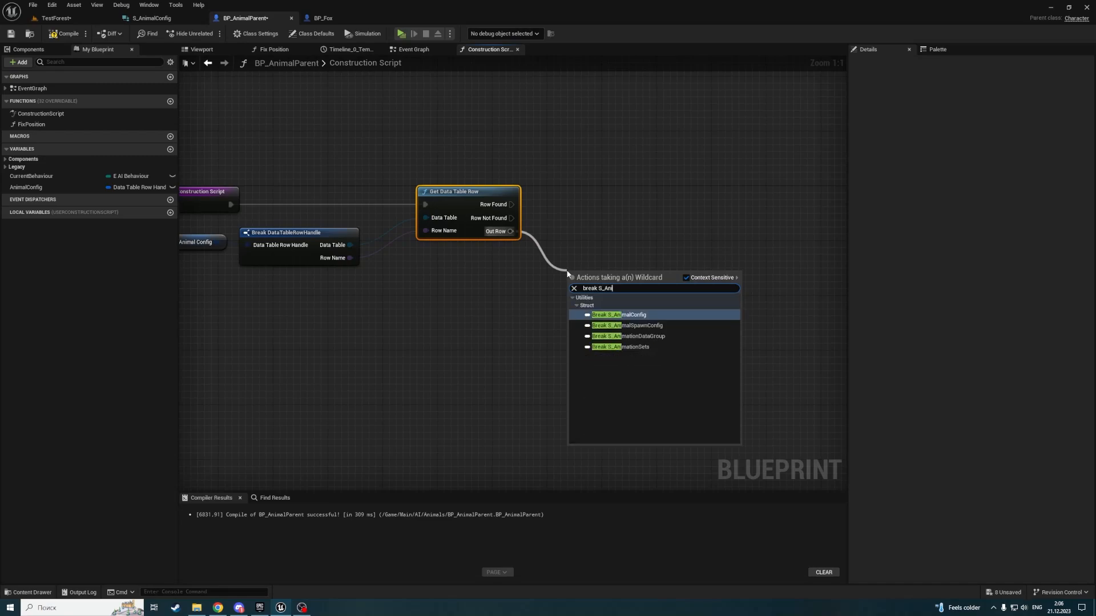
click(620, 314)
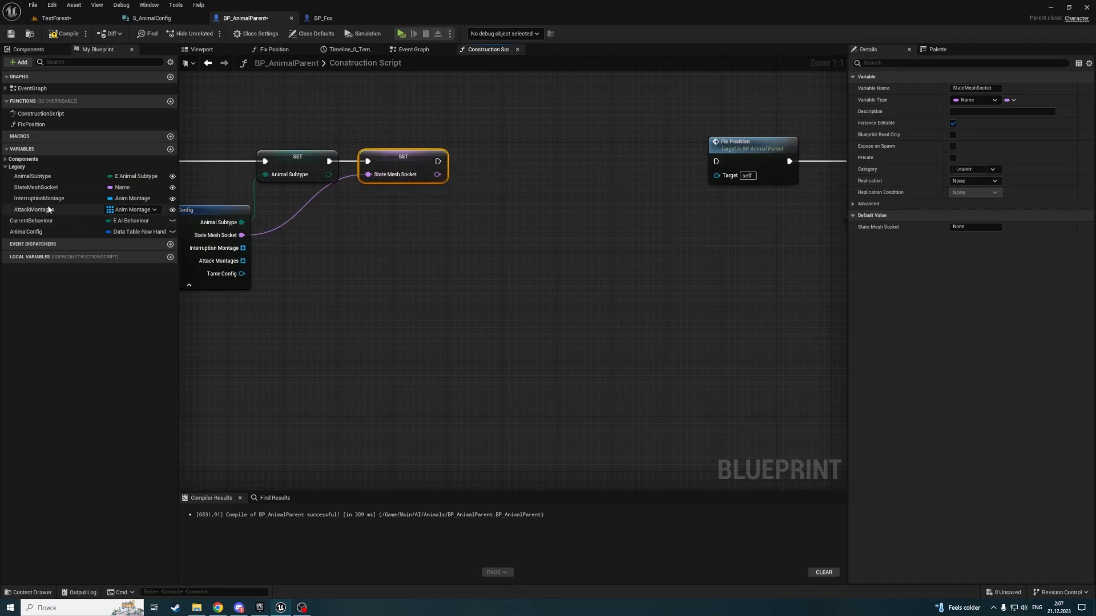
- Add an InterruptionMontage setter wired to the random result
click(39, 198)
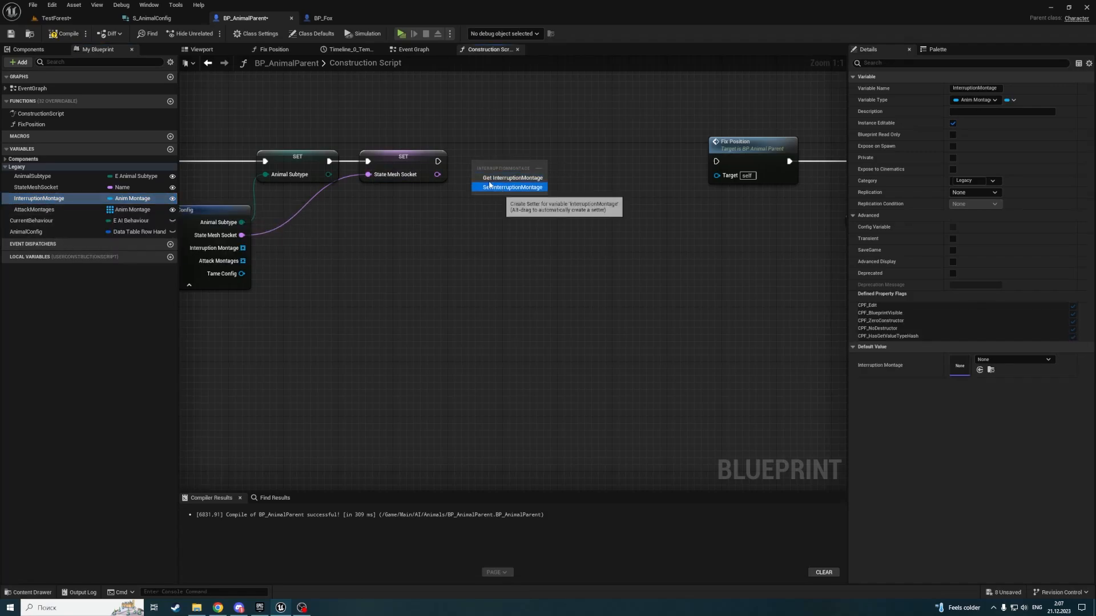
click(511, 187)
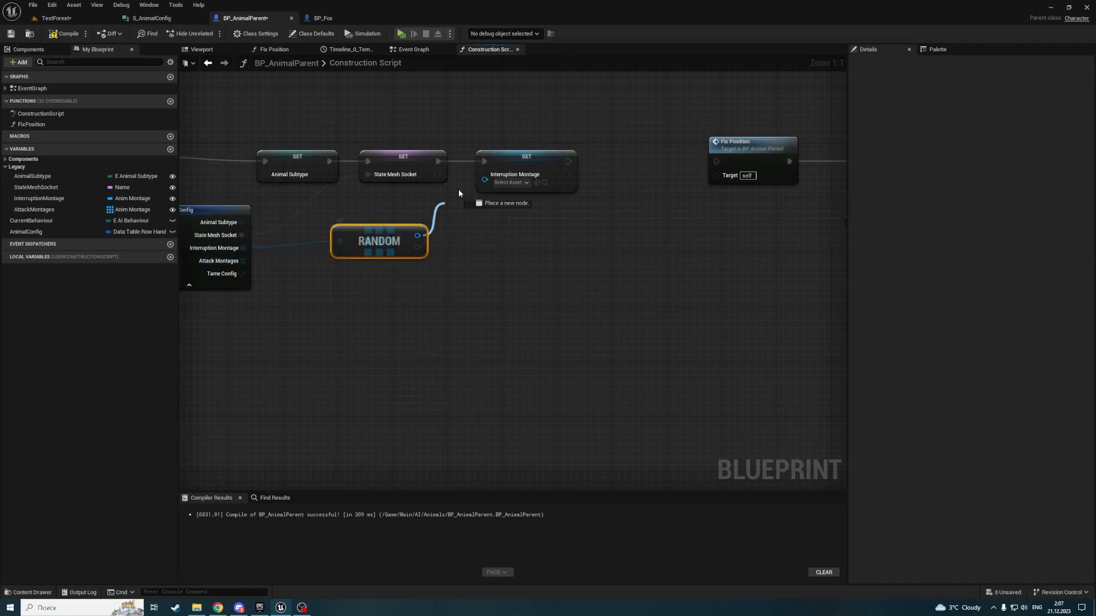
drag(379, 241, 358, 227)
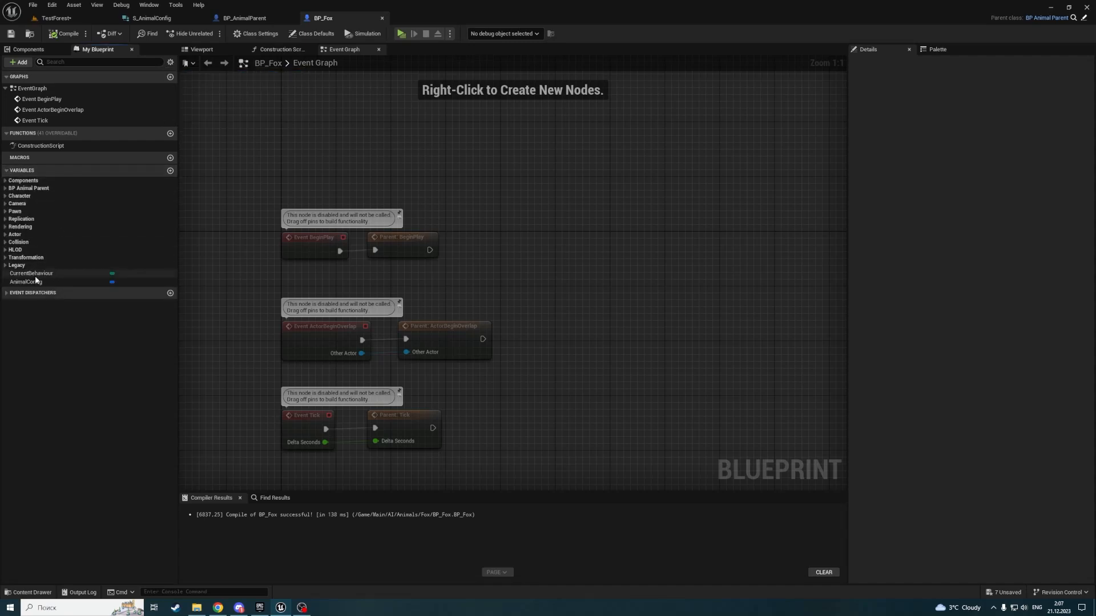
- Set BP_Fox's AnimalConfig row to Fox and BP_Doe's to Doe
click(25, 281)
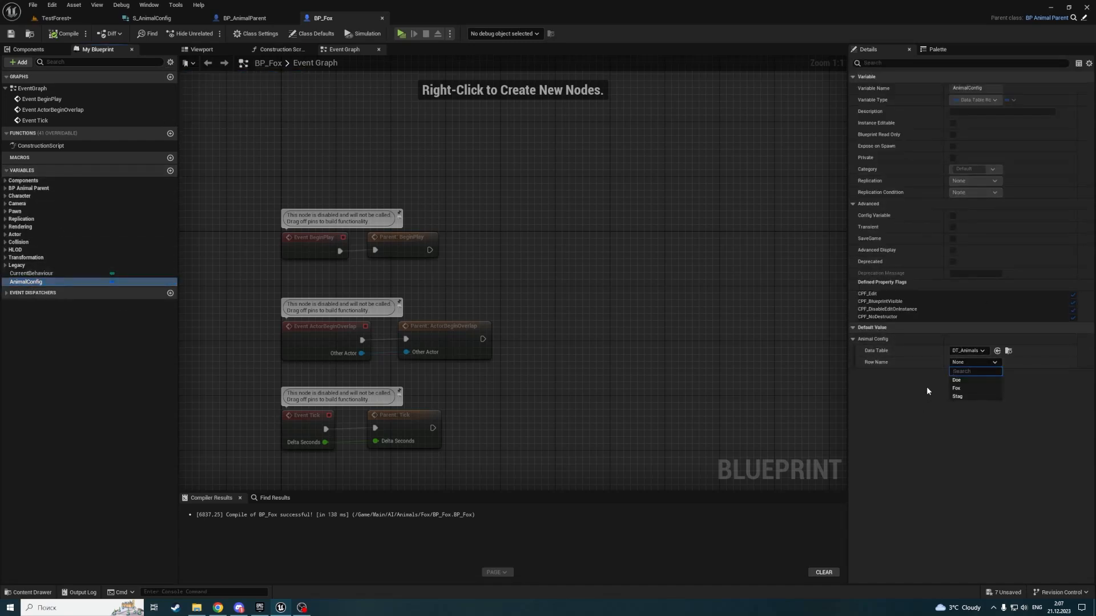
click(956, 388)
text(Doe)
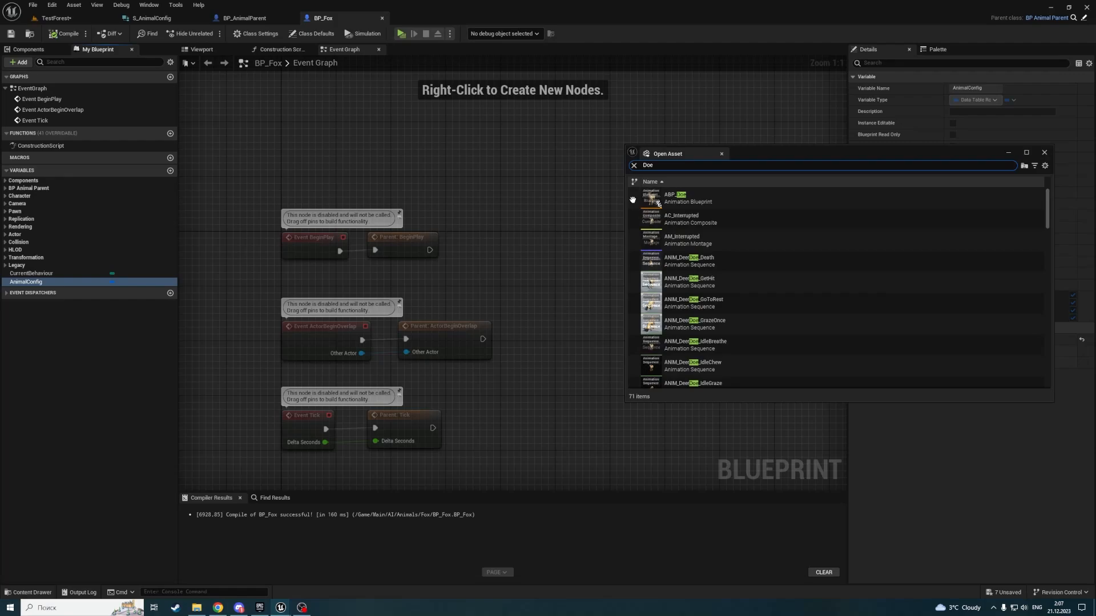
click(243, 18)
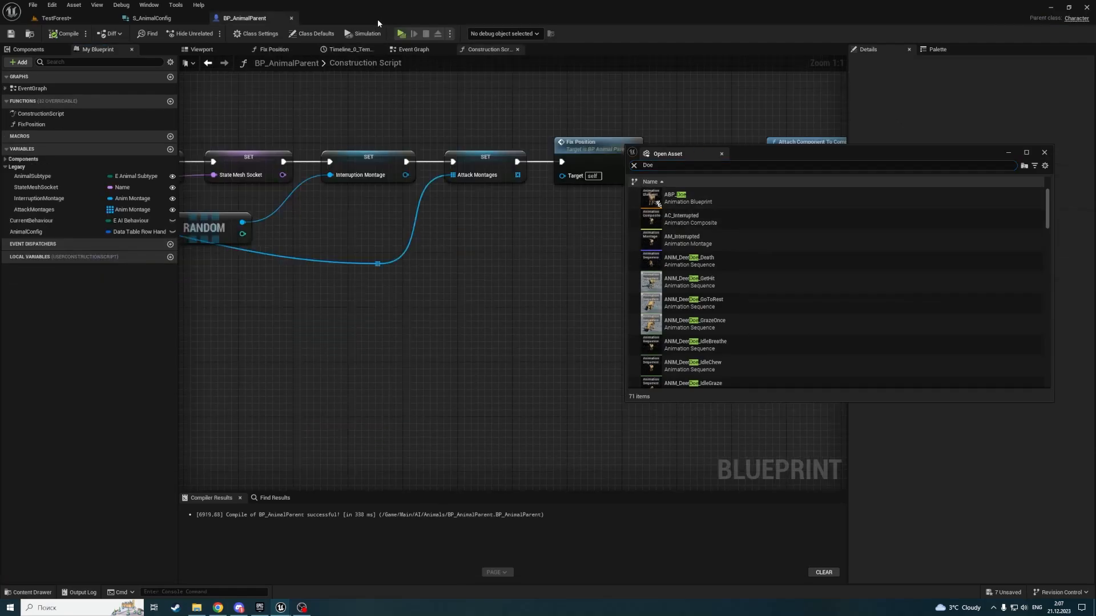
click(50, 18)
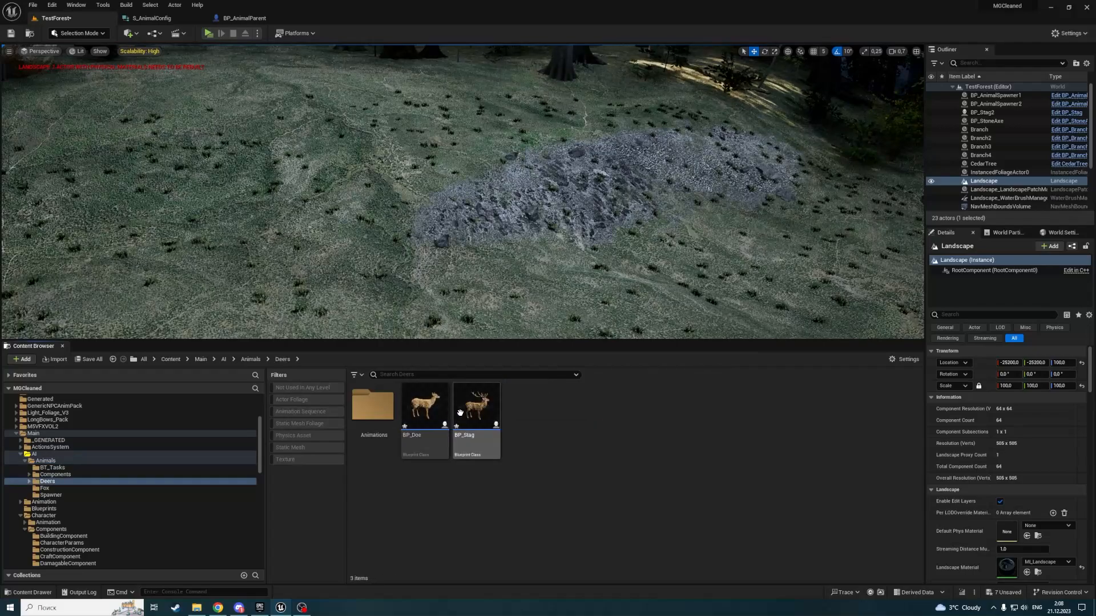
double_click(423, 406)
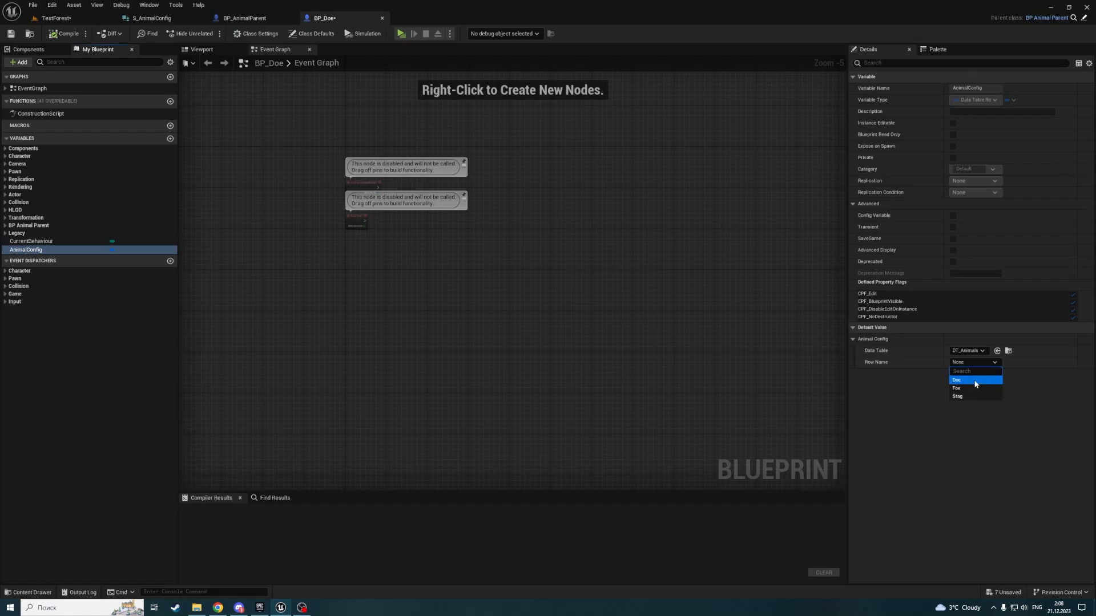
click(957, 379)
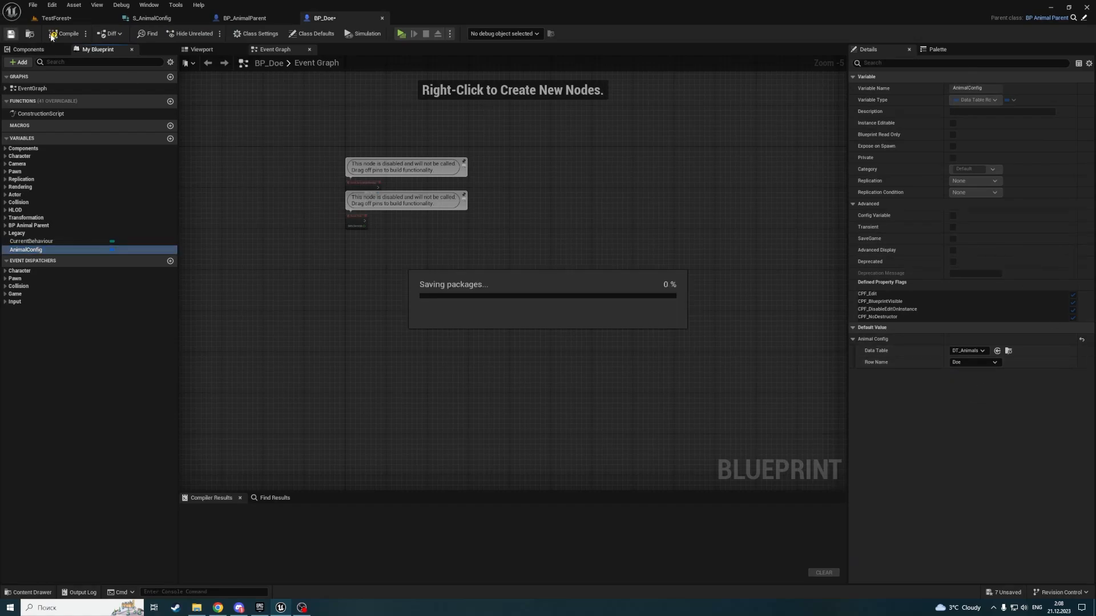
- Set BP_Stag's AnimalConfig row to Stag, compile, and close the Stag and Doe blueprints
click(417, 18)
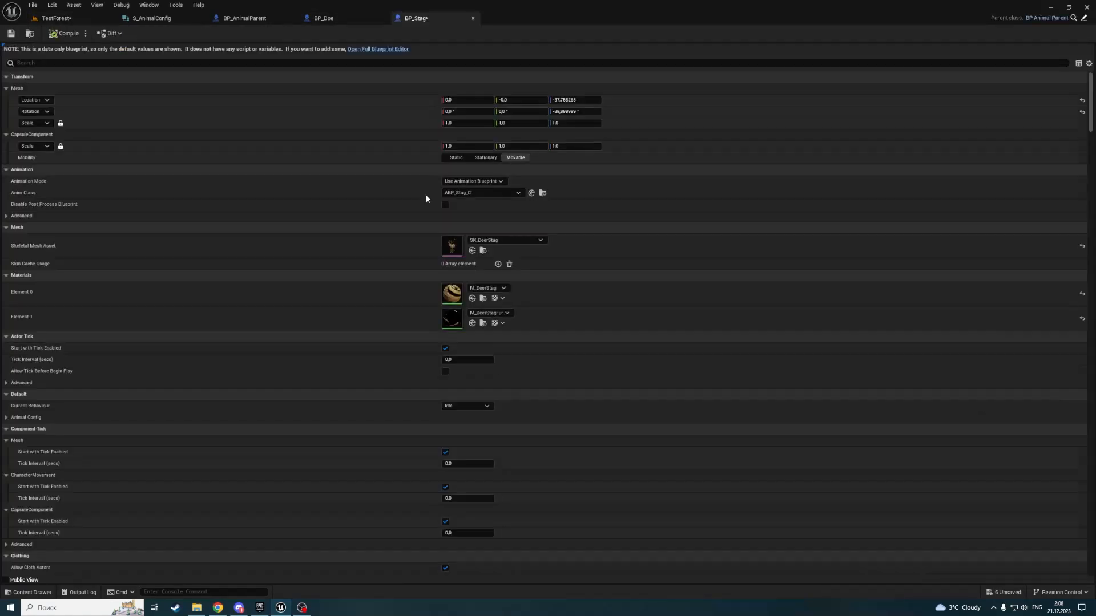
mouse_move(377, 49)
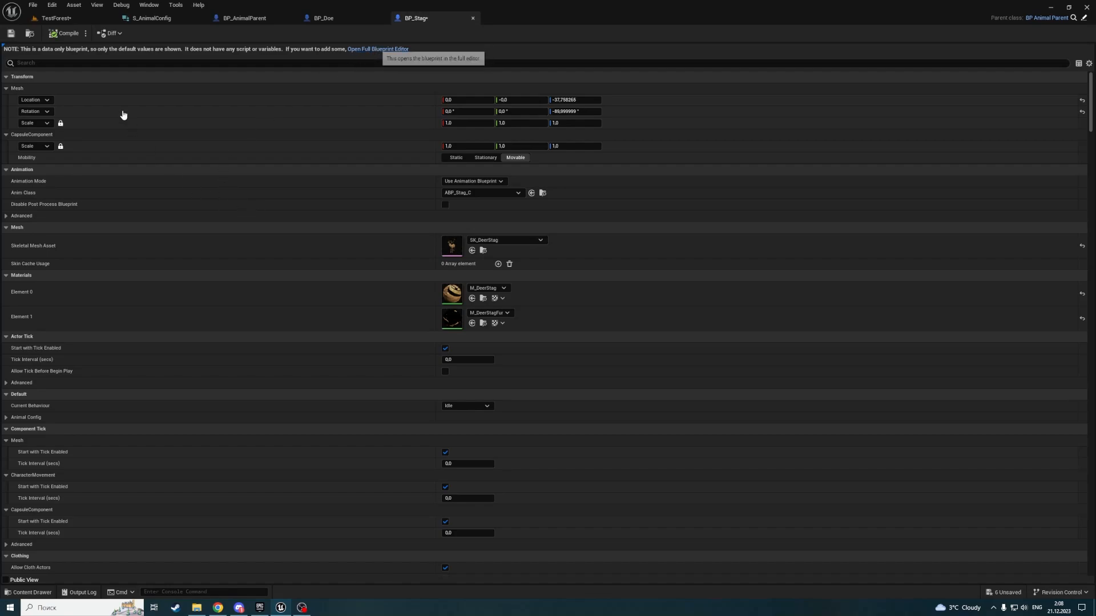
click(378, 48)
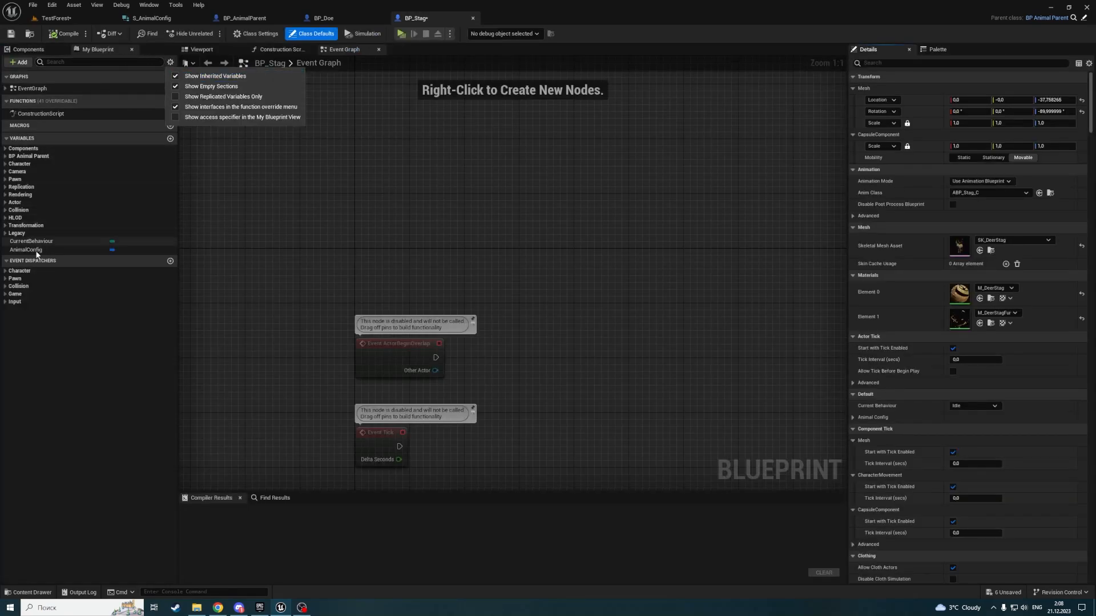
click(27, 249)
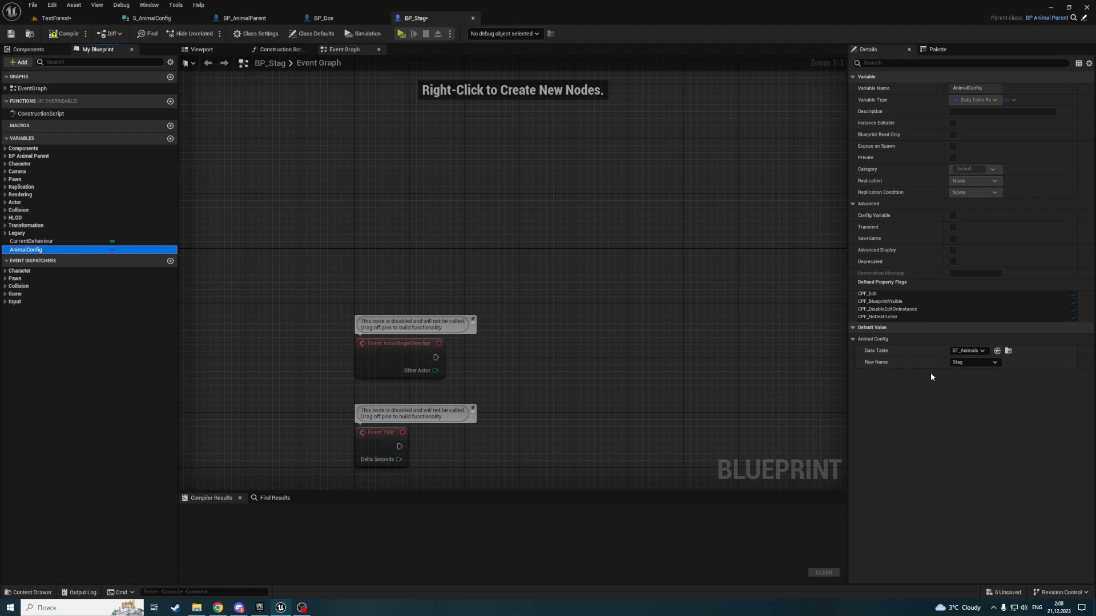
click(65, 34)
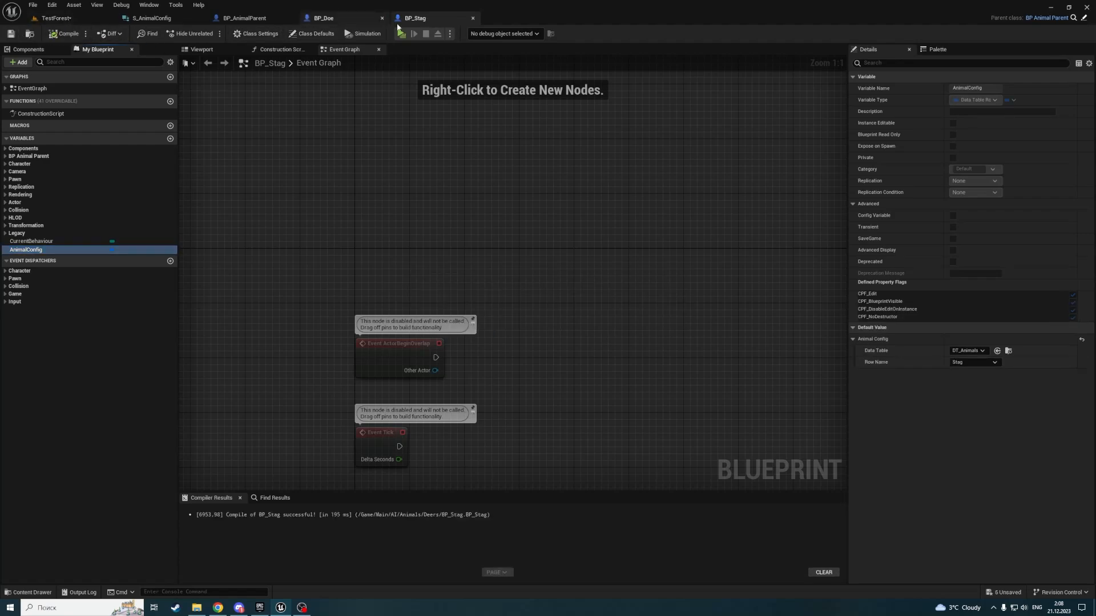
click(170, 62)
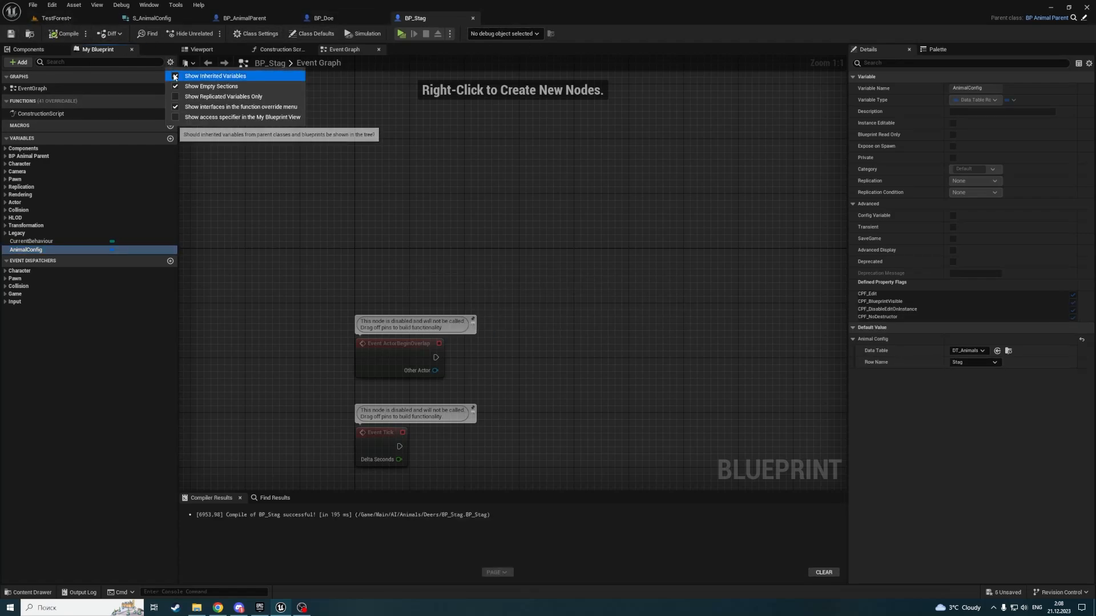
click(324, 18)
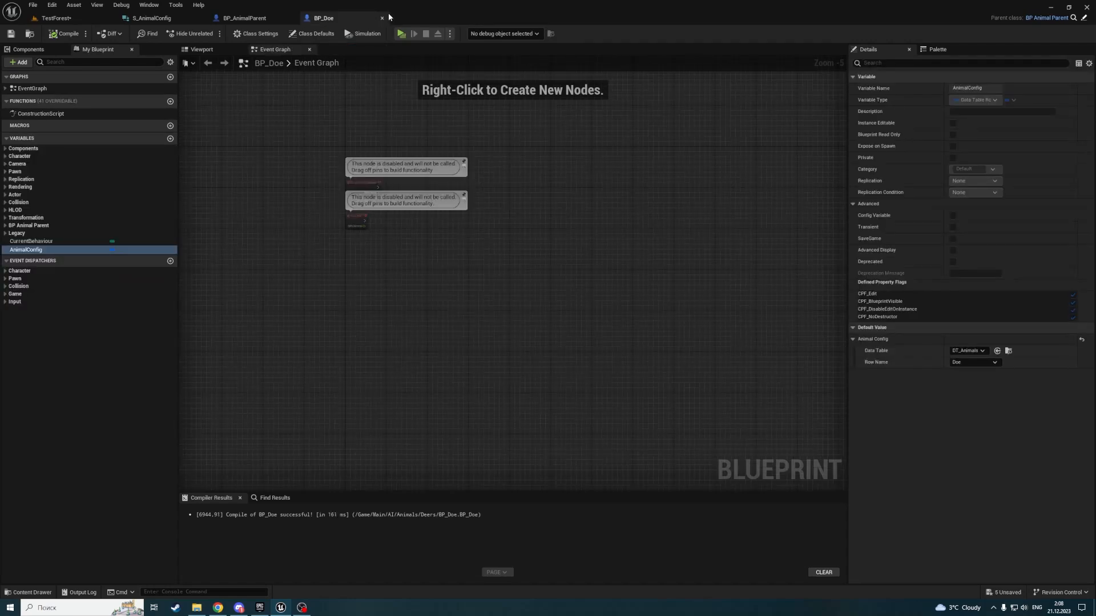
click(245, 18)
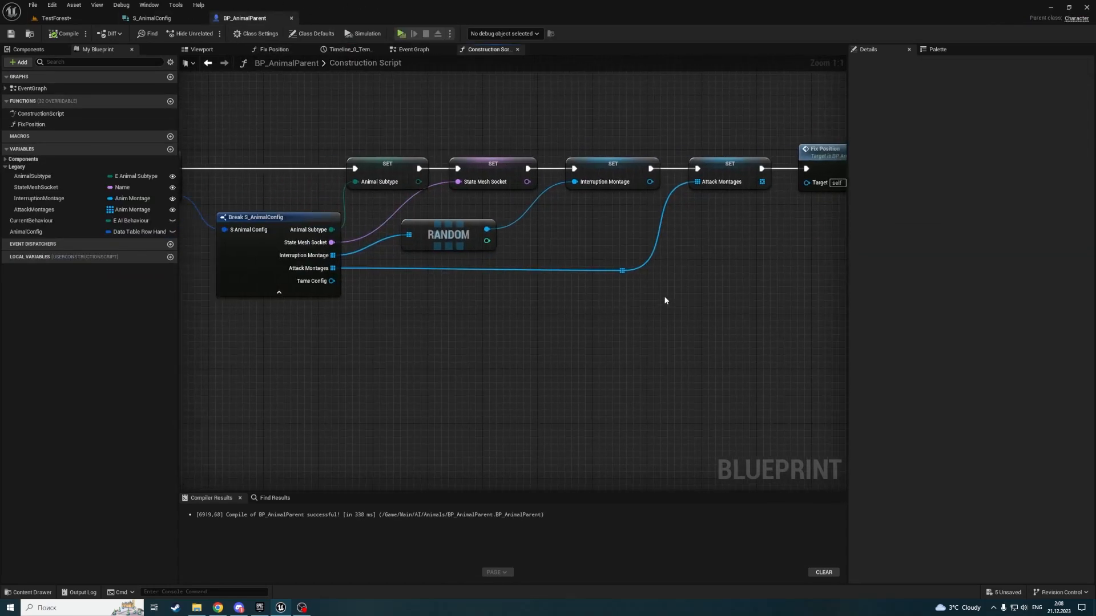
scroll(down, 3)
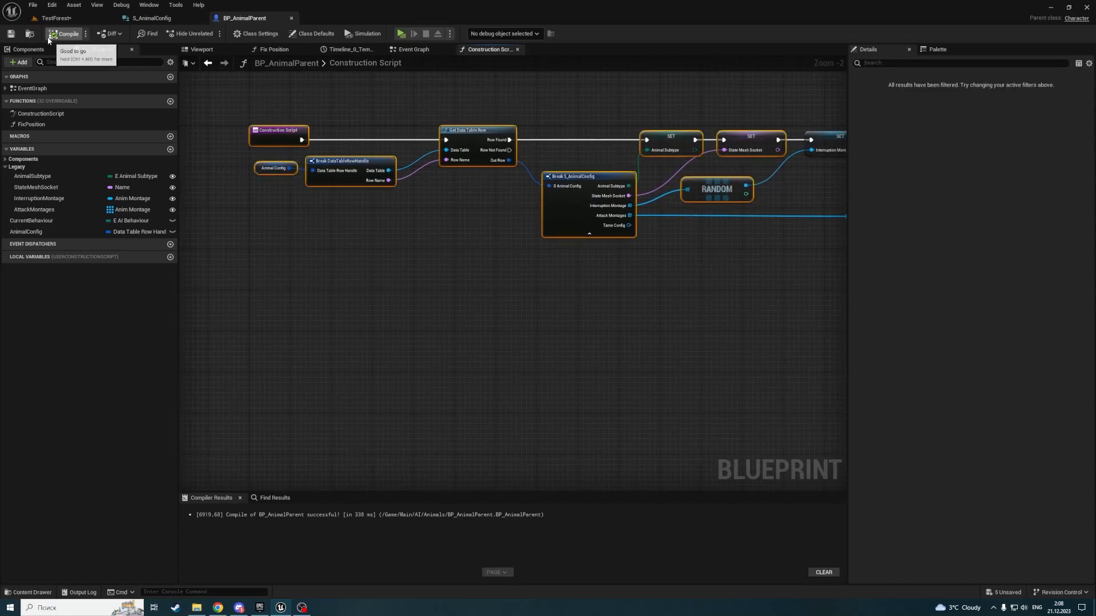
- Compile the BP_AnimalParent blueprint
click(53, 18)
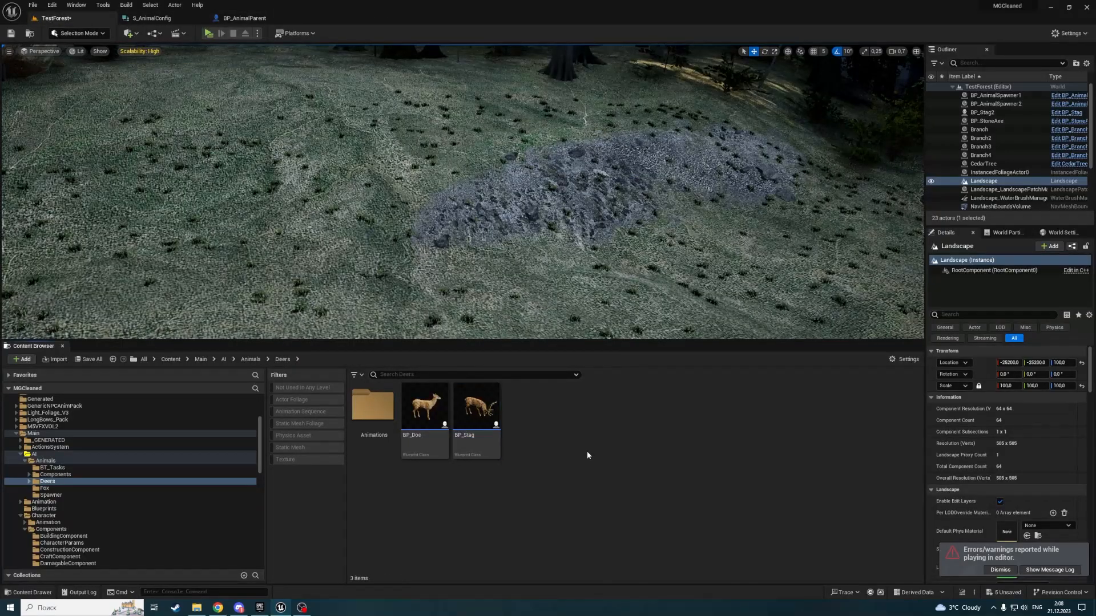
- Create Animals/Taming with an S_TameConfig structure inside and save all assets
click(249, 359)
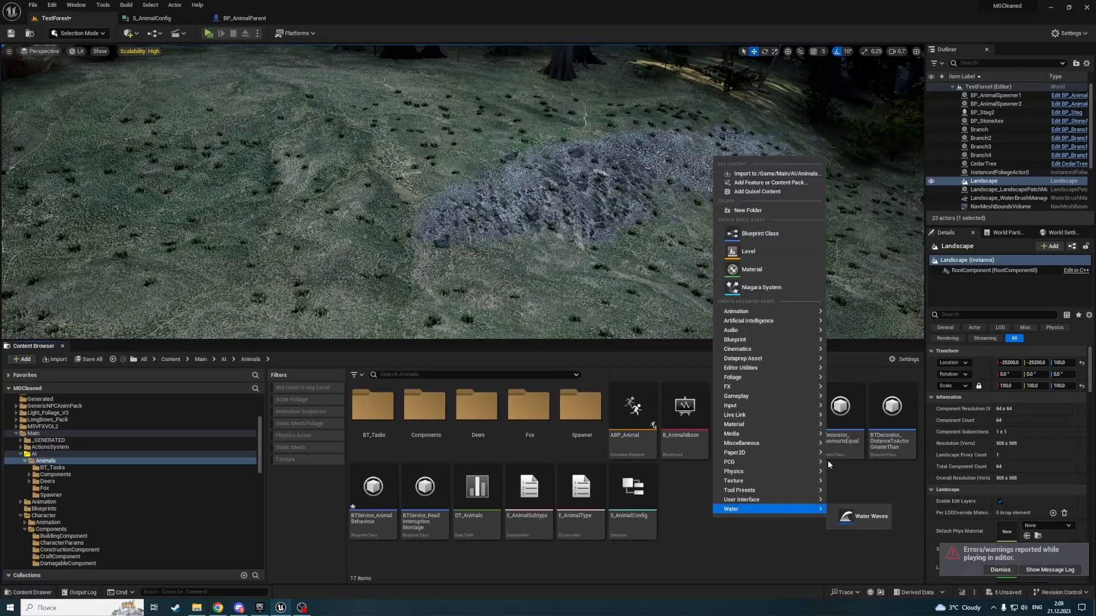
click(747, 210)
text(Taming)
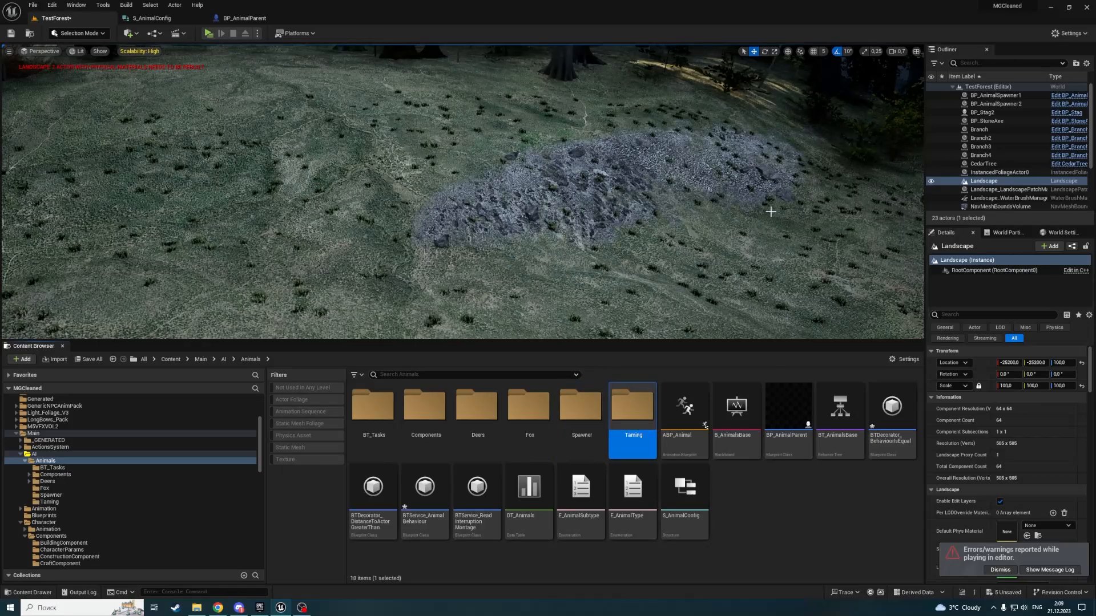
double_click(632, 406)
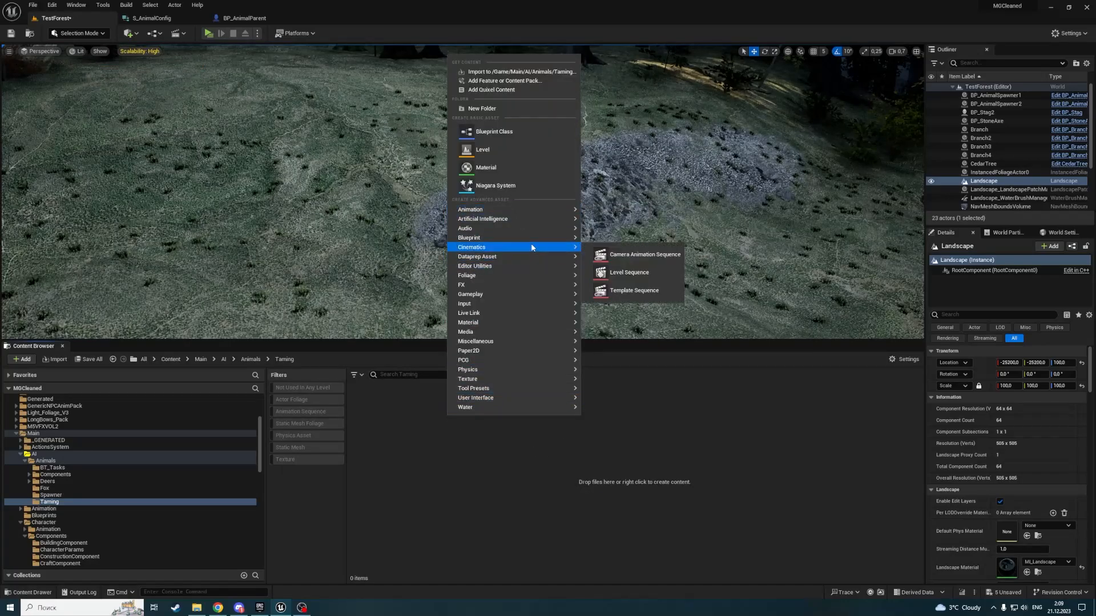
mouse_move(469, 238)
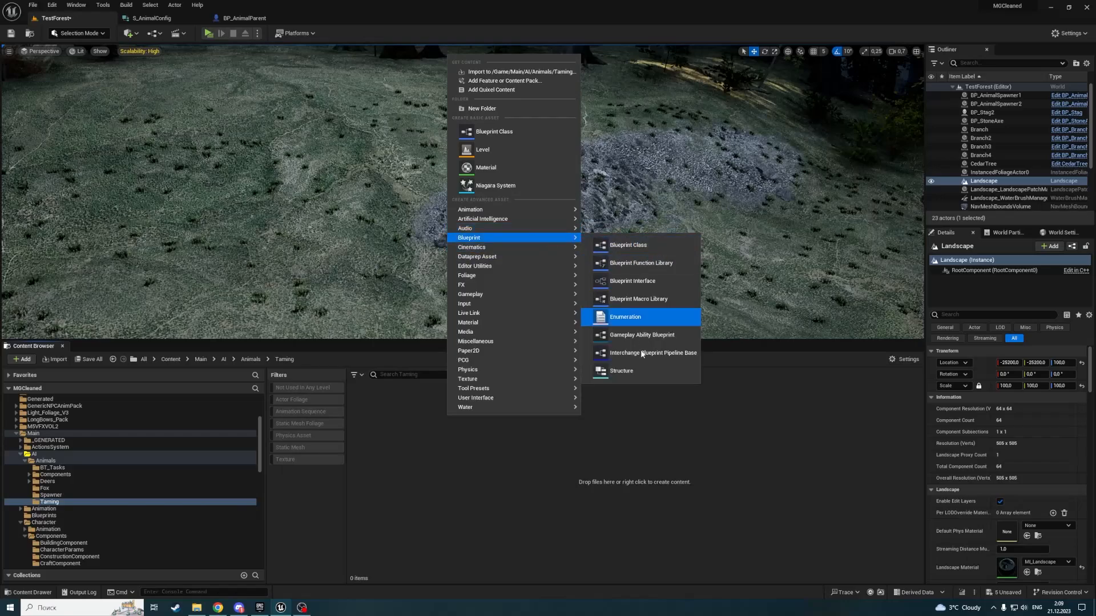
click(621, 371)
text(S_TameConfig)
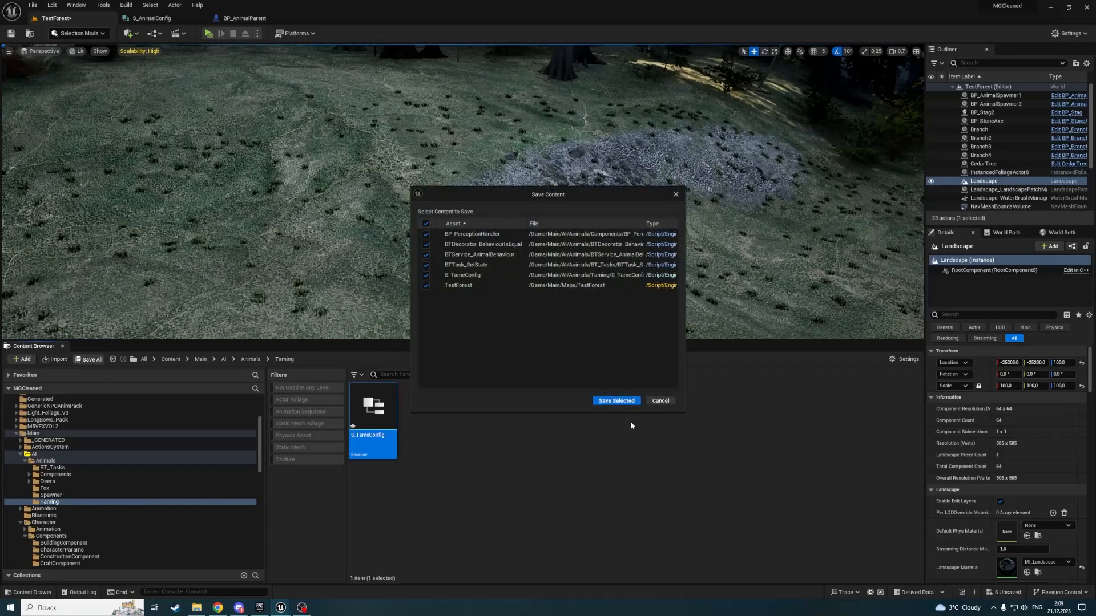
click(615, 401)
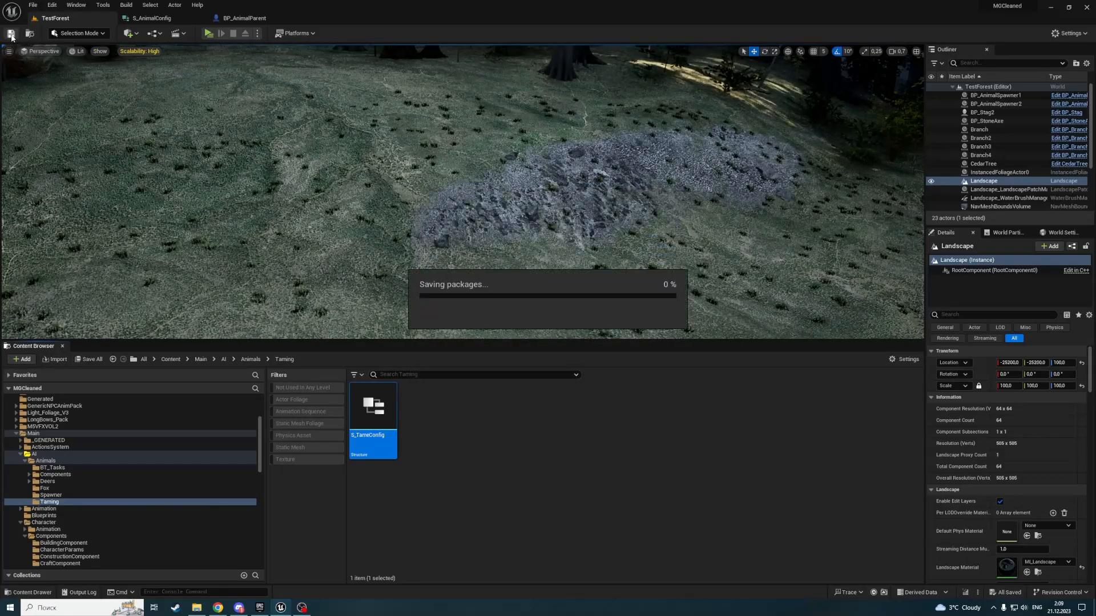
- Rename S_TameConfig's default member to isTamable and make it true by default
double_click(373, 405)
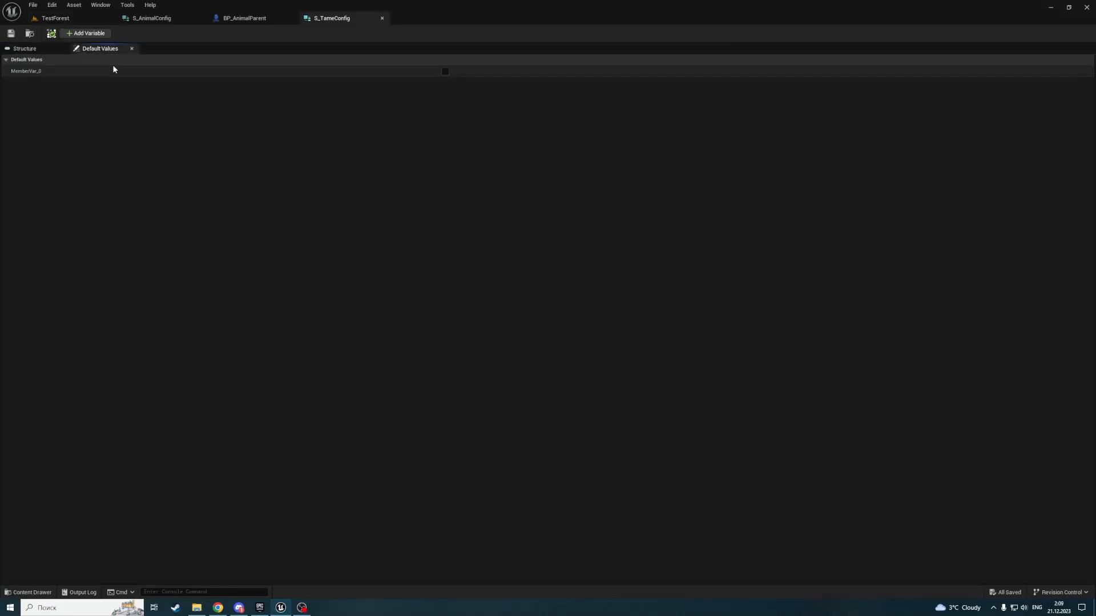
click(24, 48)
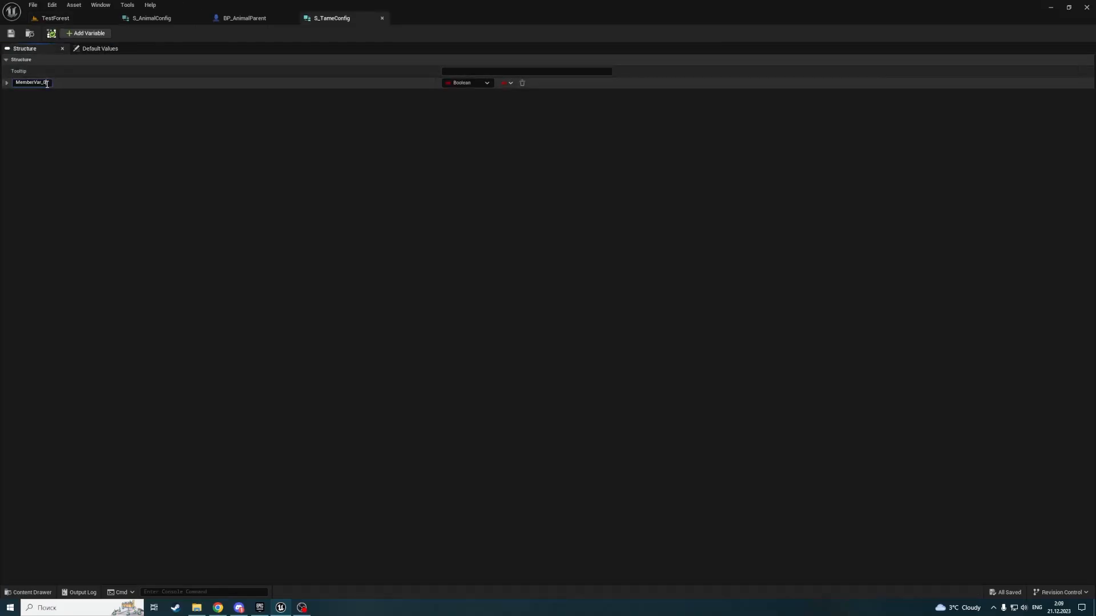
double_click(30, 82)
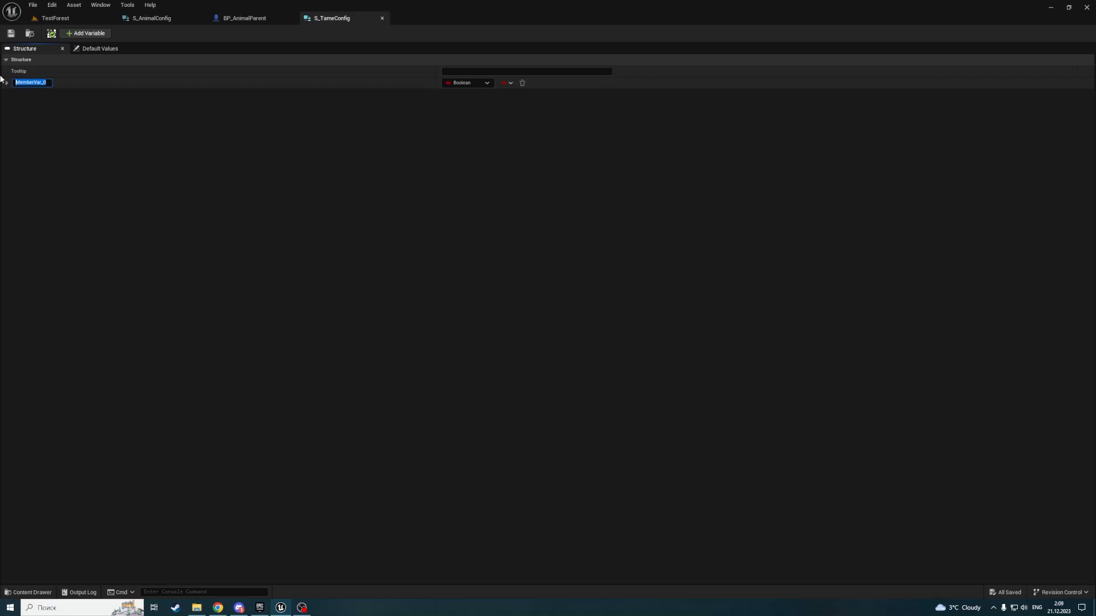
text(isTamable)
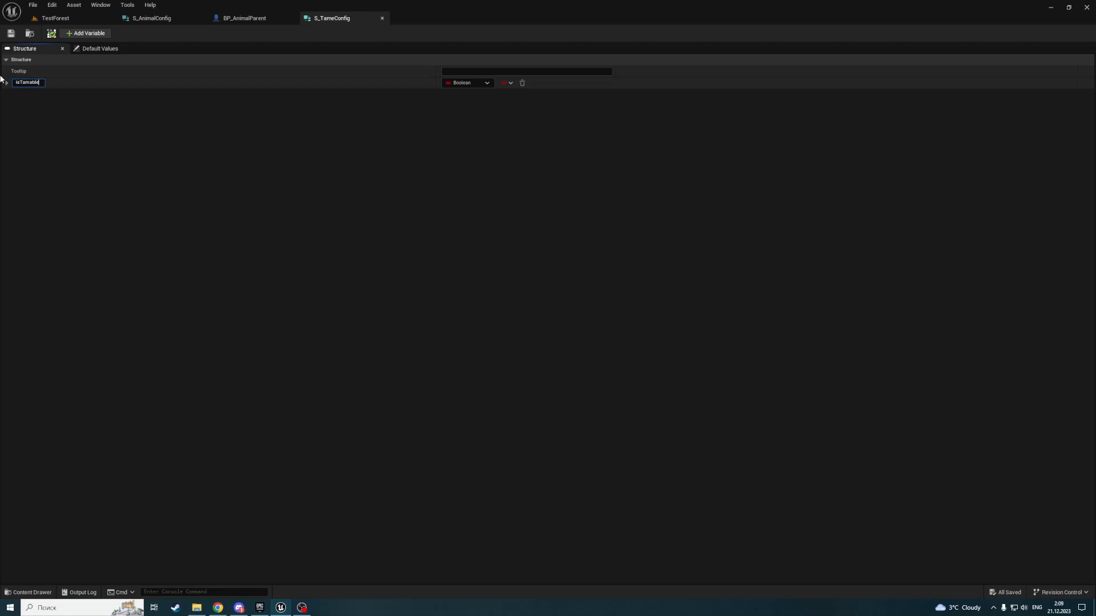
click(100, 48)
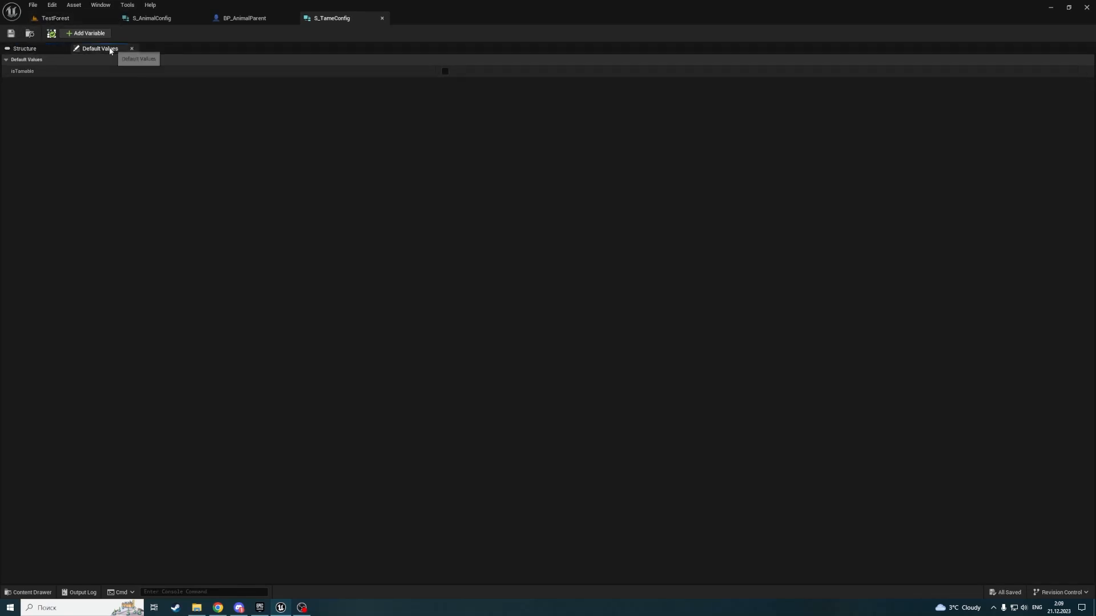
click(444, 71)
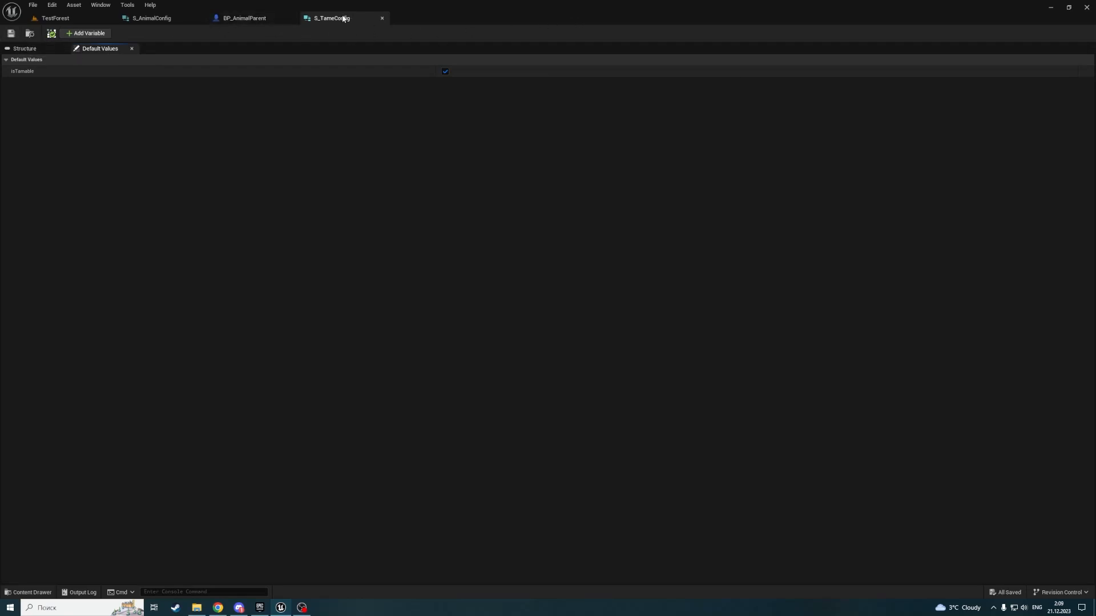
click(245, 17)
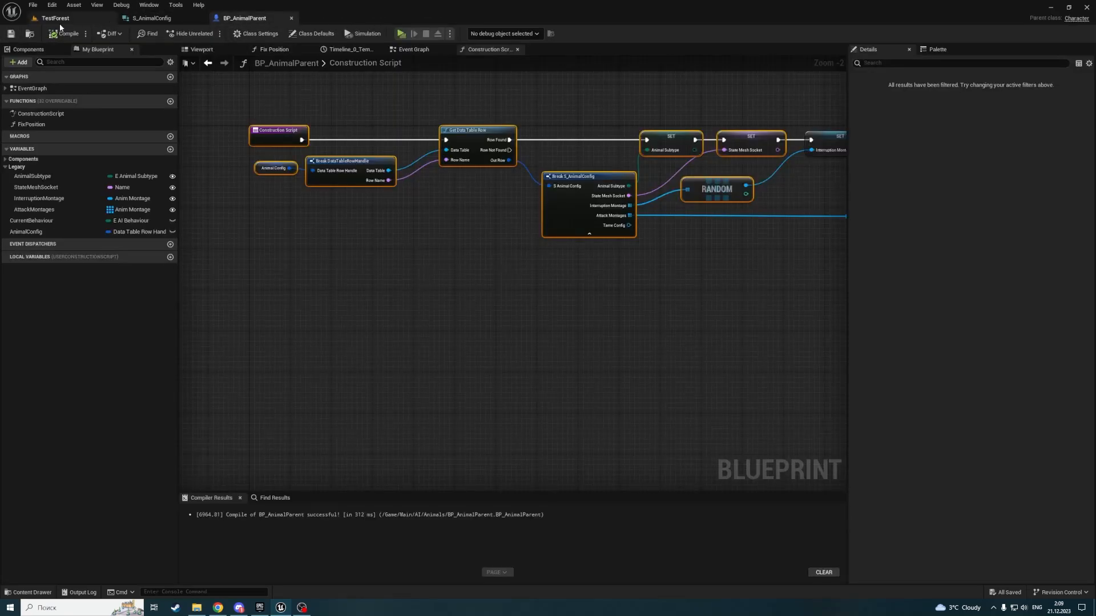
click(54, 18)
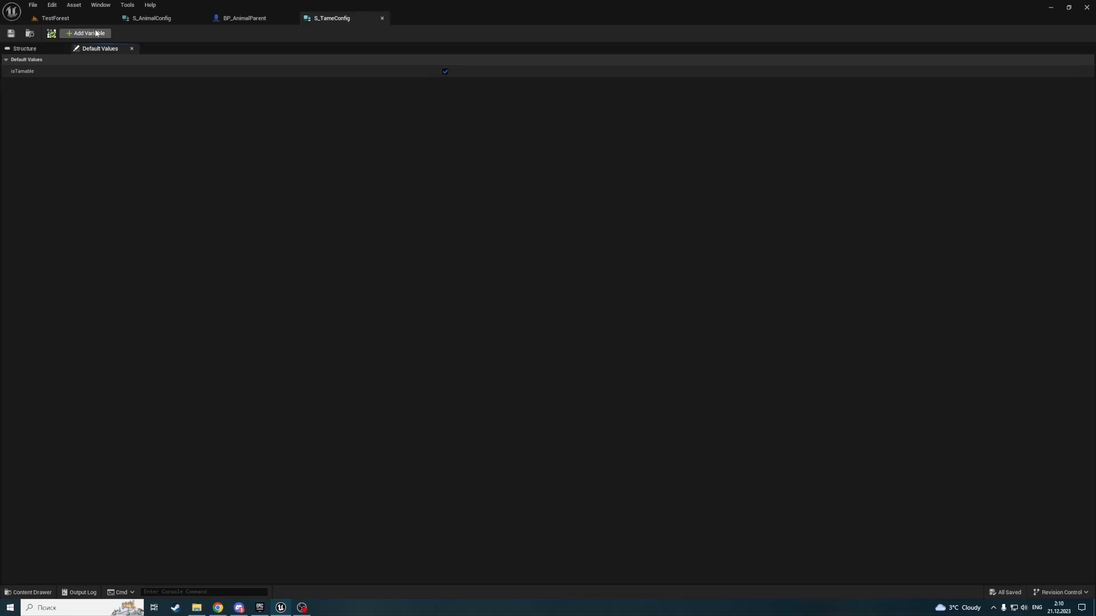
mouse_move(56, 18)
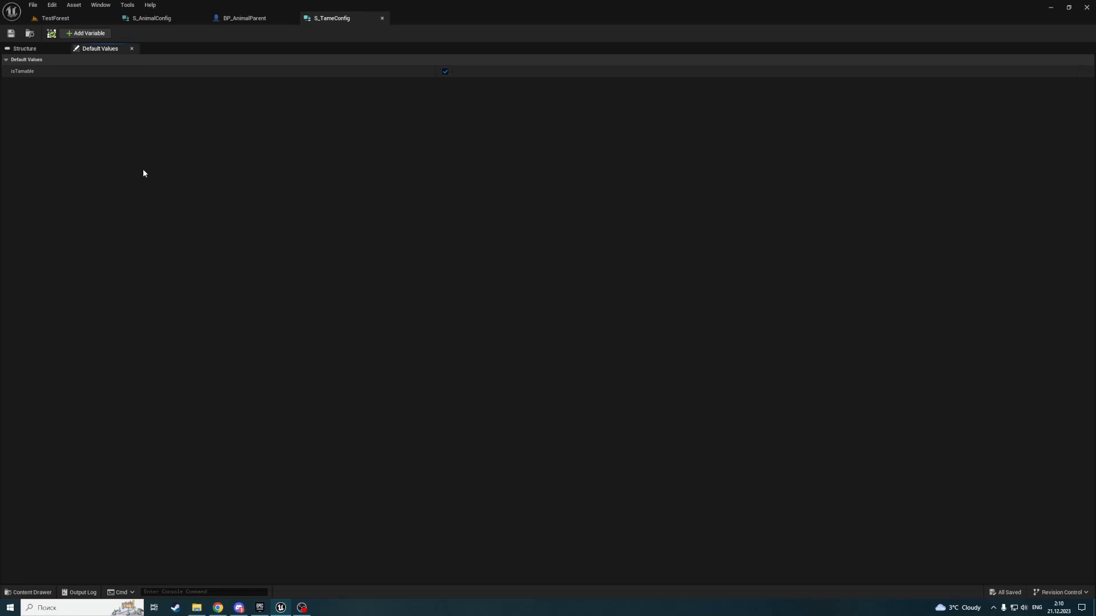
mouse_move(145, 109)
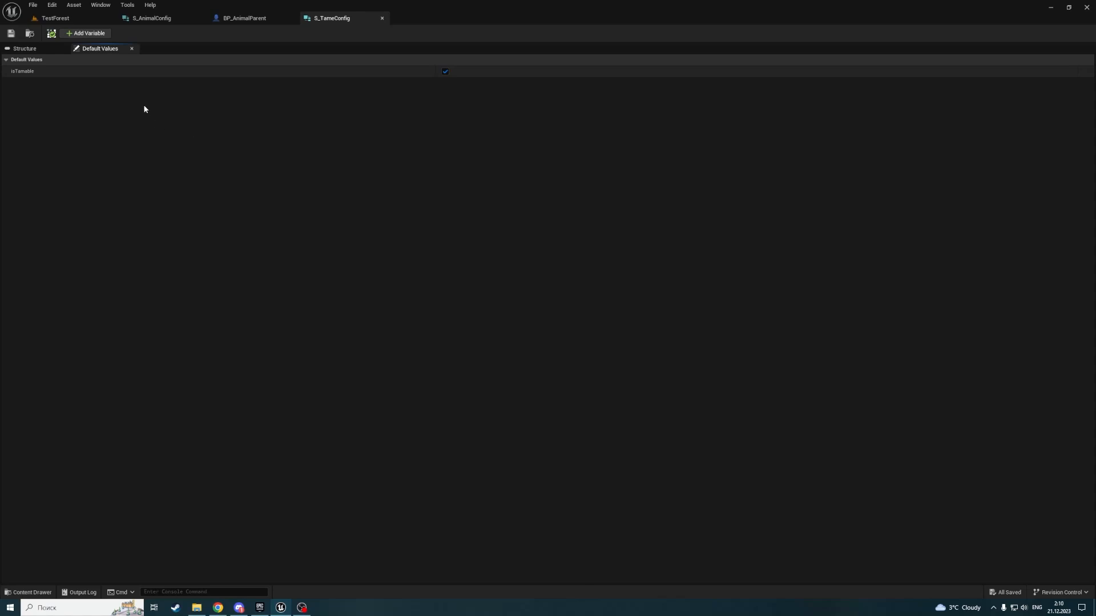
- Rename the second S_TameConfig member to TameItems and make it a set of Actors
click(86, 34)
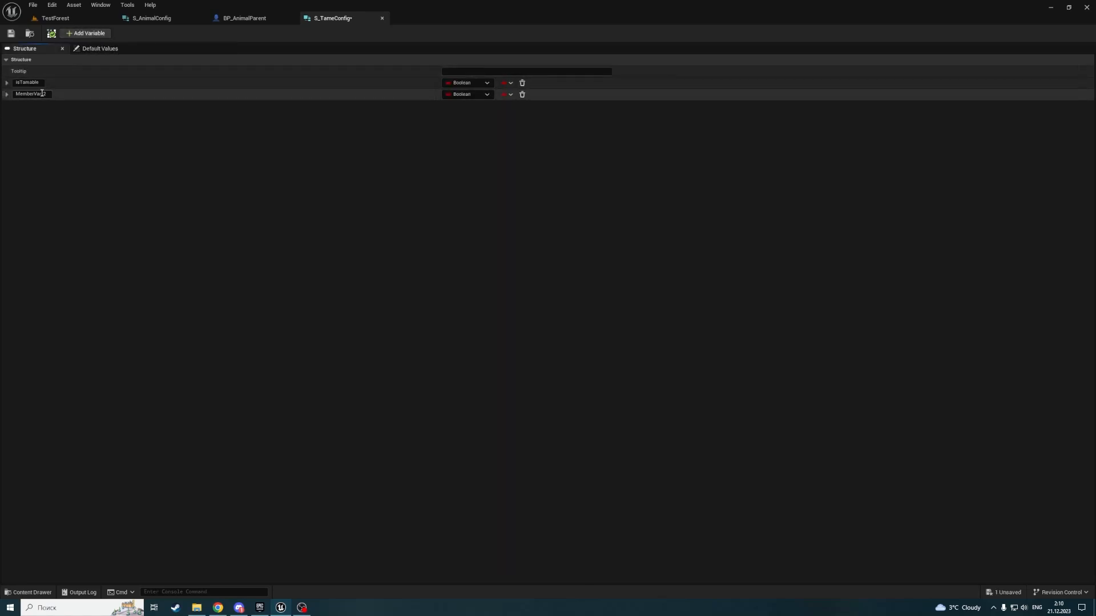
double_click(31, 93)
text(TameIt)
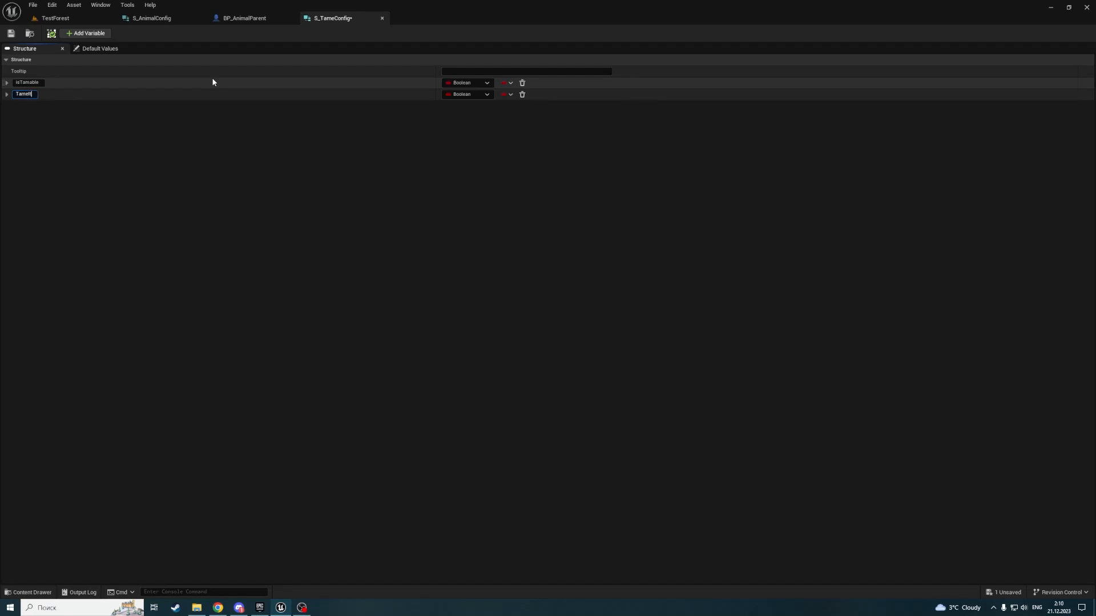
click(466, 94)
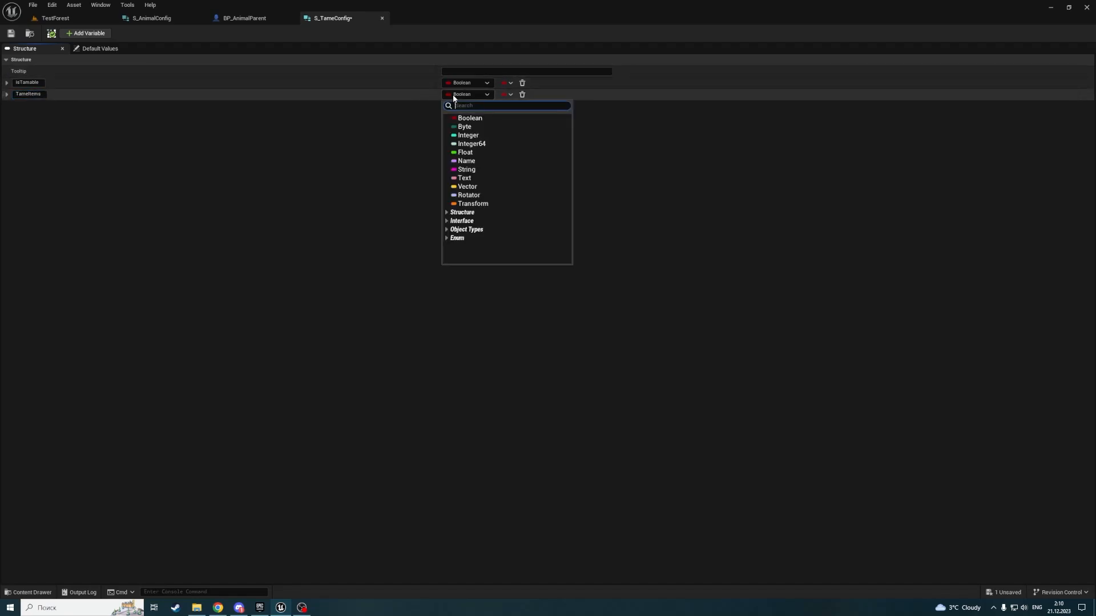
text(Actor)
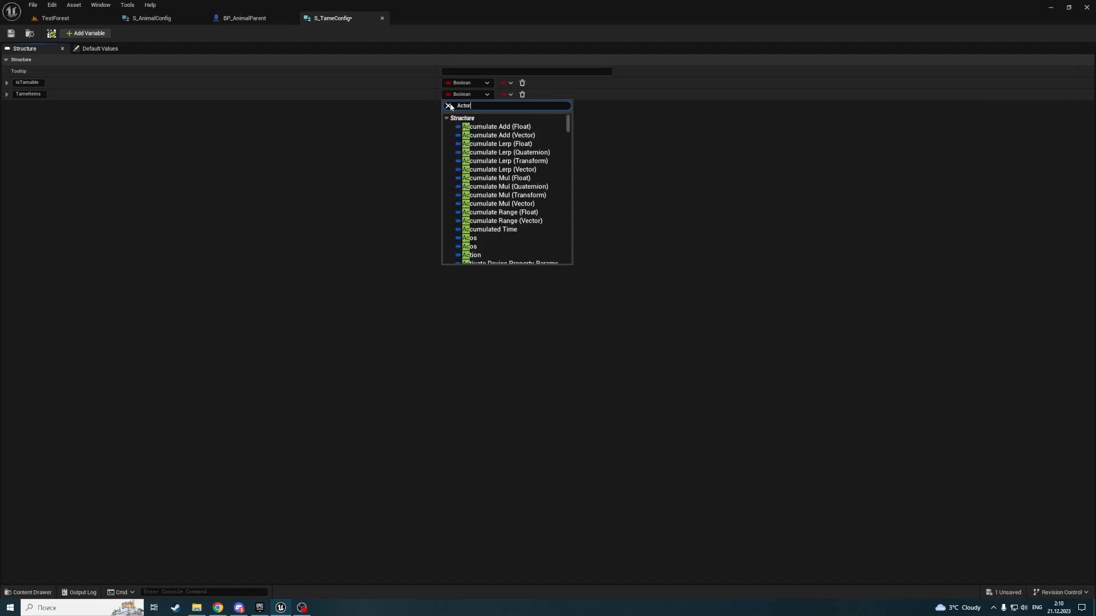
click(466, 94)
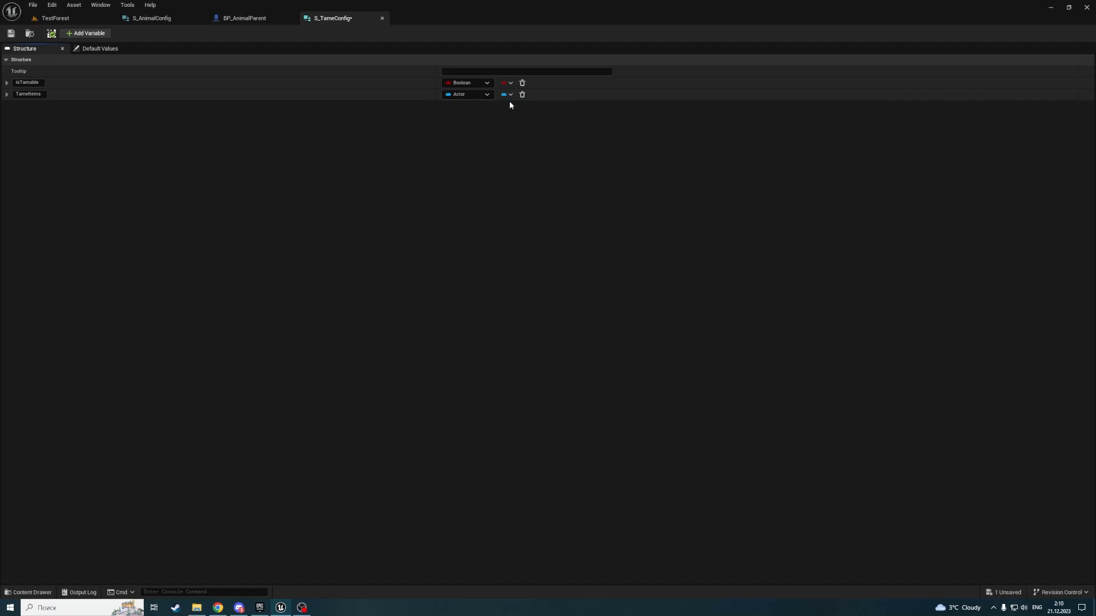
click(507, 94)
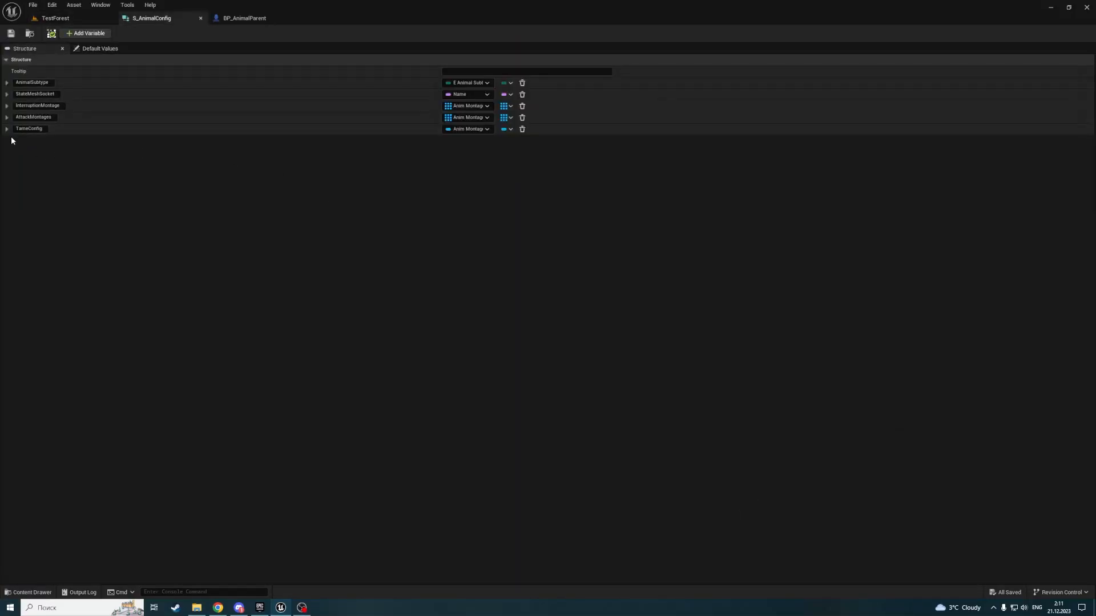
- Set the TameConfig member's type to the S_TameConfig structure
click(467, 129)
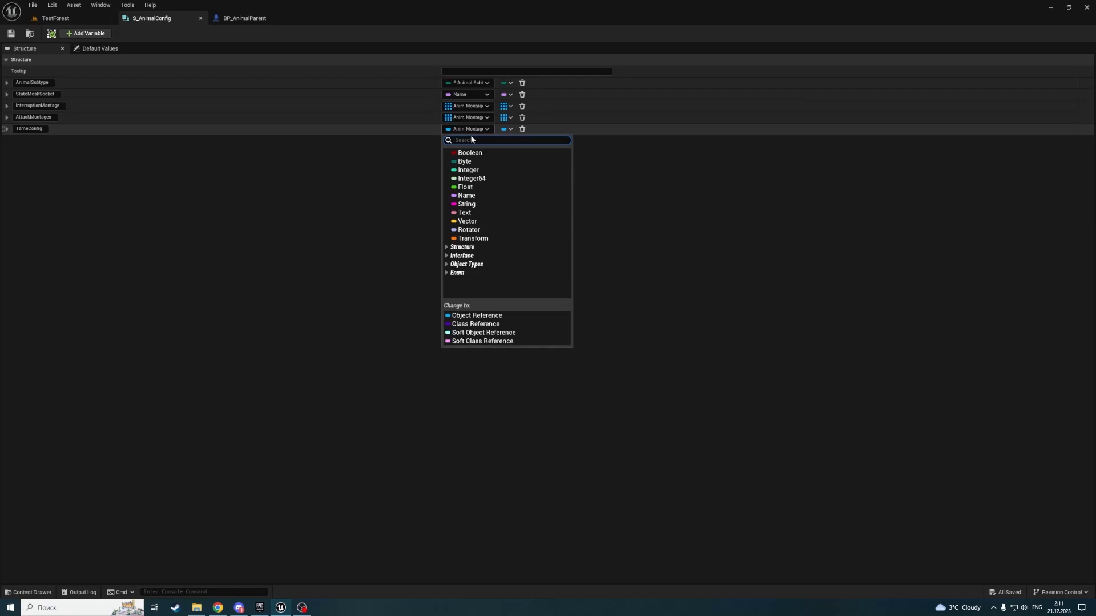
text(S_Ta)
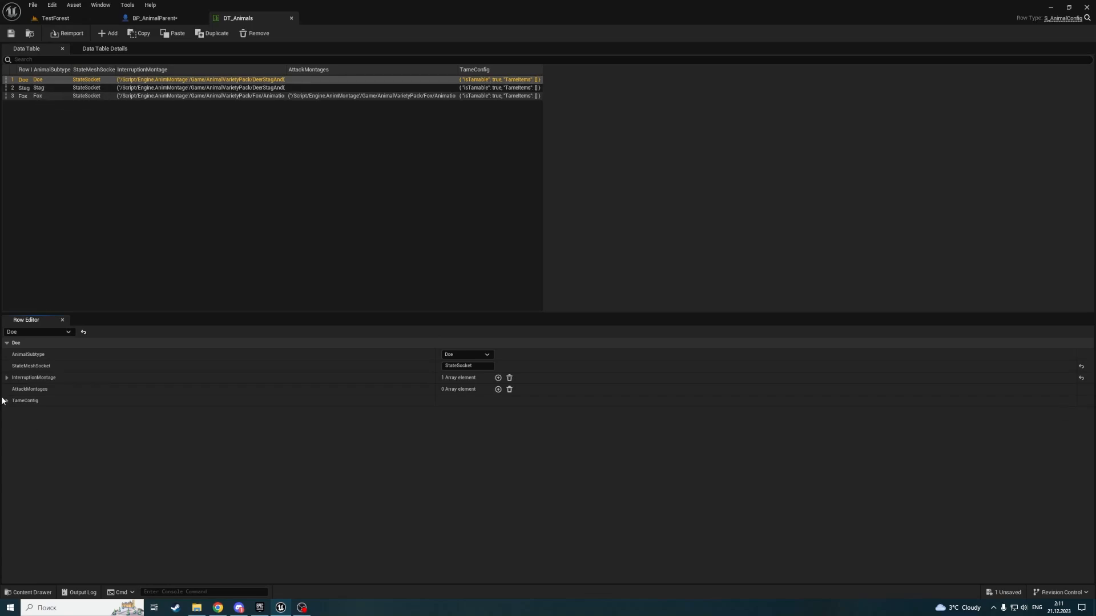
- Turn off isTamable in TameConfig for the Doe and Stag rows
click(6, 401)
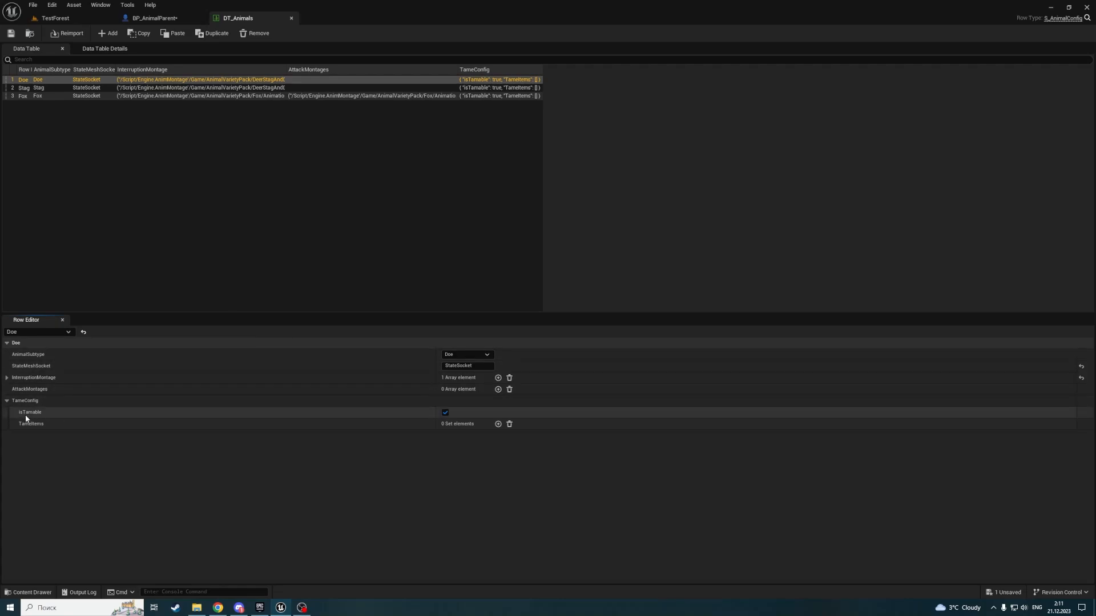
mouse_move(445, 412)
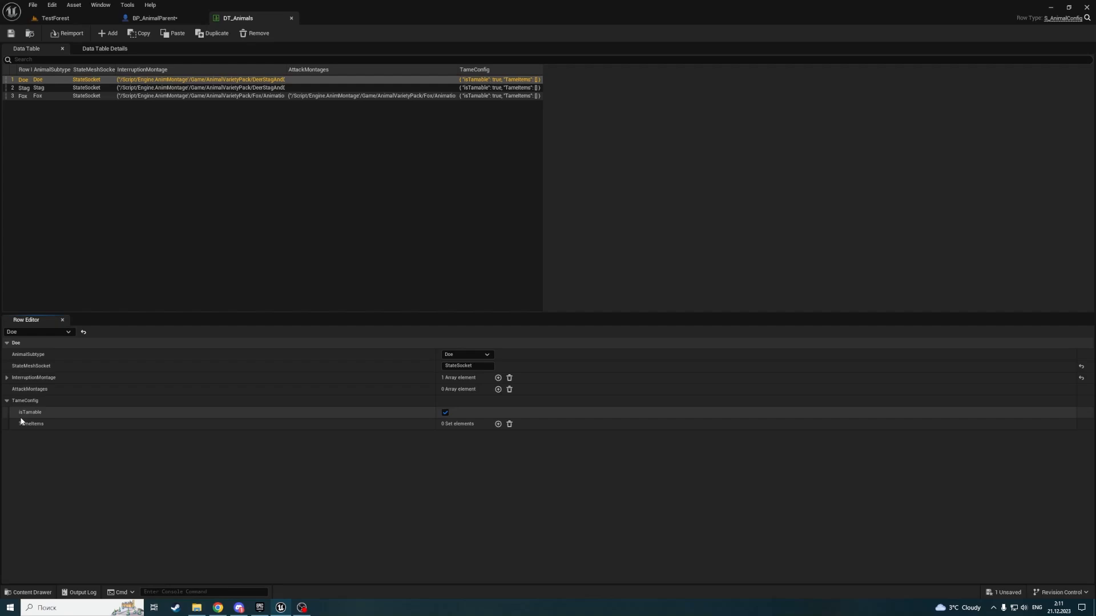
mouse_move(404, 382)
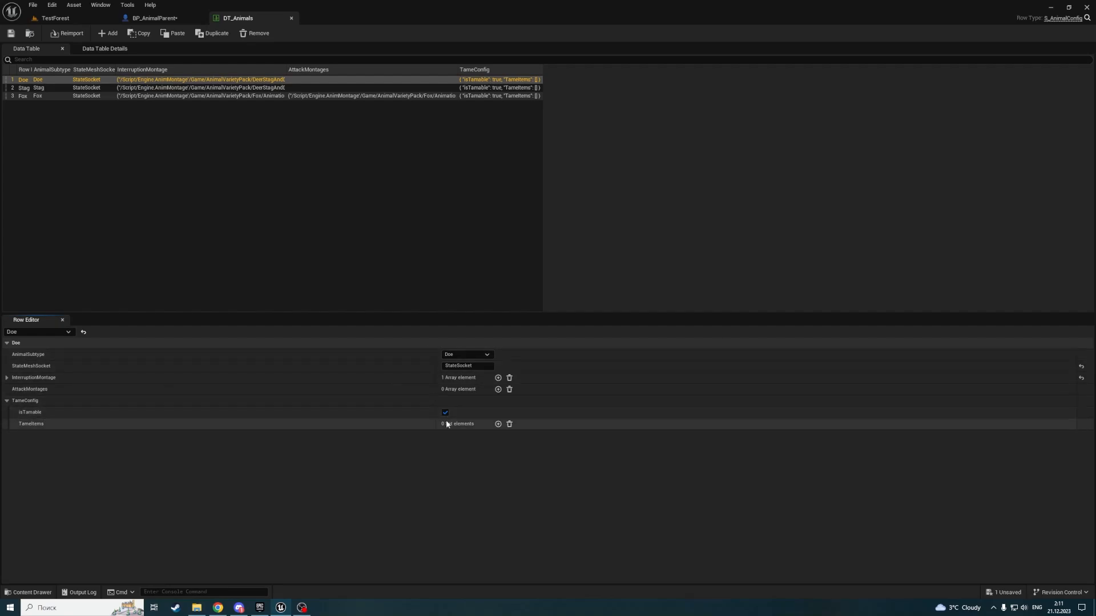
click(38, 87)
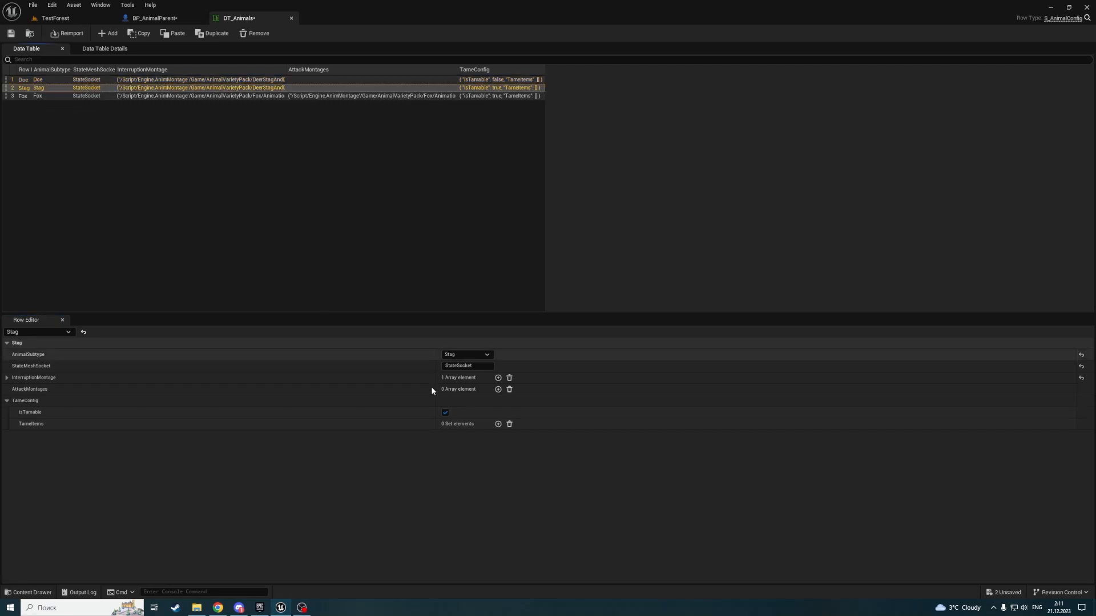
click(445, 412)
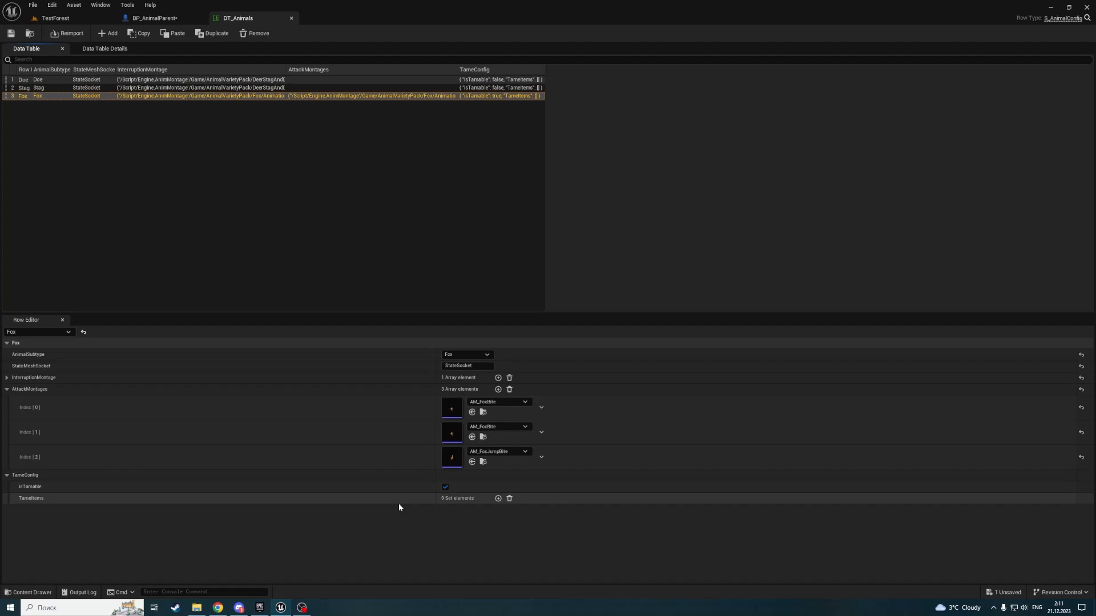
mouse_move(42, 507)
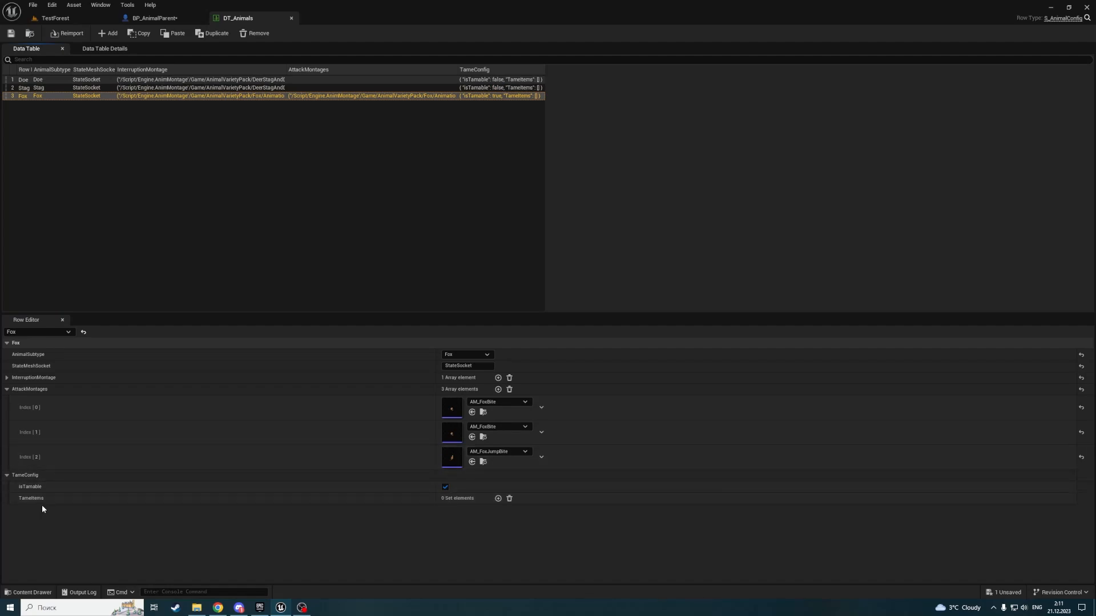
mouse_move(413, 513)
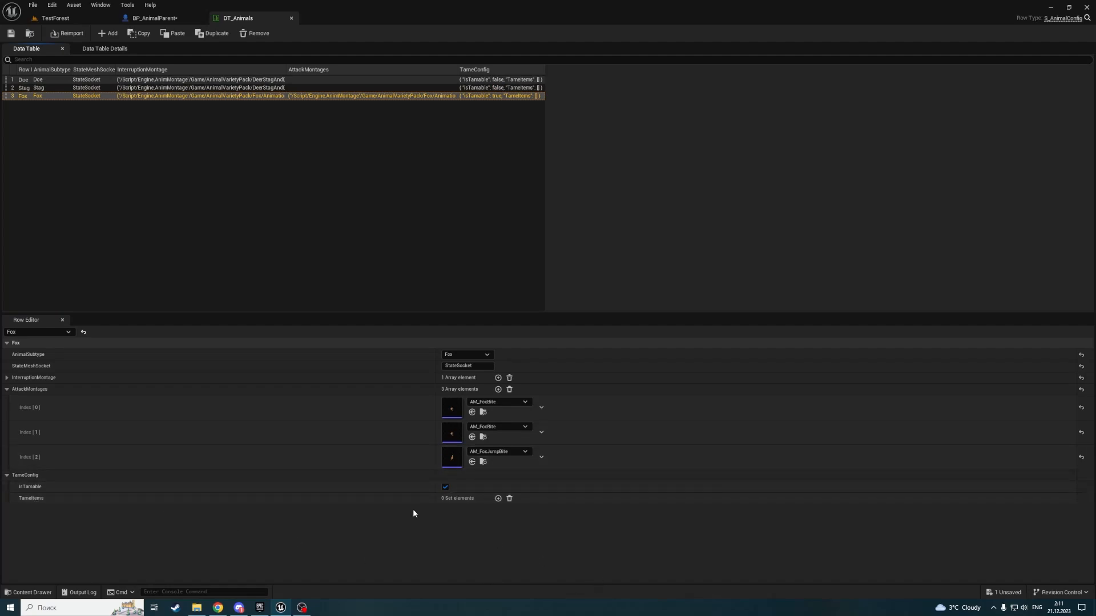
mouse_move(473, 527)
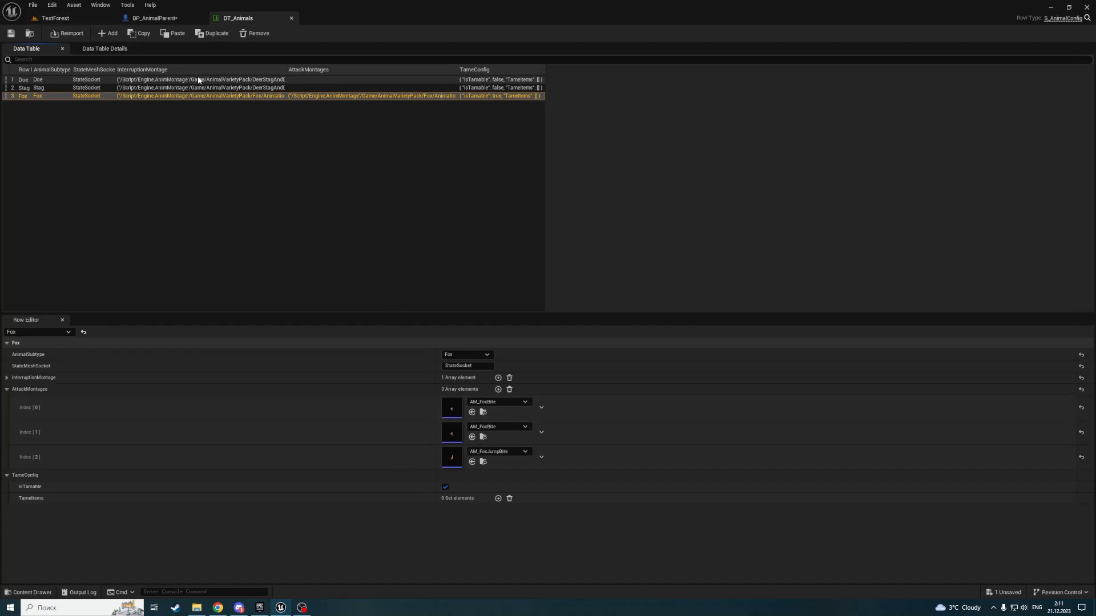
mouse_move(452, 320)
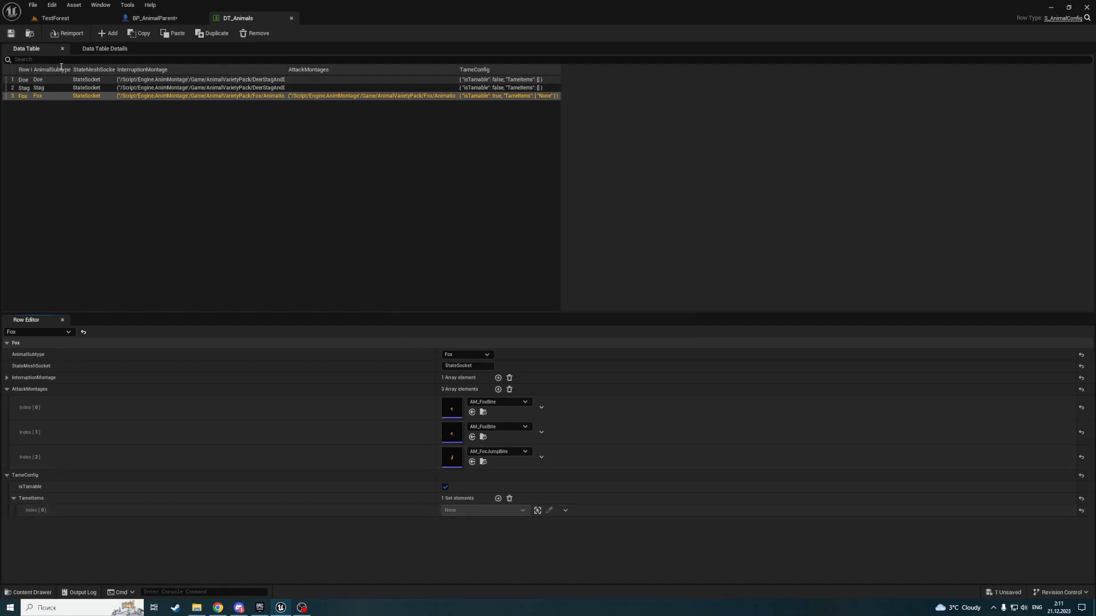
mouse_move(520, 510)
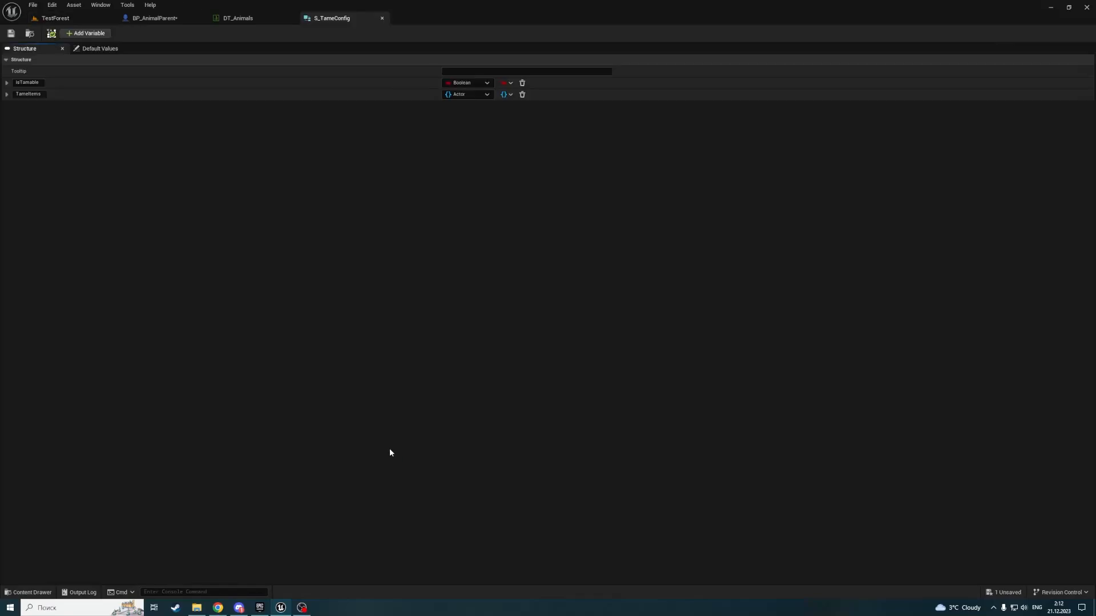
- Make TameItems hold Actor class references and save S_TameConfig
click(466, 95)
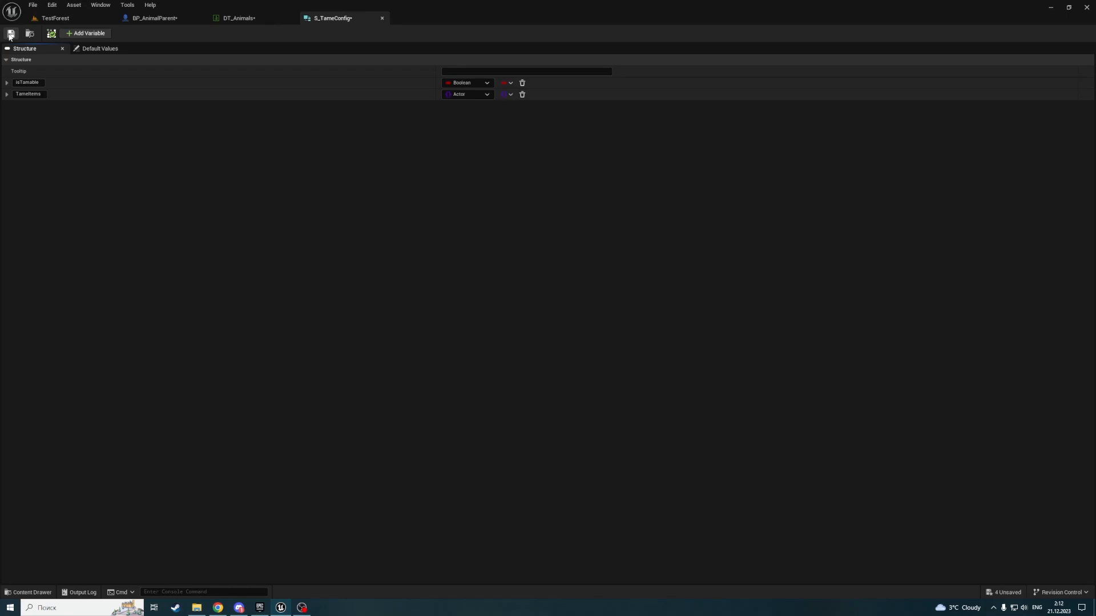
click(238, 17)
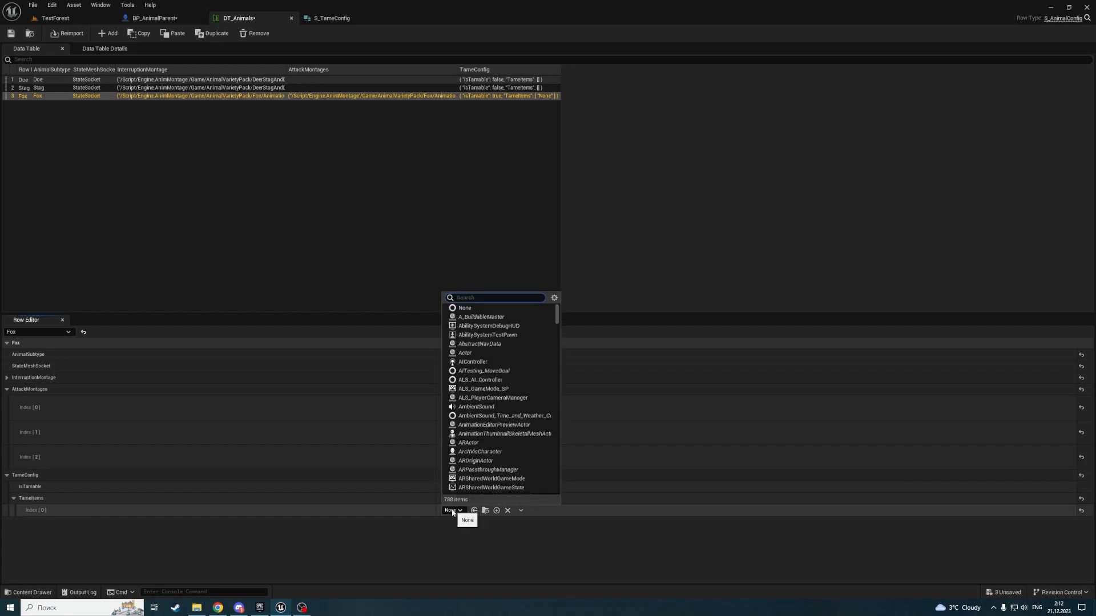
- Put the BP_ tomato blueprint class in Fox's TameItems, save DT_Animals, and collapse the row sections
text(BP_Ber)
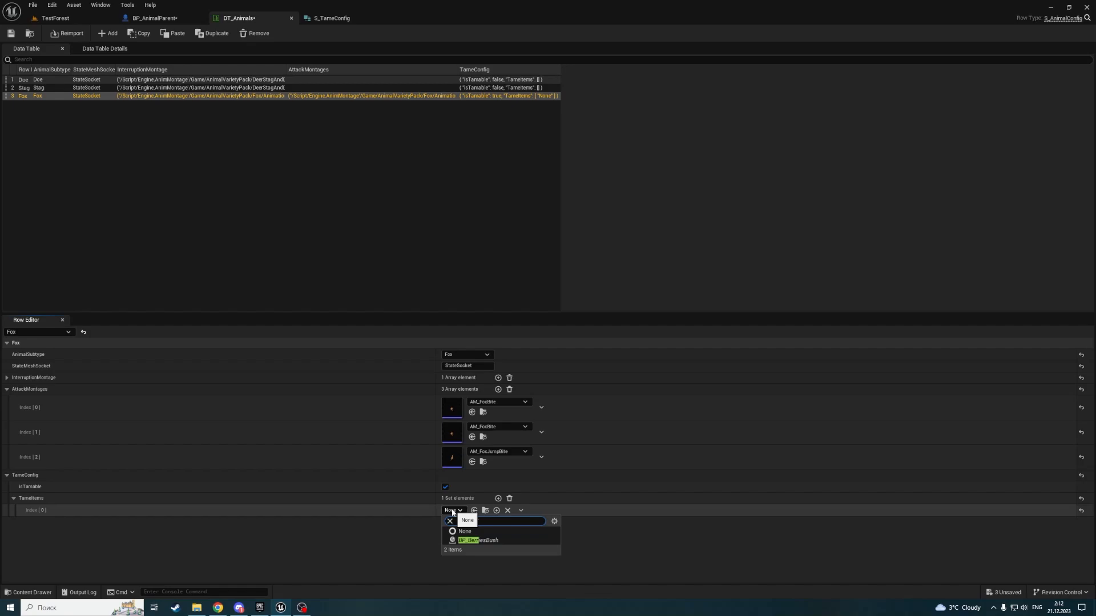
text(BP_B)
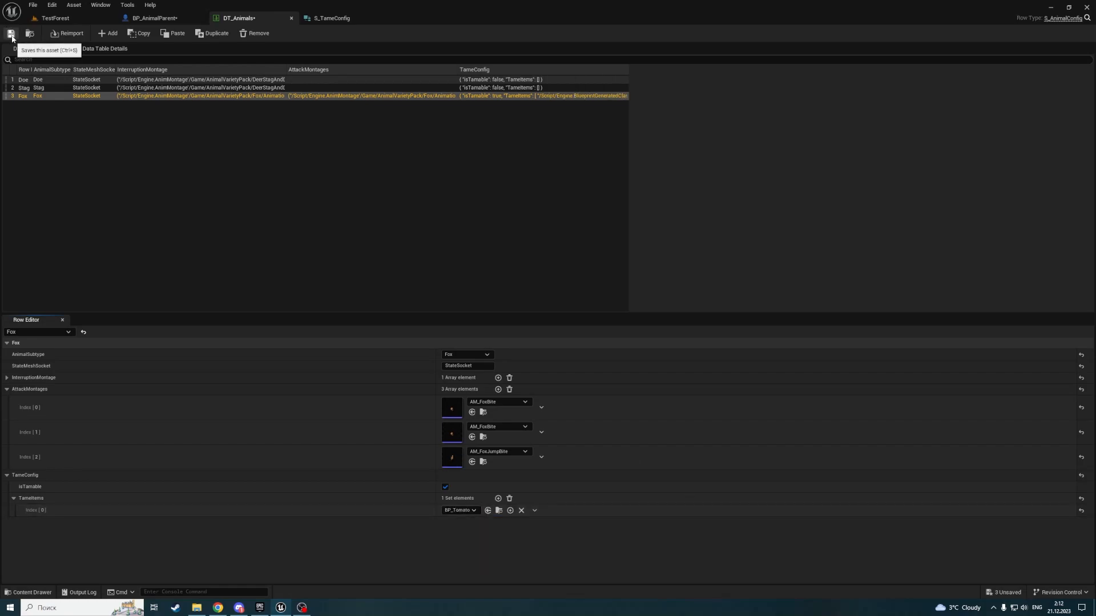
click(10, 33)
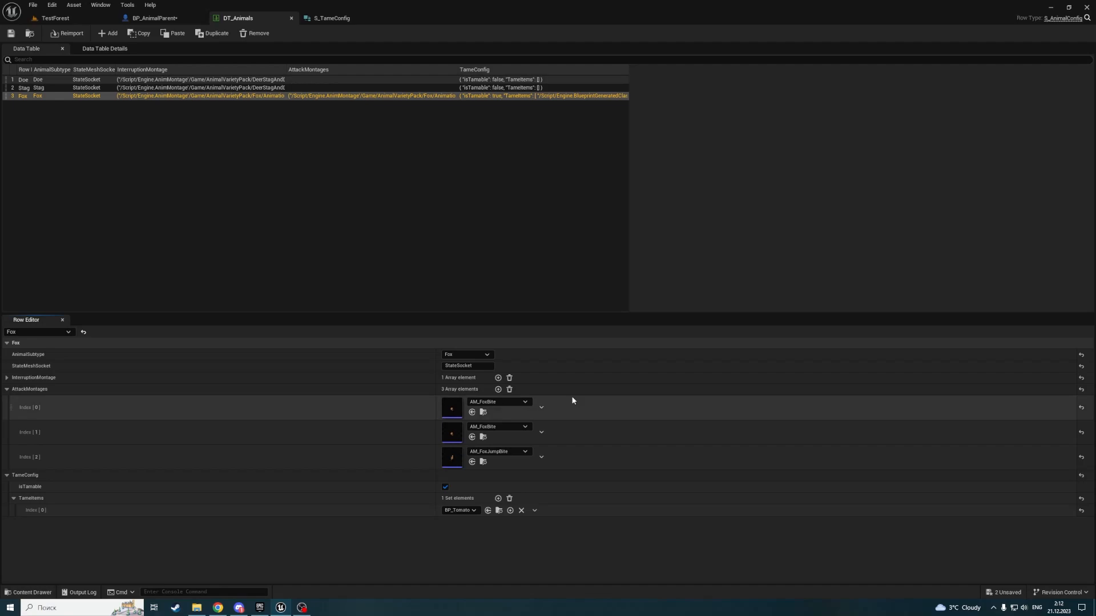
mouse_move(498, 331)
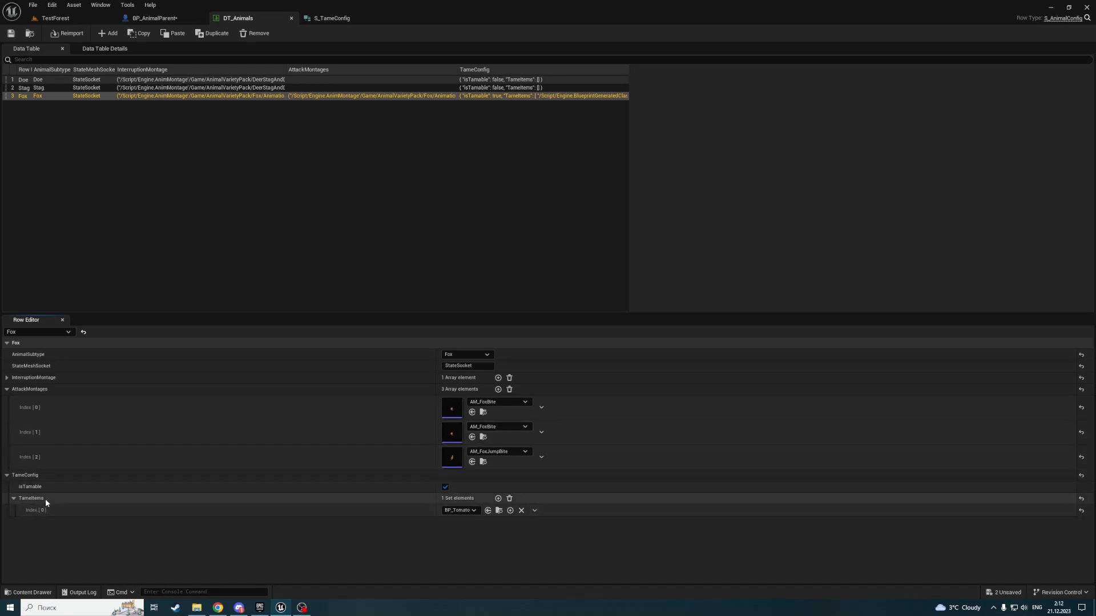
mouse_move(182, 482)
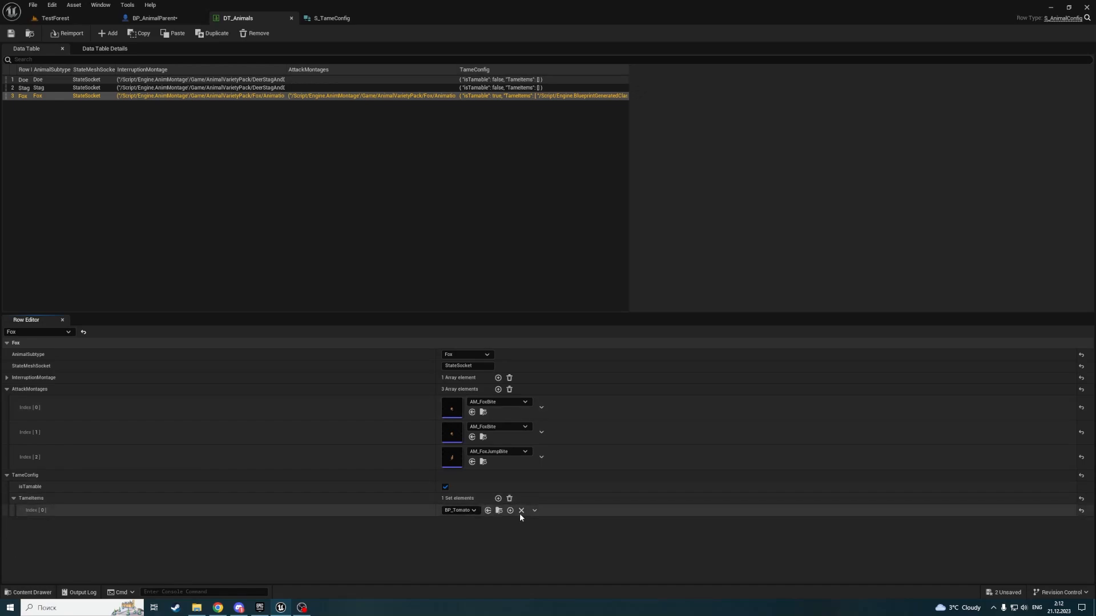
click(7, 474)
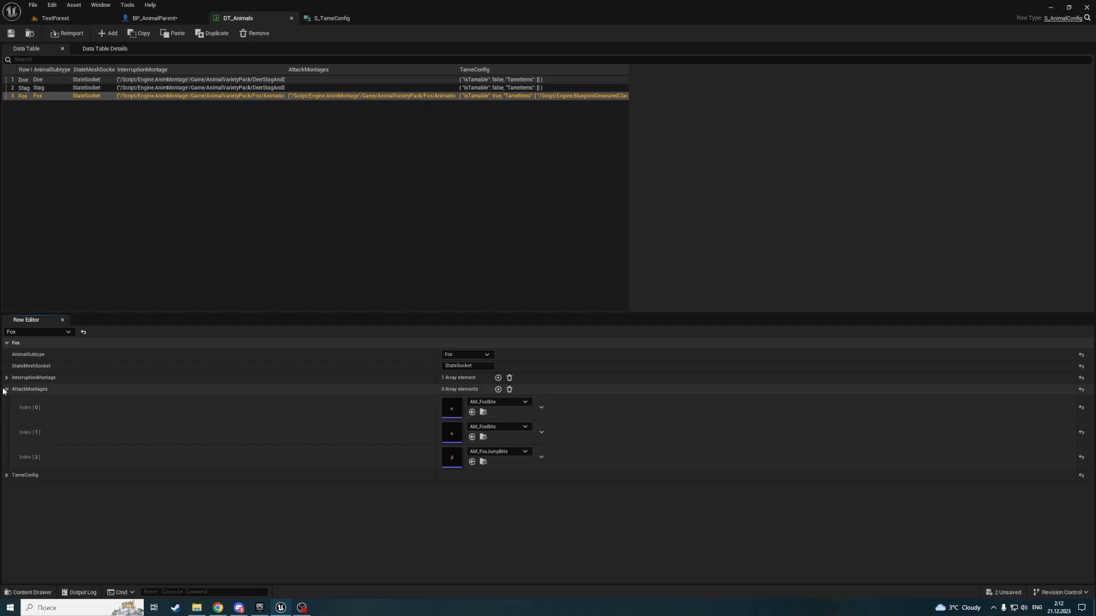
click(6, 389)
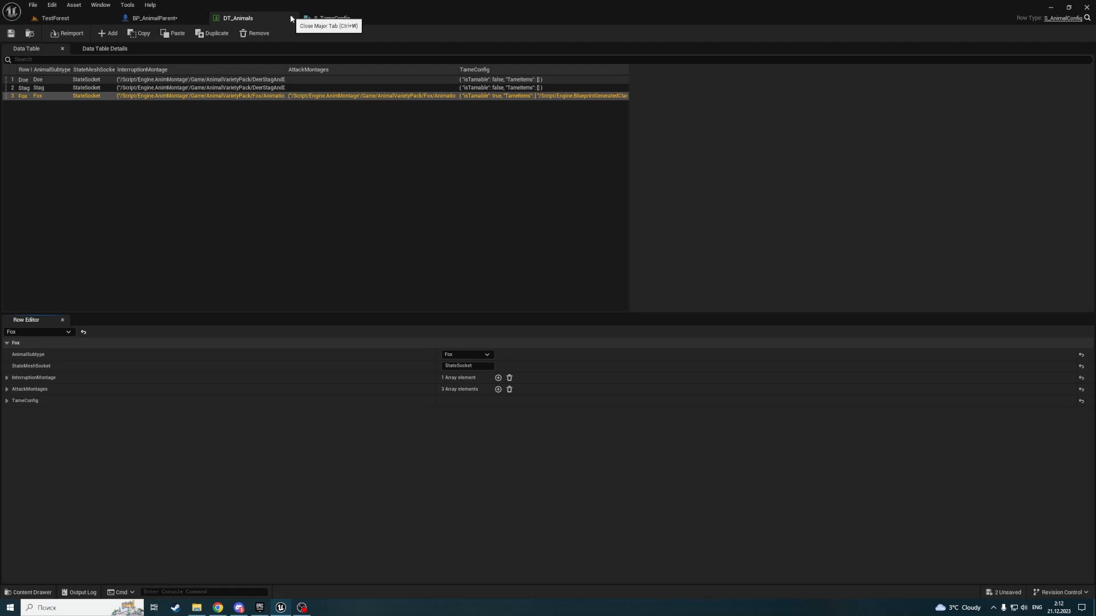
- Close DT_Animals, glance at BP_AnimalParent, and return to the TestForest level
click(55, 17)
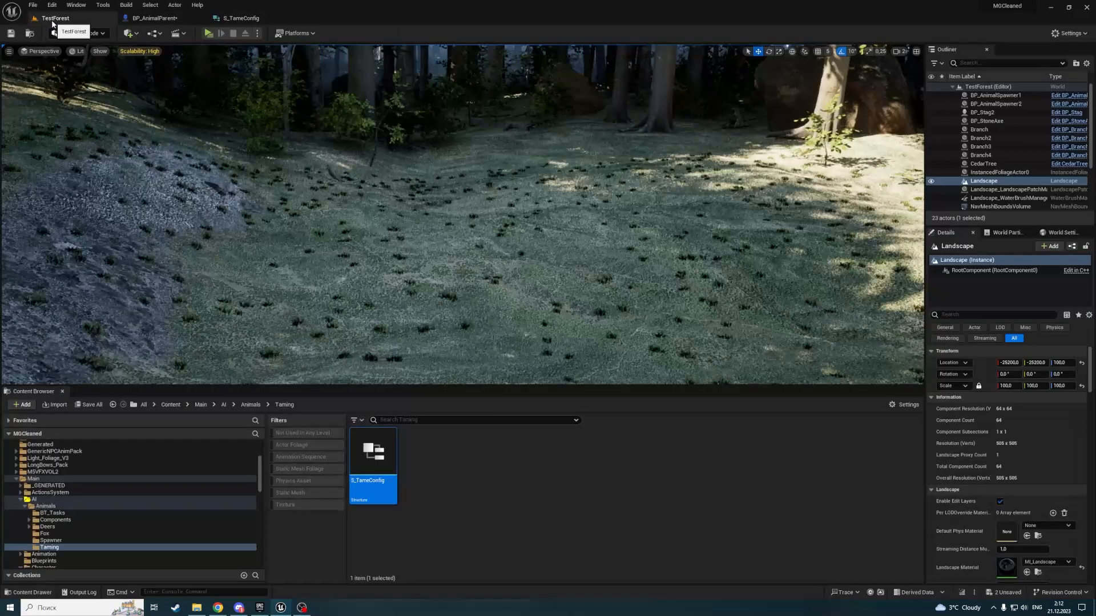
click(153, 18)
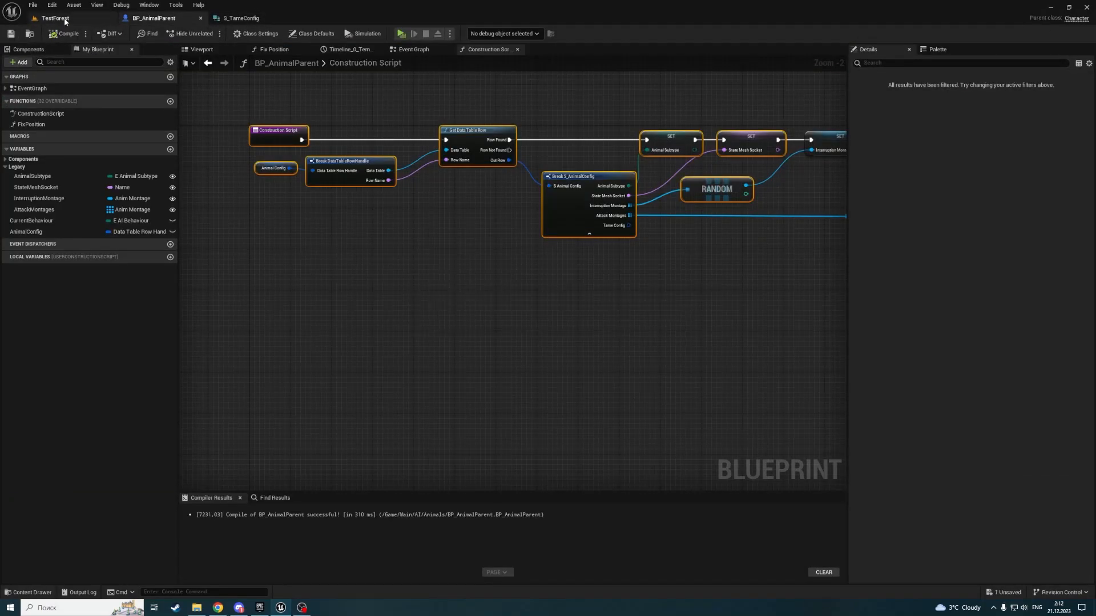
click(55, 17)
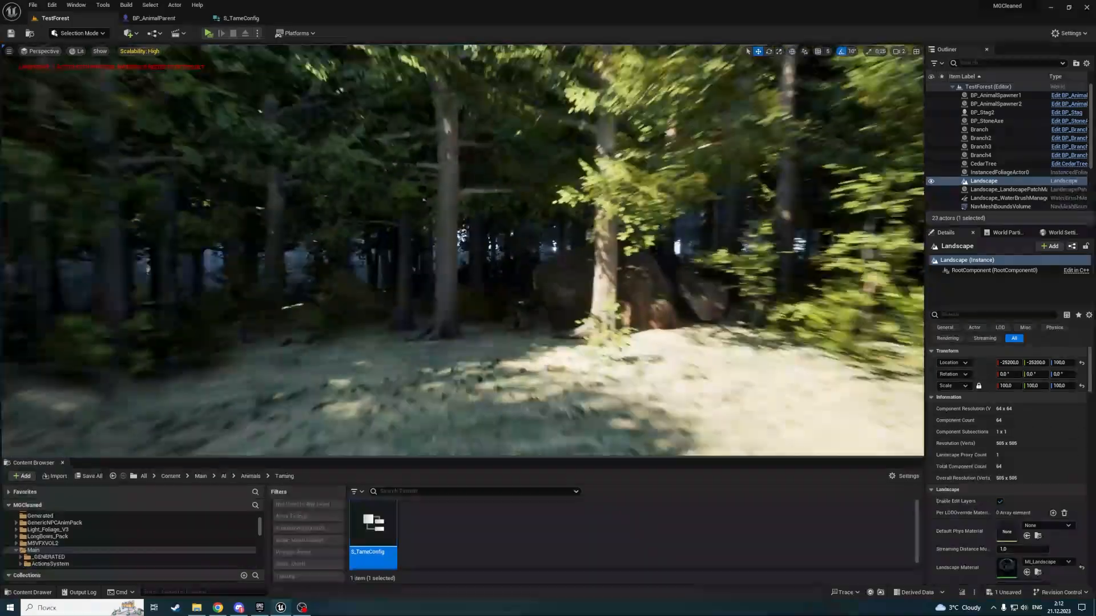